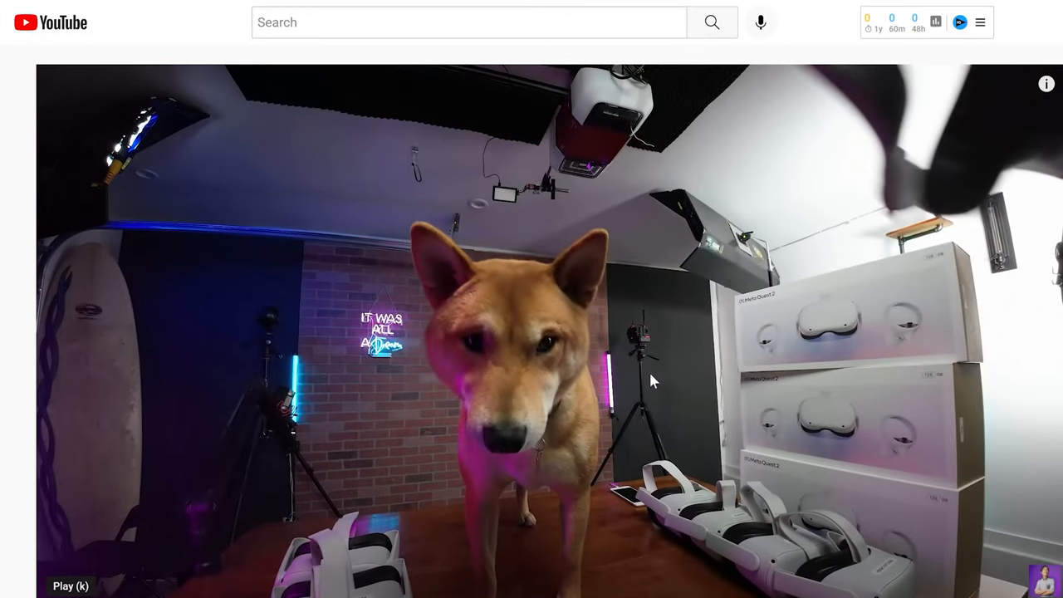
- Open Super Thanks below the Canon R5C VR180 tutorial and pick a tip amount
scroll("down", 3)
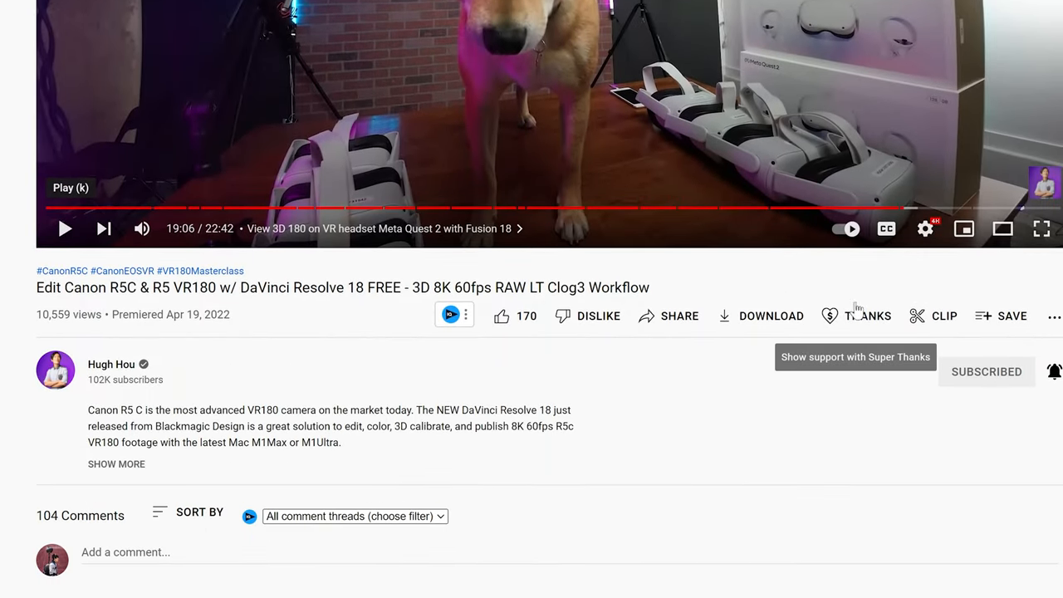
left_click(868, 316)
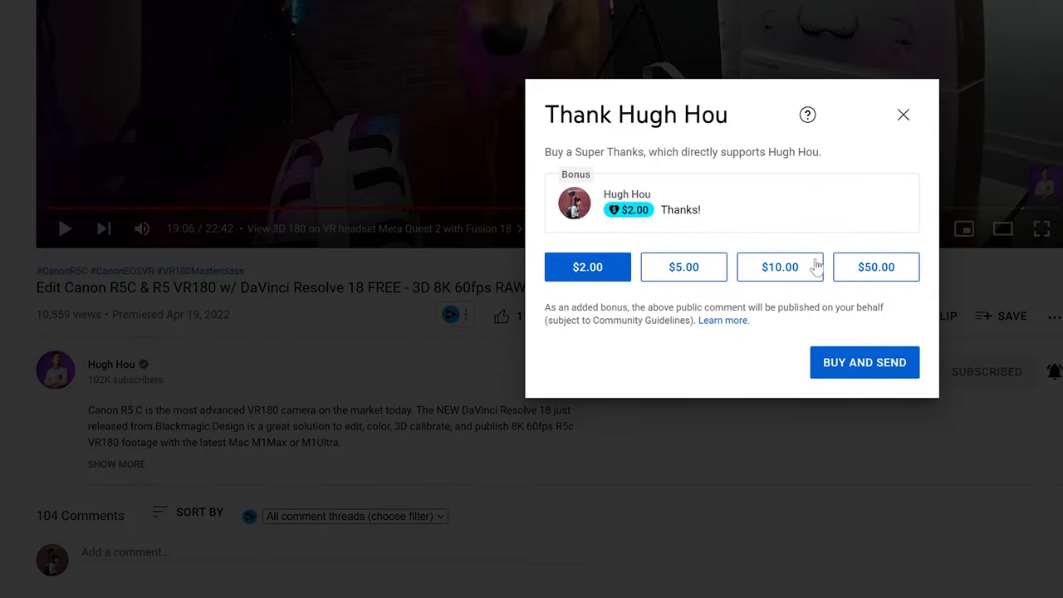
left_click(874, 266)
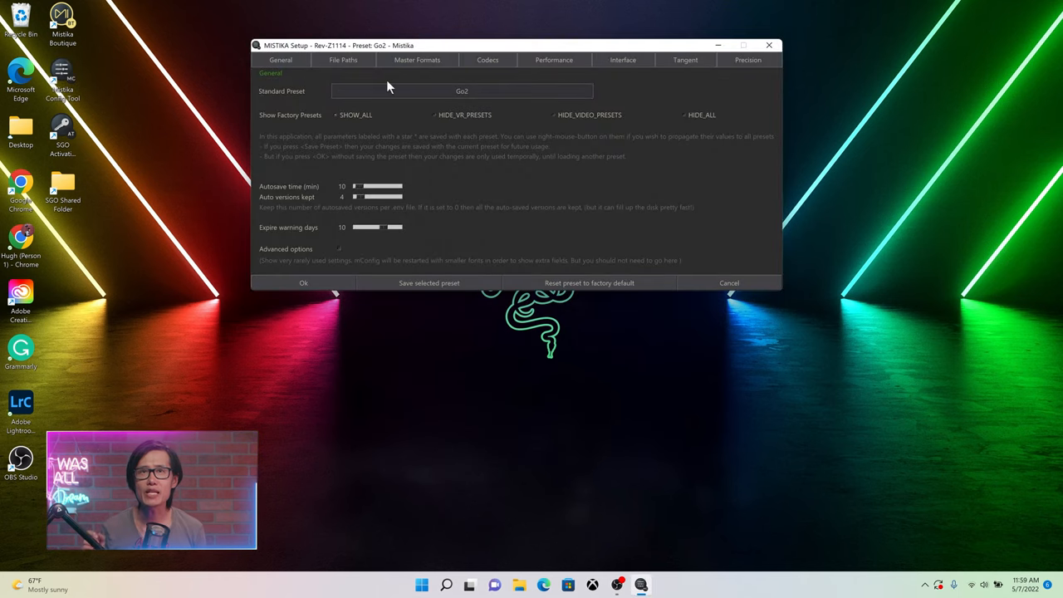
- Create the Go2-V2 preset and set its Master Formats main frame rate to 50 fps
left_click(460, 91)
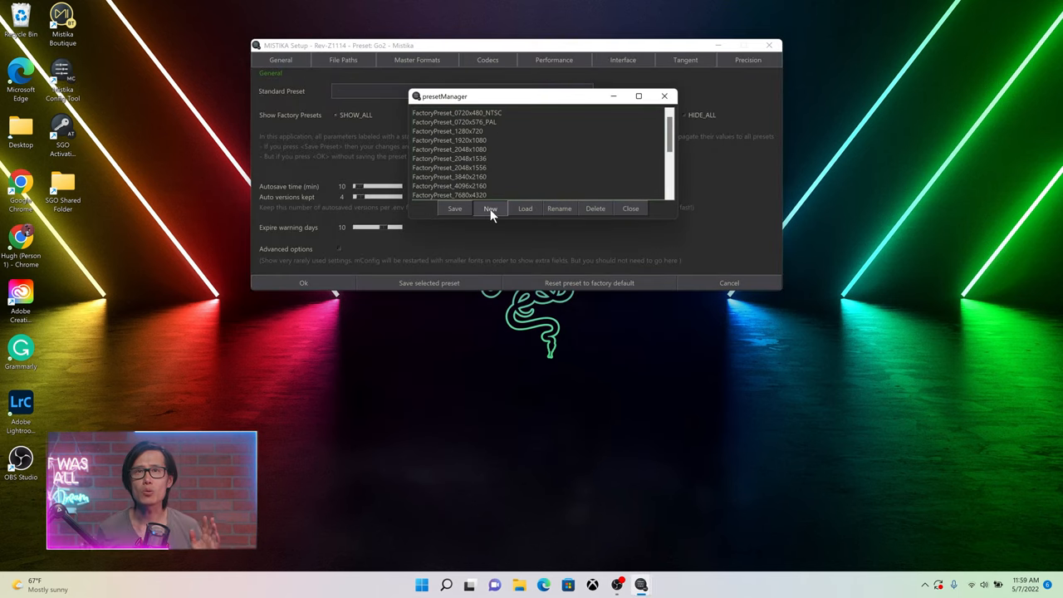
left_click(489, 208)
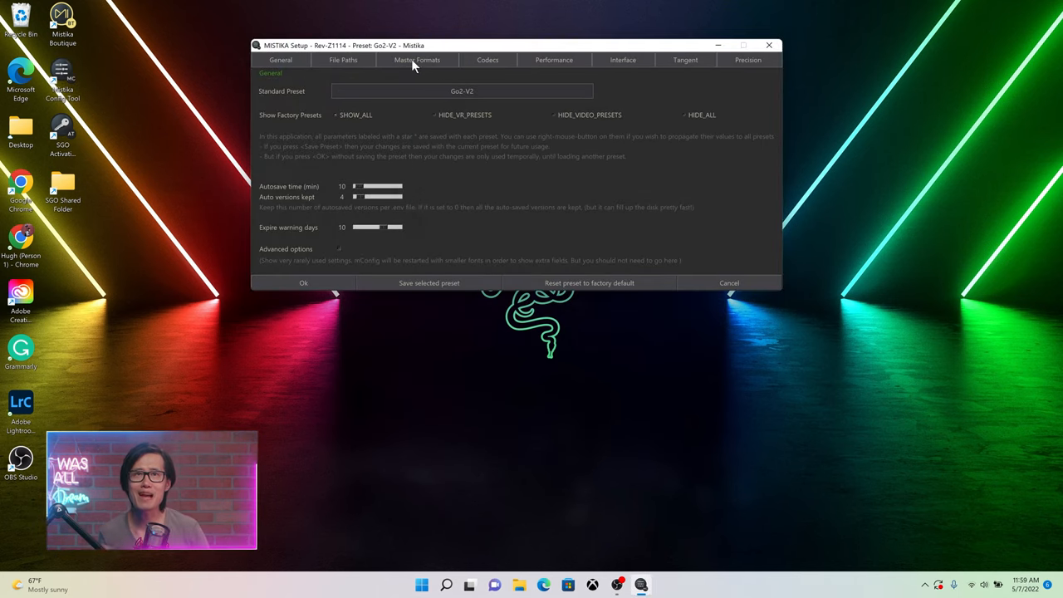
left_click(417, 60)
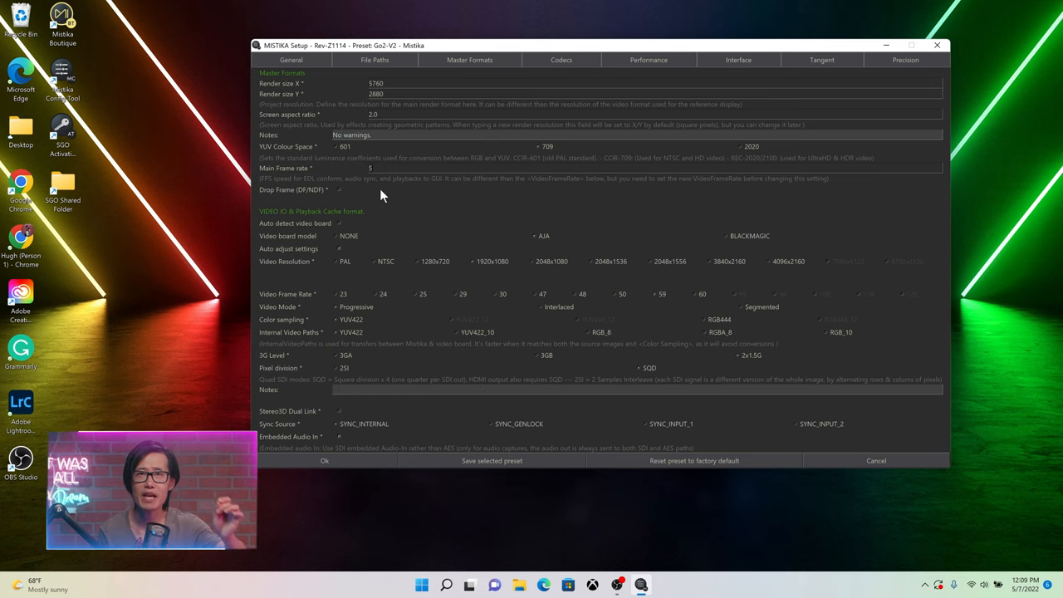
type("0")
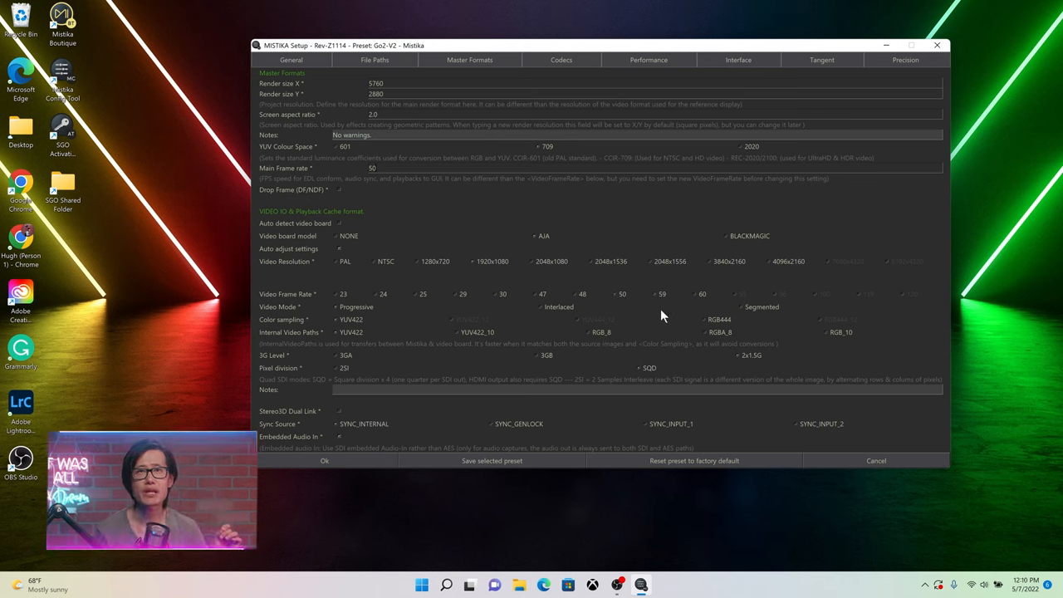
mouse_move(656, 201)
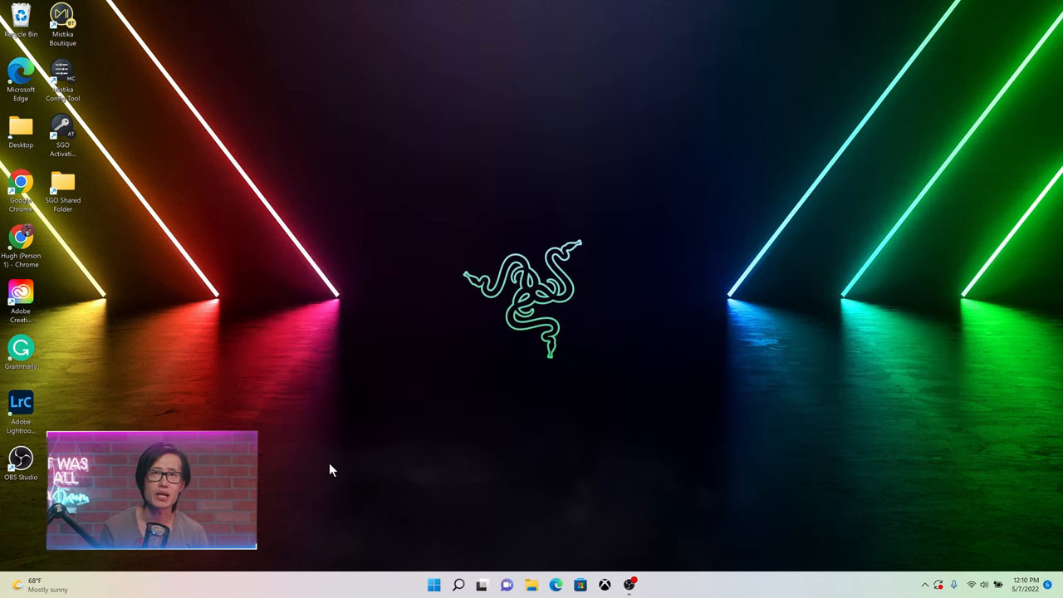
mouse_move(120, 68)
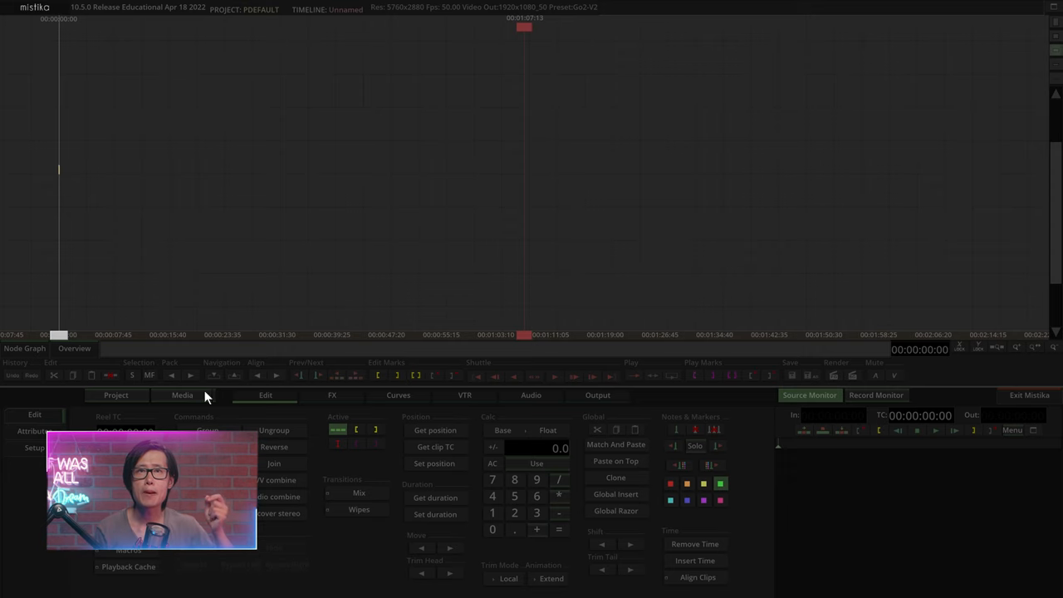
- Link the left-50fps and right-50fps Go2 files as progressive clips and align them by audio
left_click(182, 395)
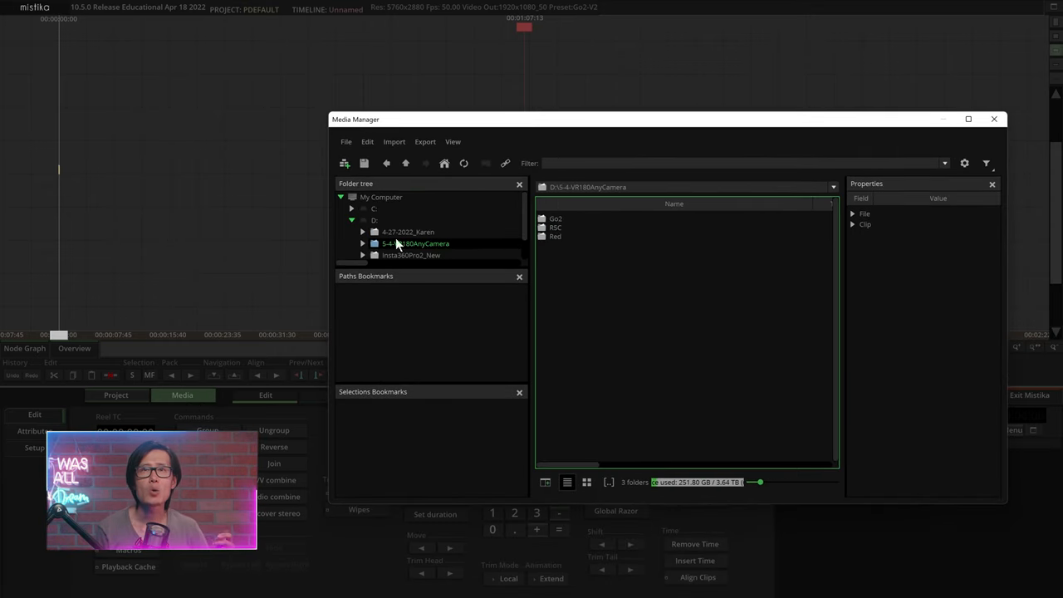
double_click(554, 218)
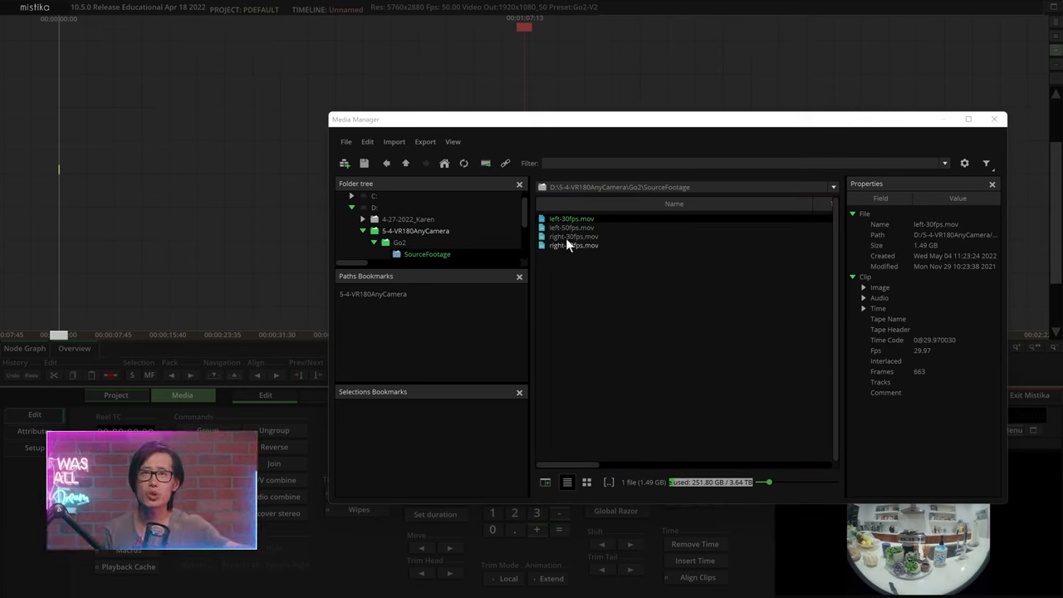
left_click(570, 227)
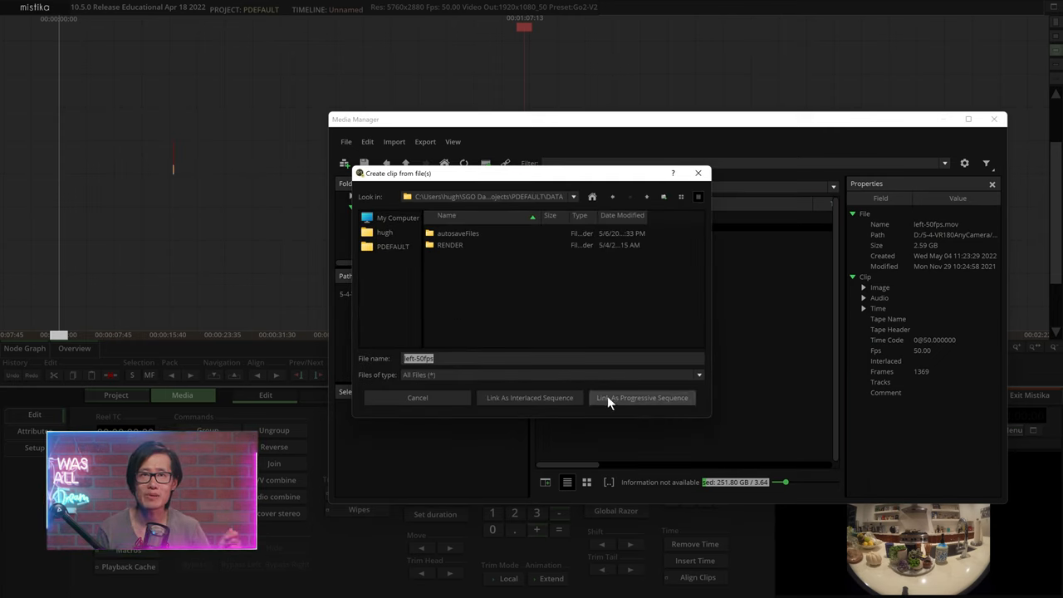
left_click(641, 397)
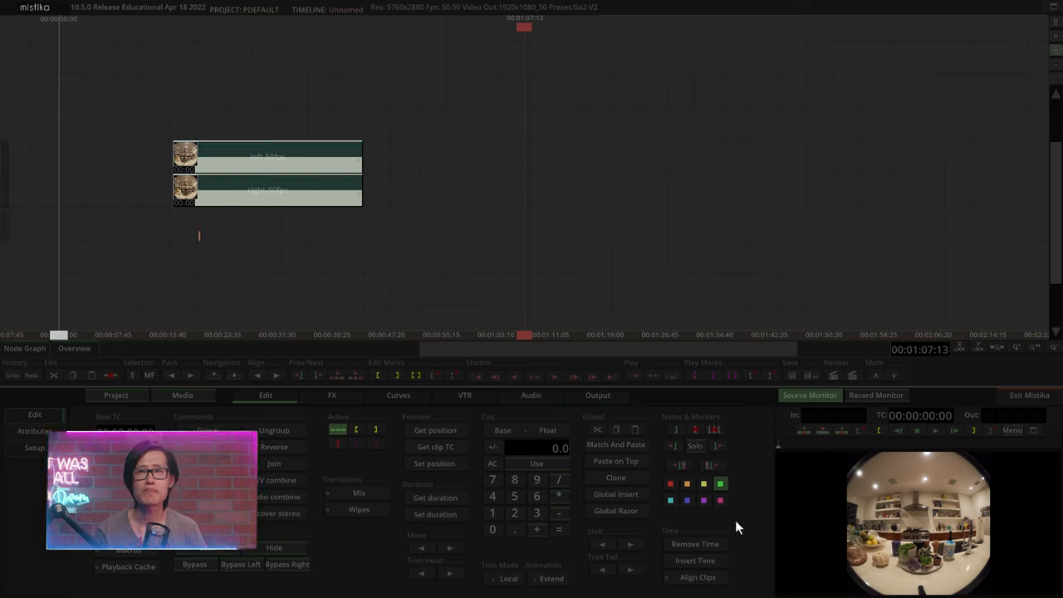
left_click(697, 576)
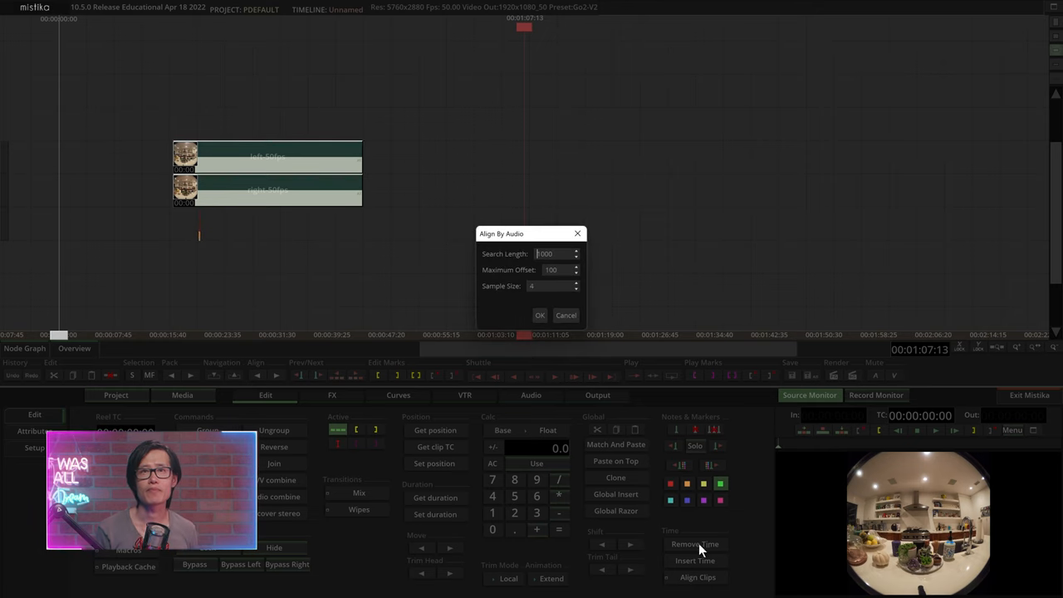
left_click(539, 314)
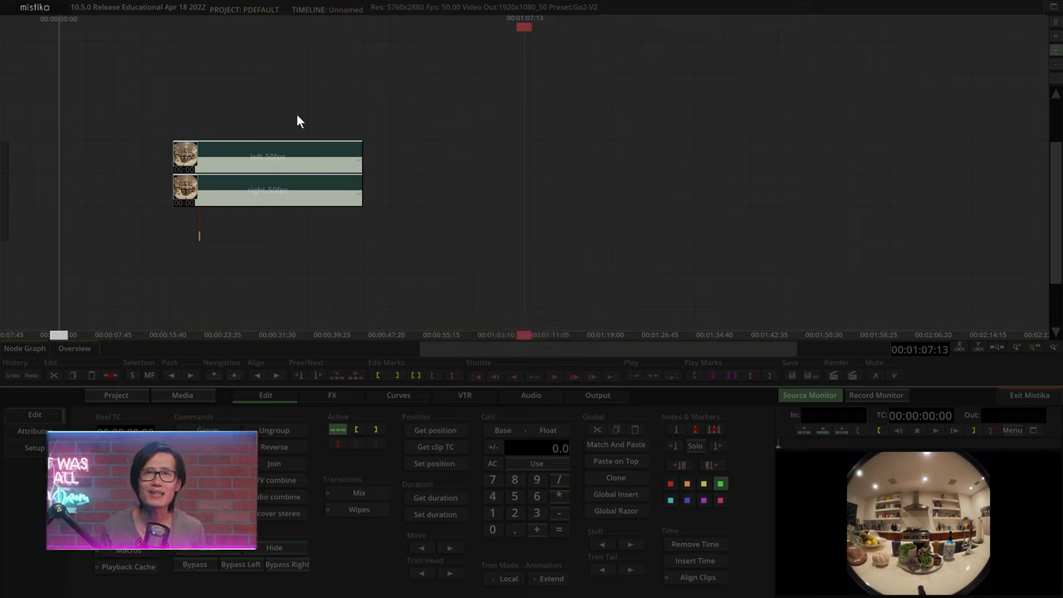
mouse_move(269, 222)
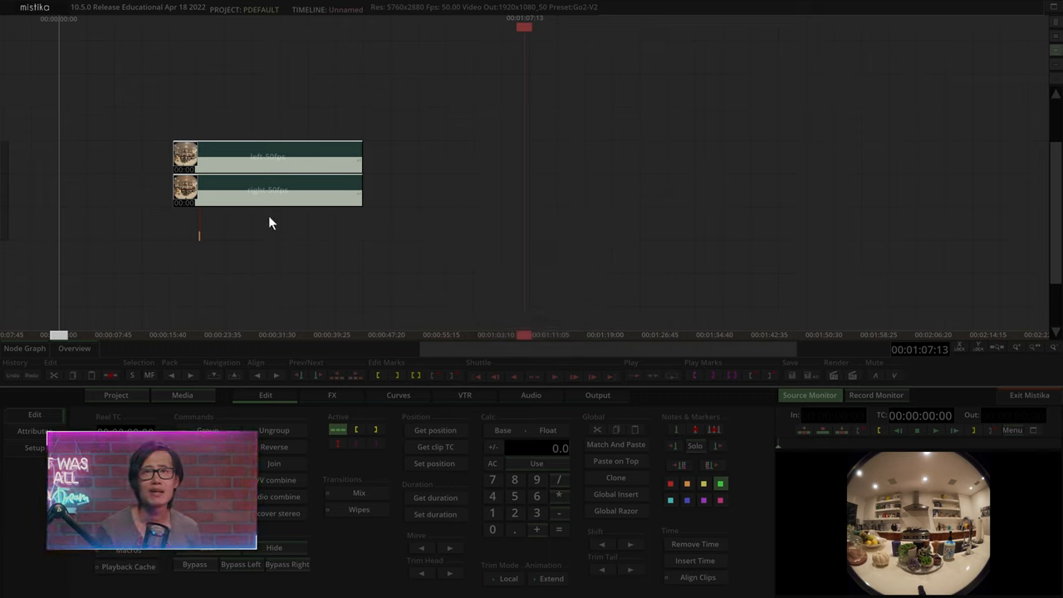
- Add a VR Stitch effect over the two clips and load the 50fps_B camera template
left_click(332, 394)
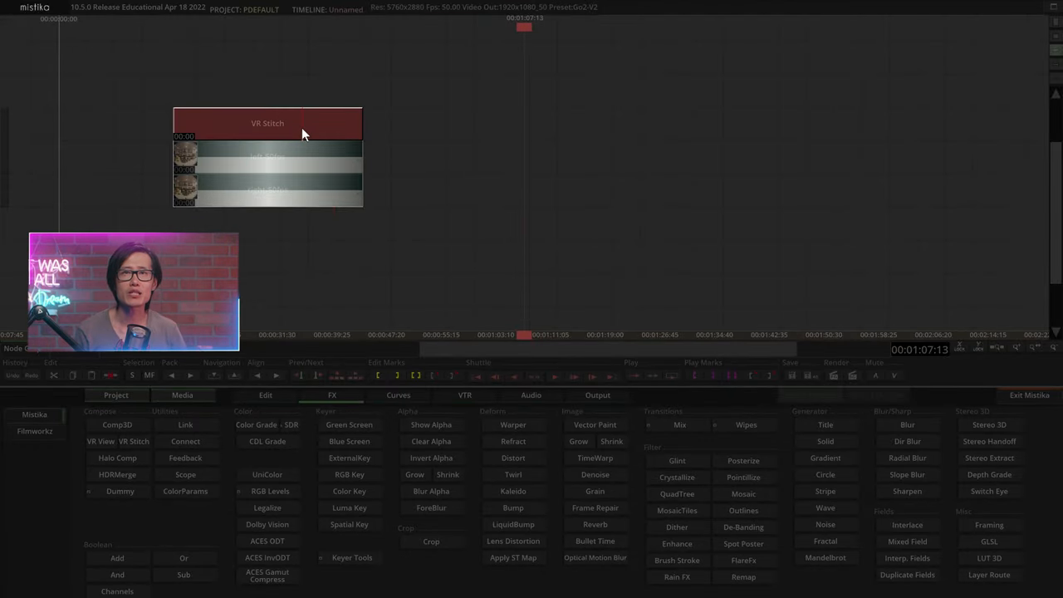
double_click(267, 123)
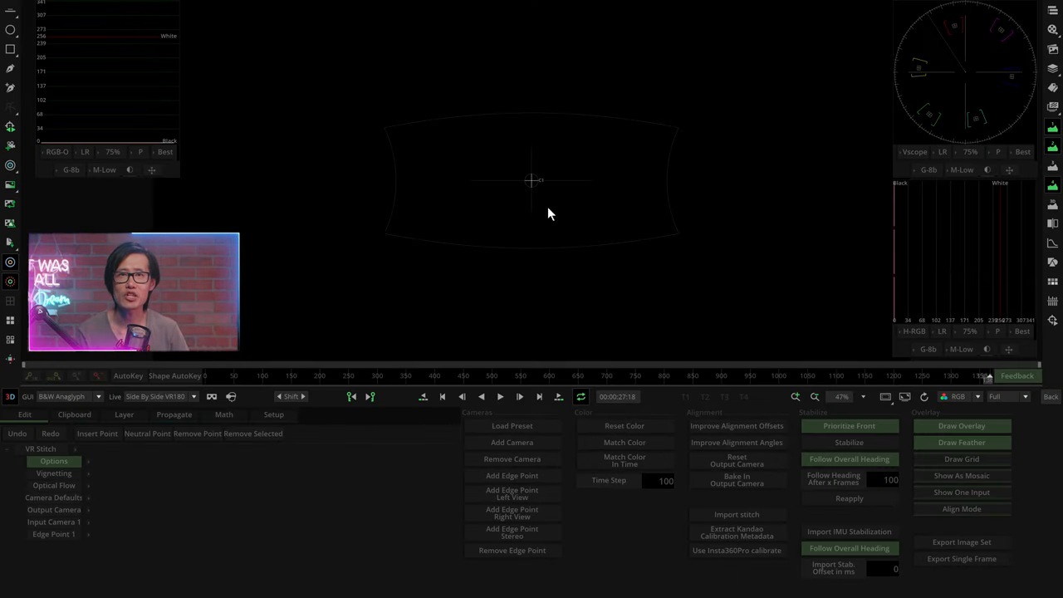
left_click(511, 426)
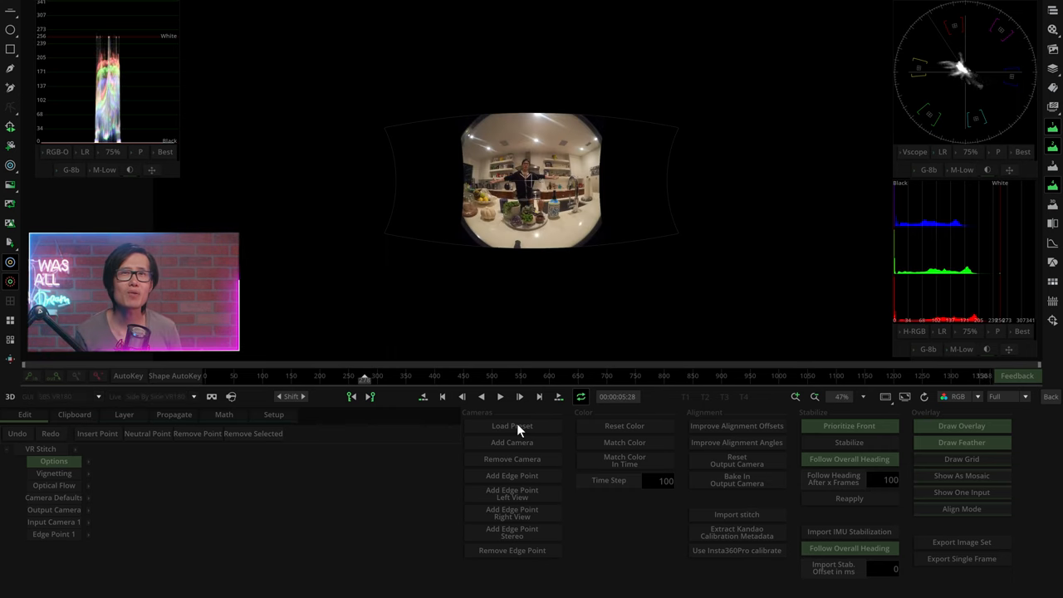
left_click(511, 425)
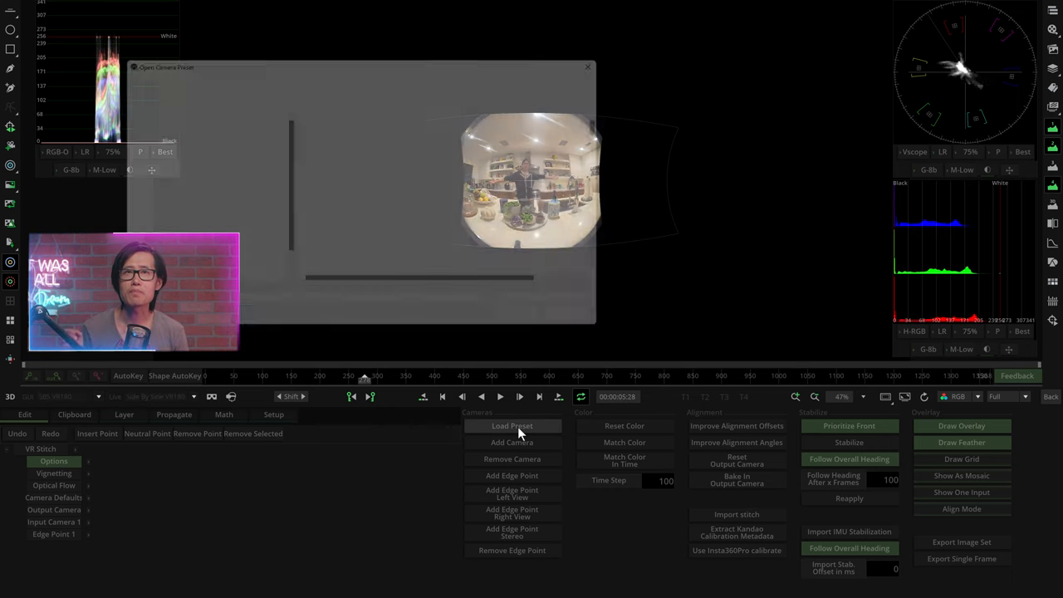
left_click(512, 425)
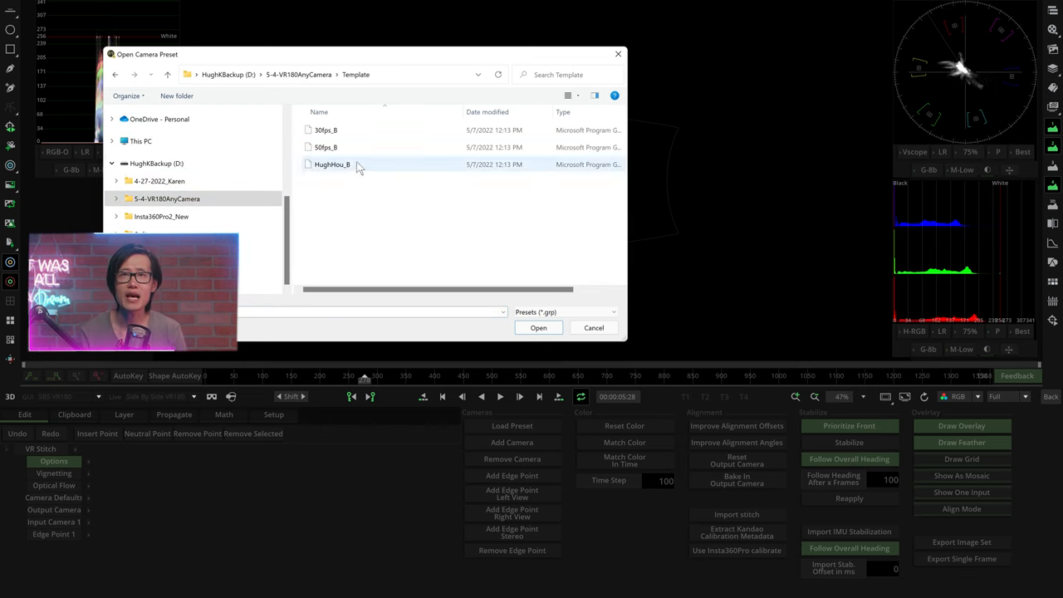
left_click(325, 147)
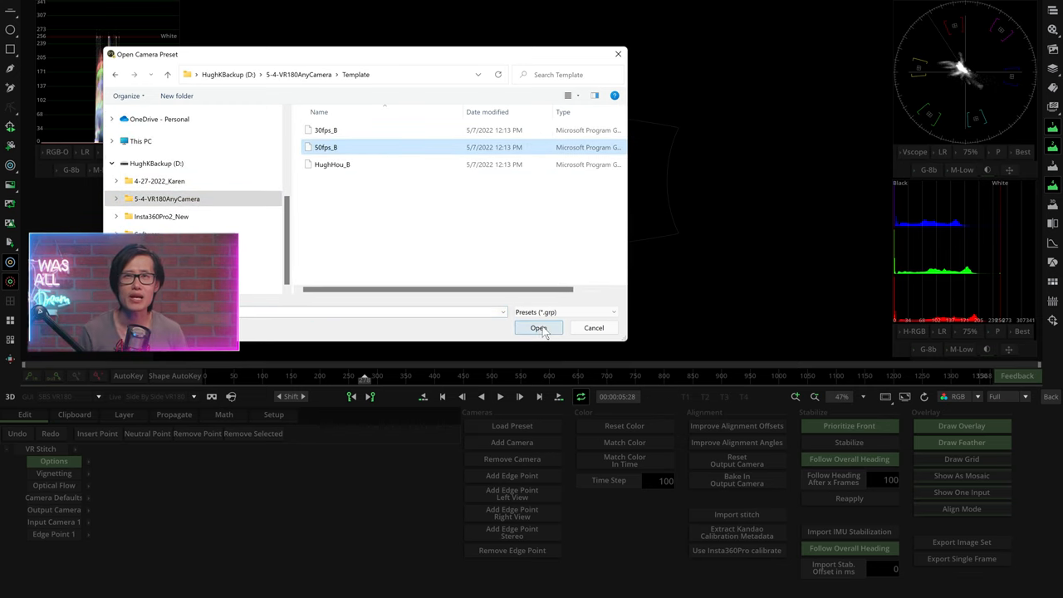
left_click(538, 328)
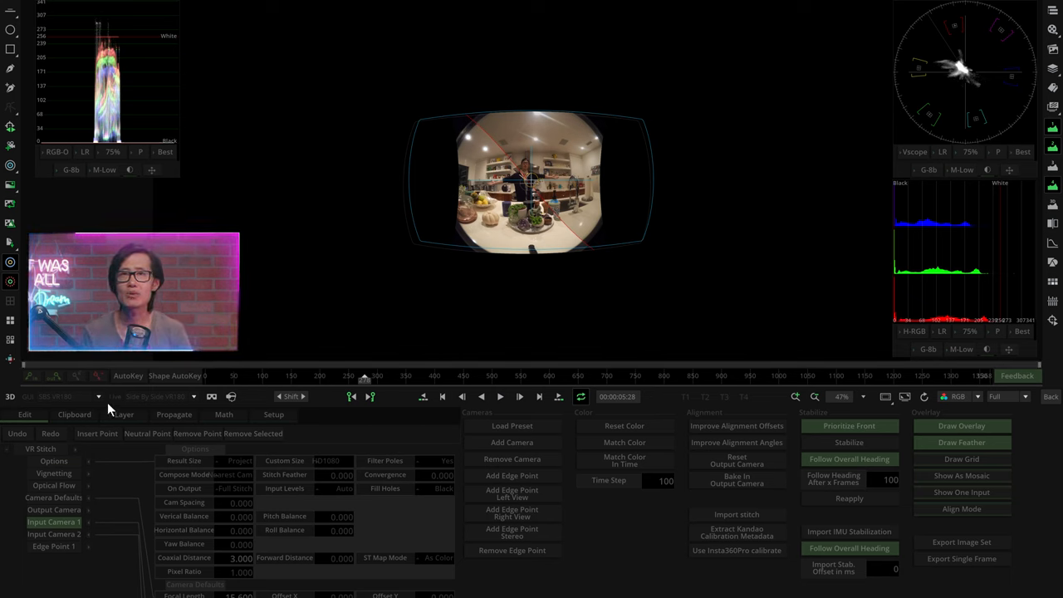
- Preview the stitch in B&W anaglyph, SBS VR180 and colour anaglyph, then exit to the timeline
left_click(67, 396)
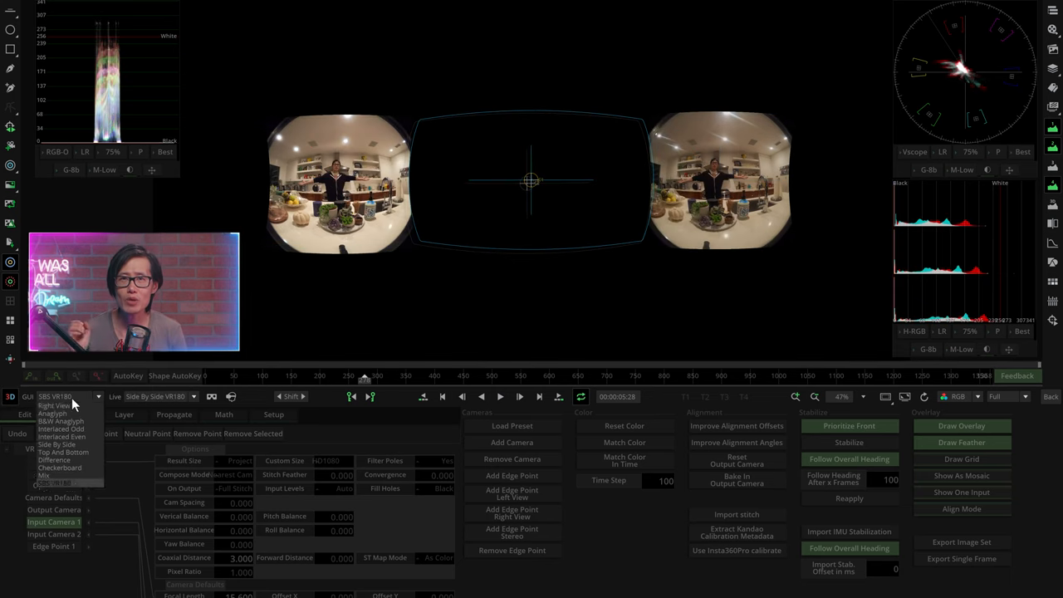
left_click(60, 420)
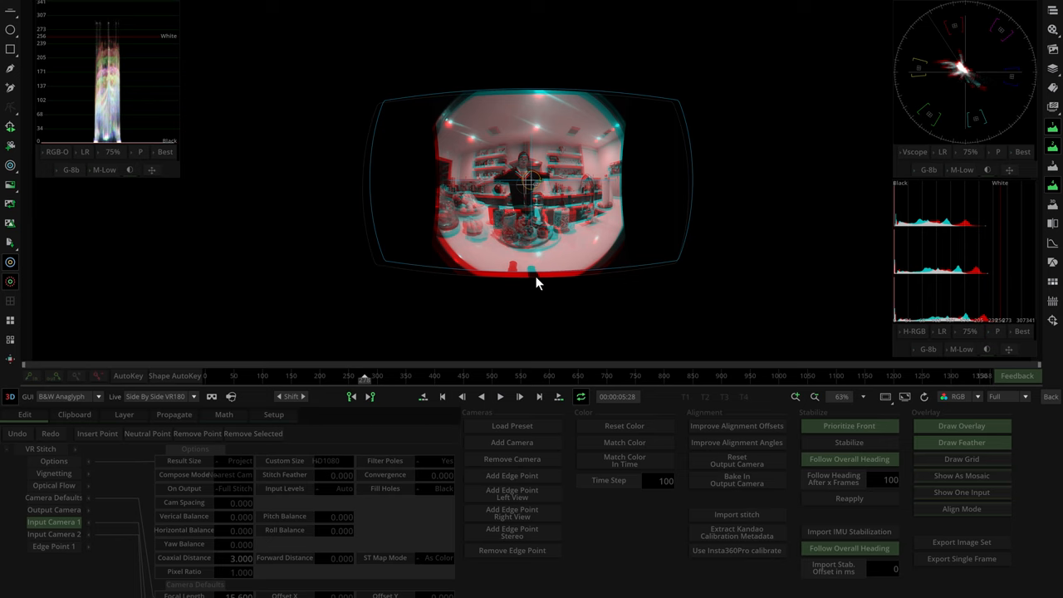
left_click(67, 396)
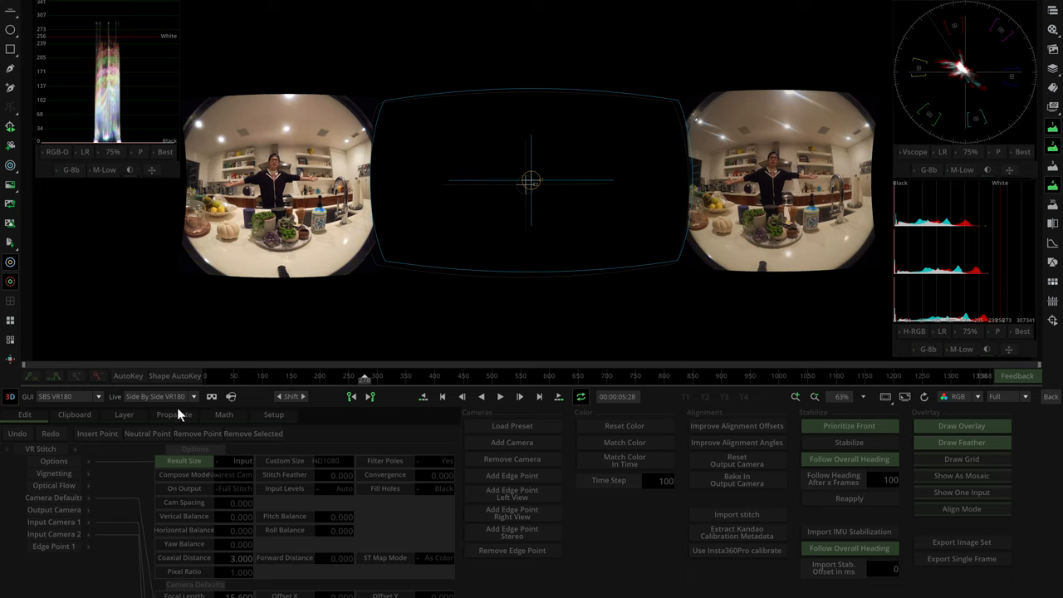
mouse_move(56, 520)
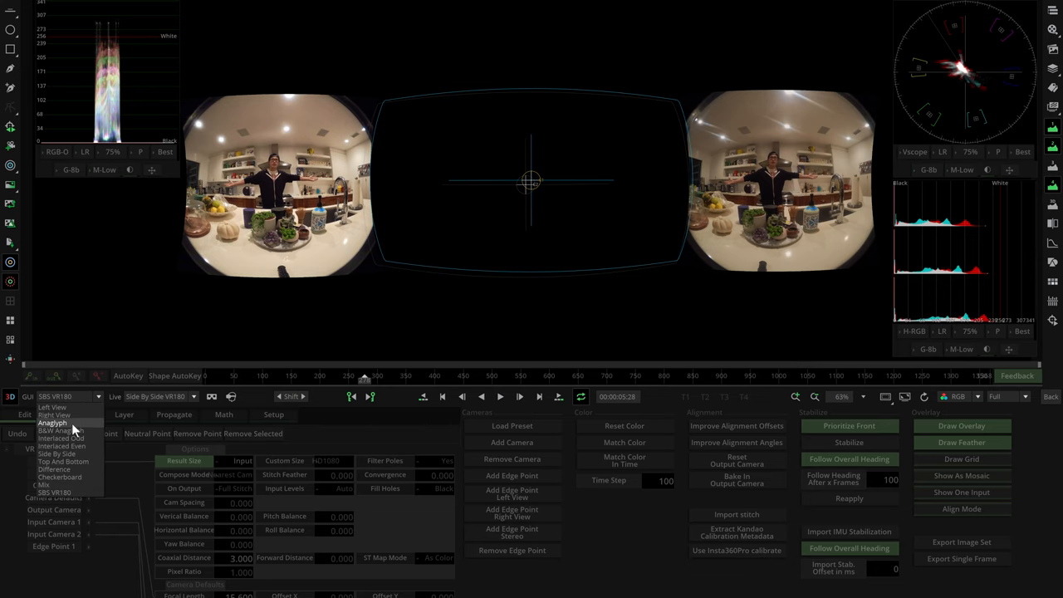
left_click(61, 430)
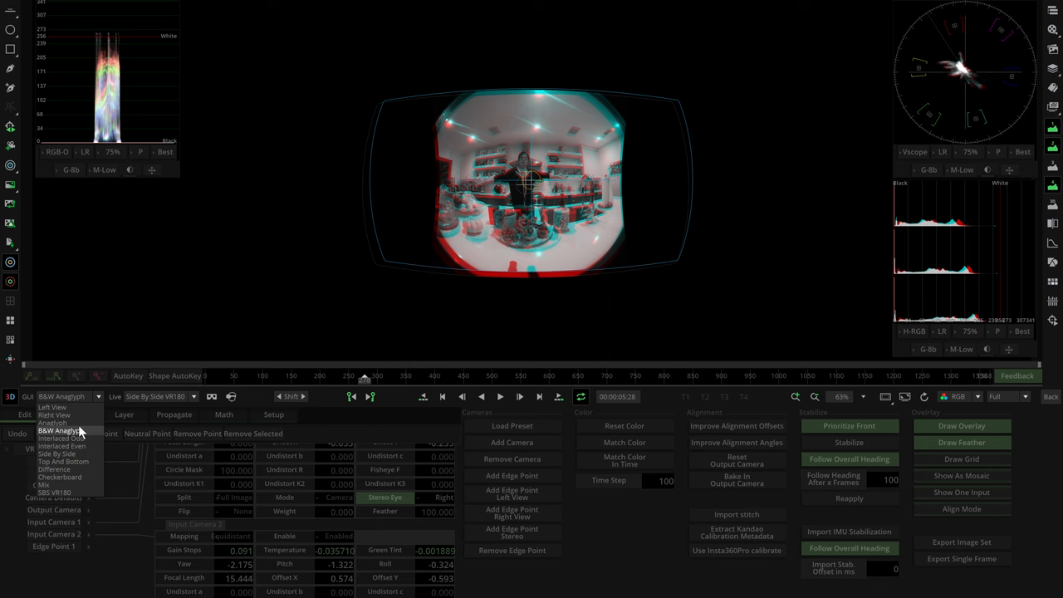
left_click(57, 430)
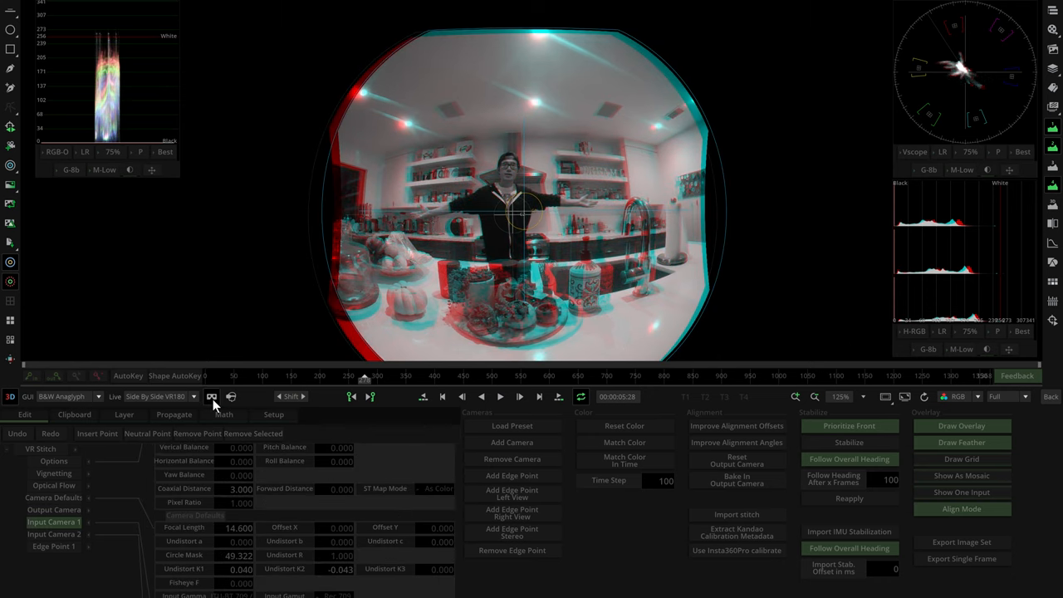
left_click(212, 397)
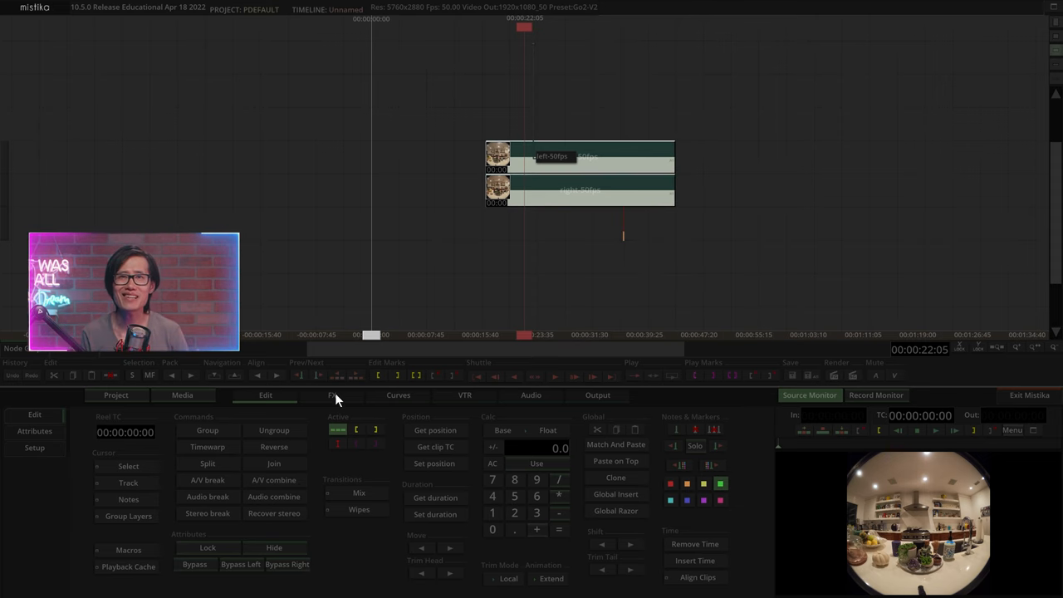
- Assign Input Camera 1 to the left eye and Camera 2 to the right, previewing as B&W anaglyph
left_click(332, 394)
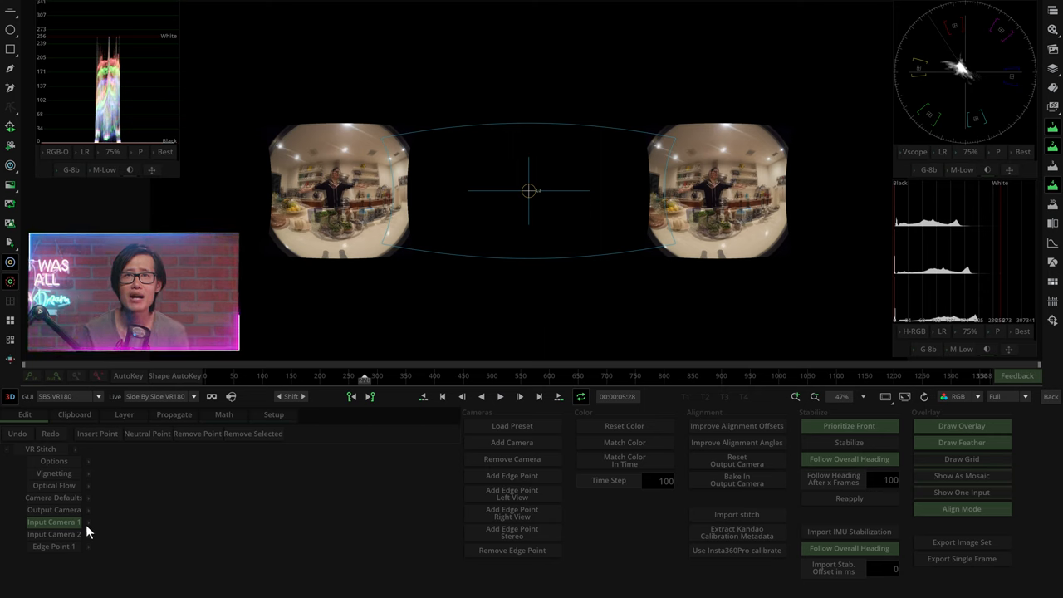
left_click(54, 522)
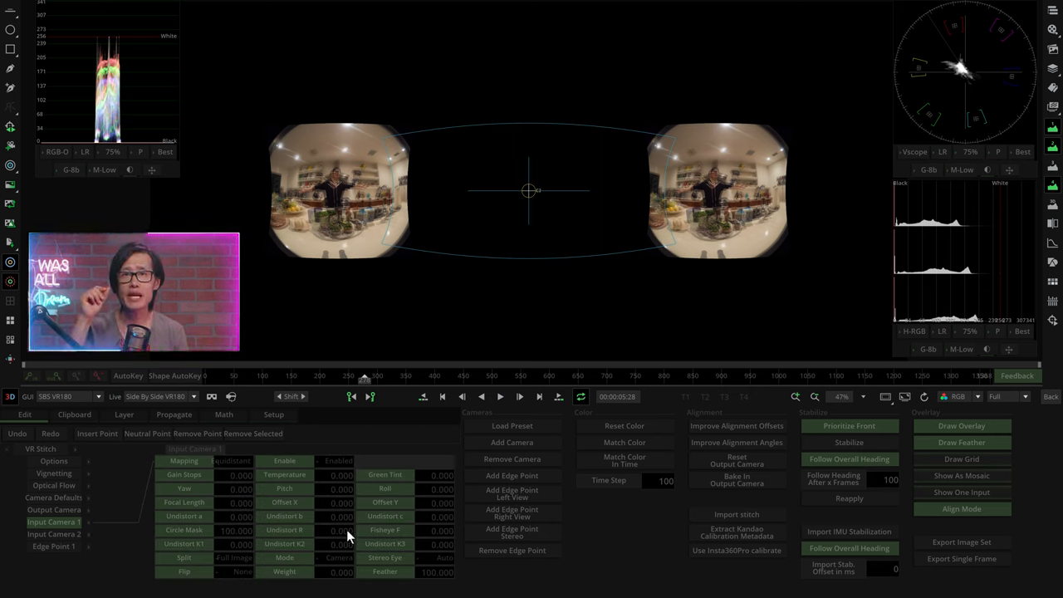
left_click(434, 557)
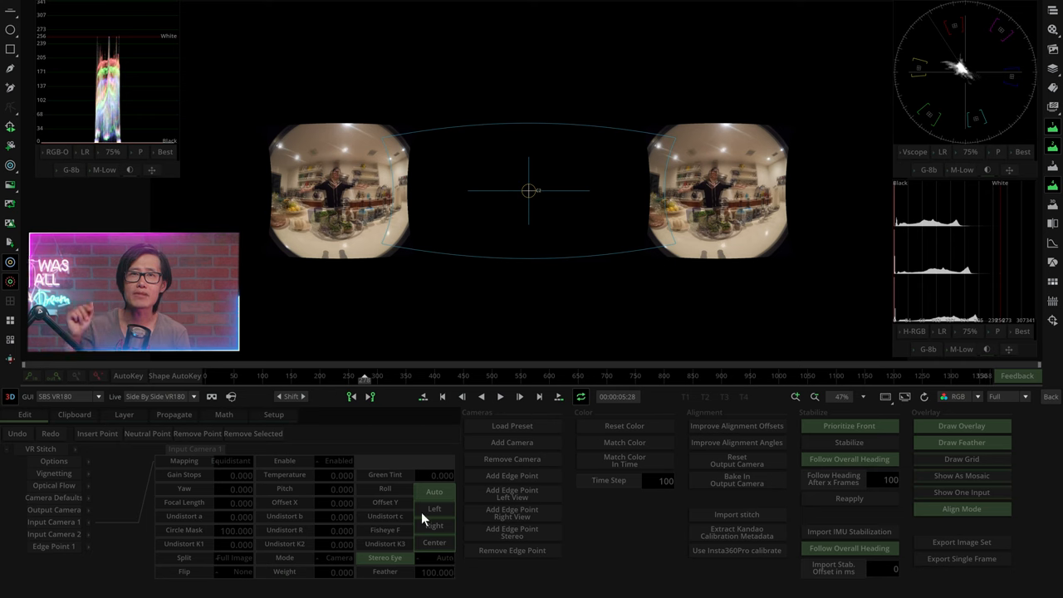
left_click(433, 525)
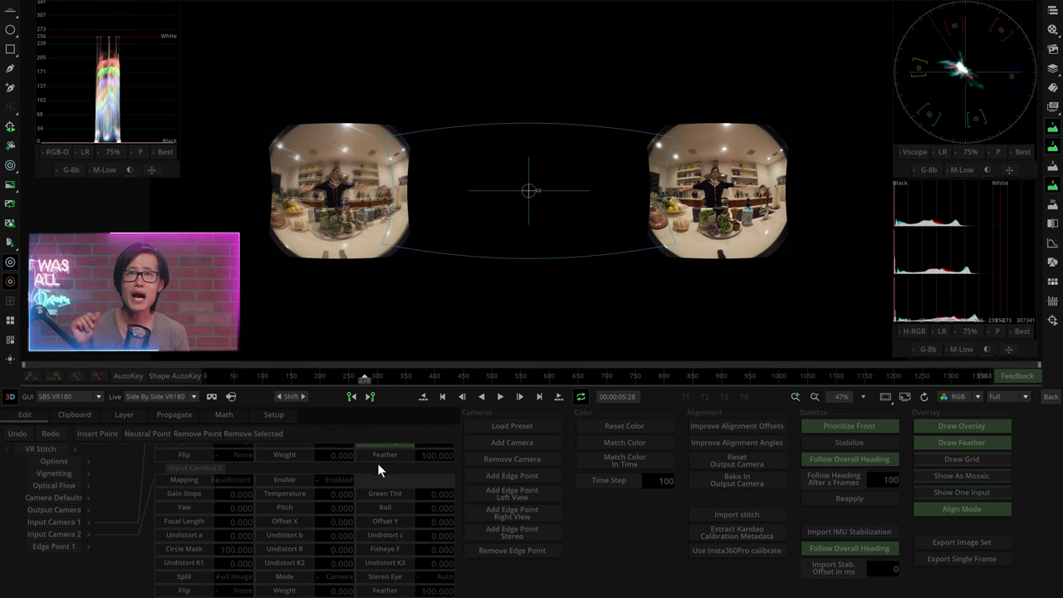
left_click(444, 575)
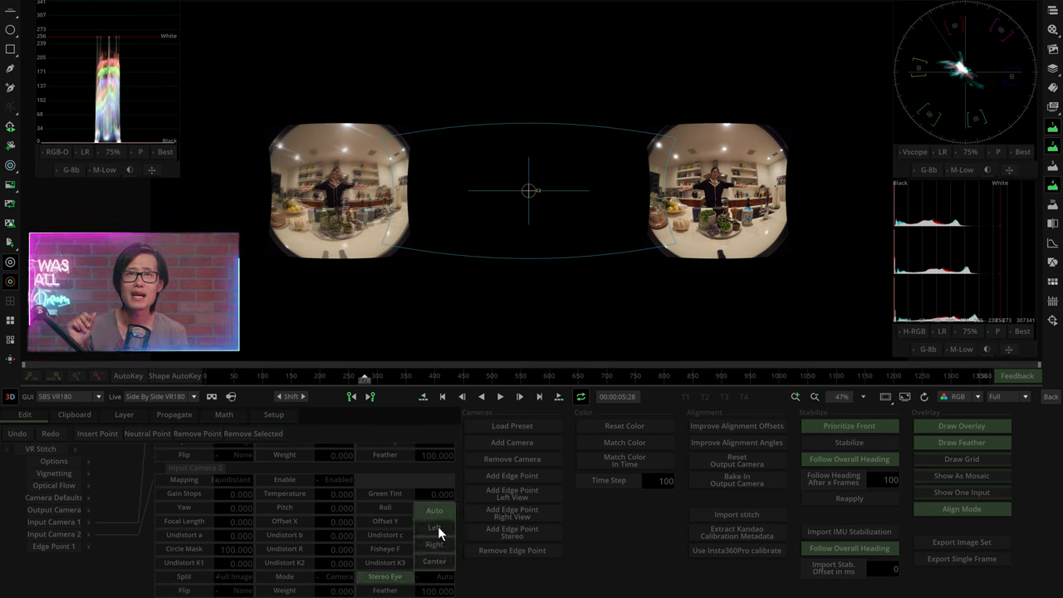
left_click(434, 545)
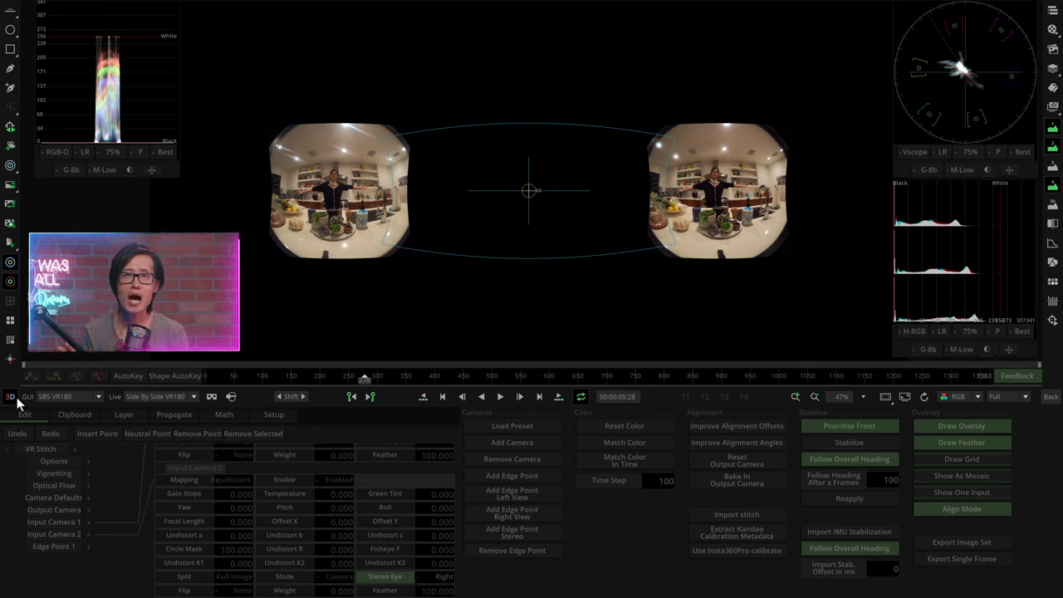
left_click(66, 396)
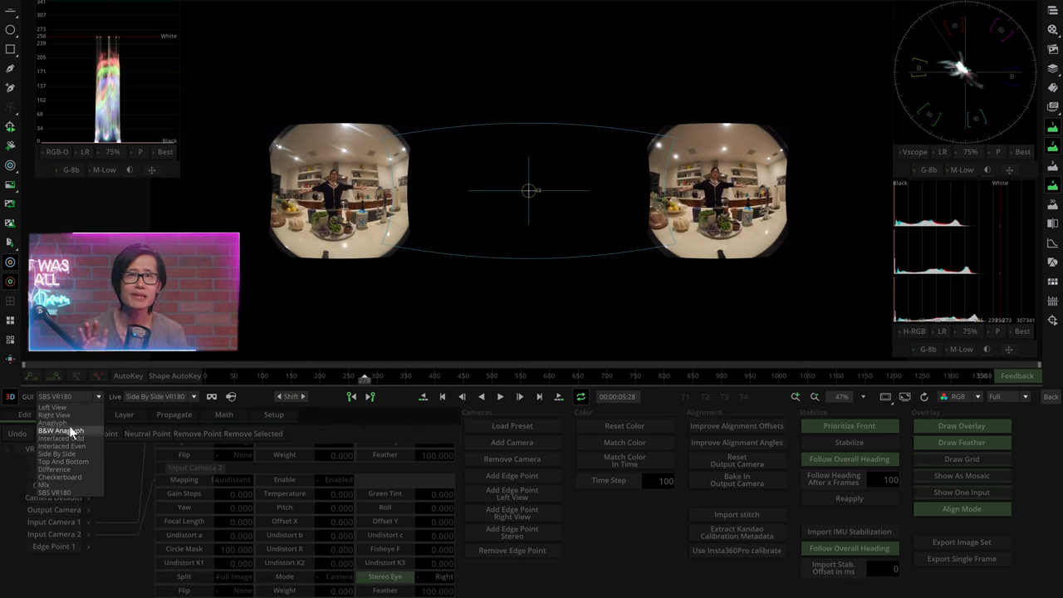
left_click(59, 429)
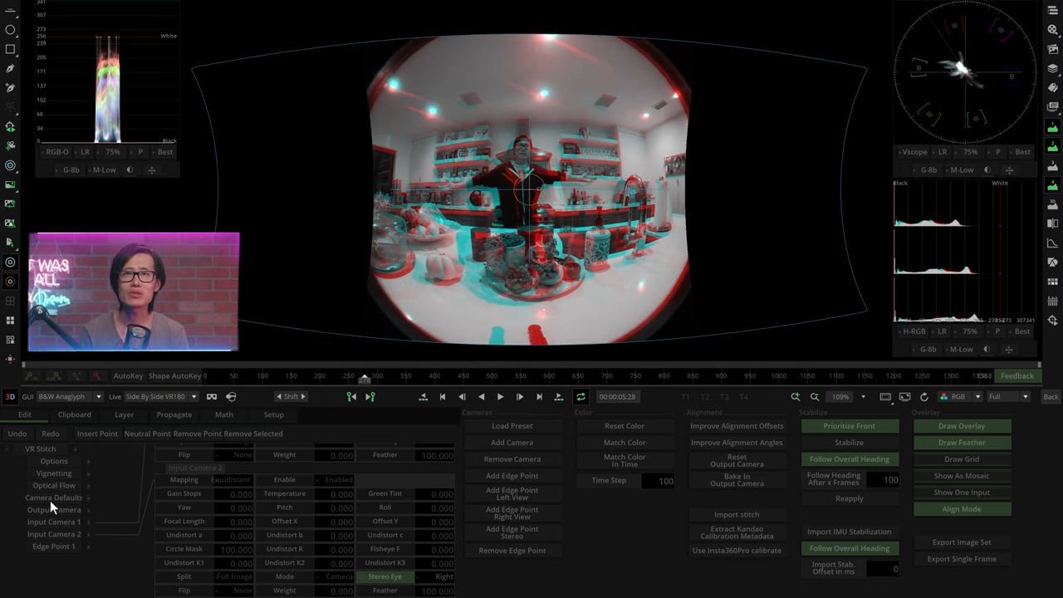
- Switch the GUI view from B&W Anaglyph to Left View
left_click(66, 396)
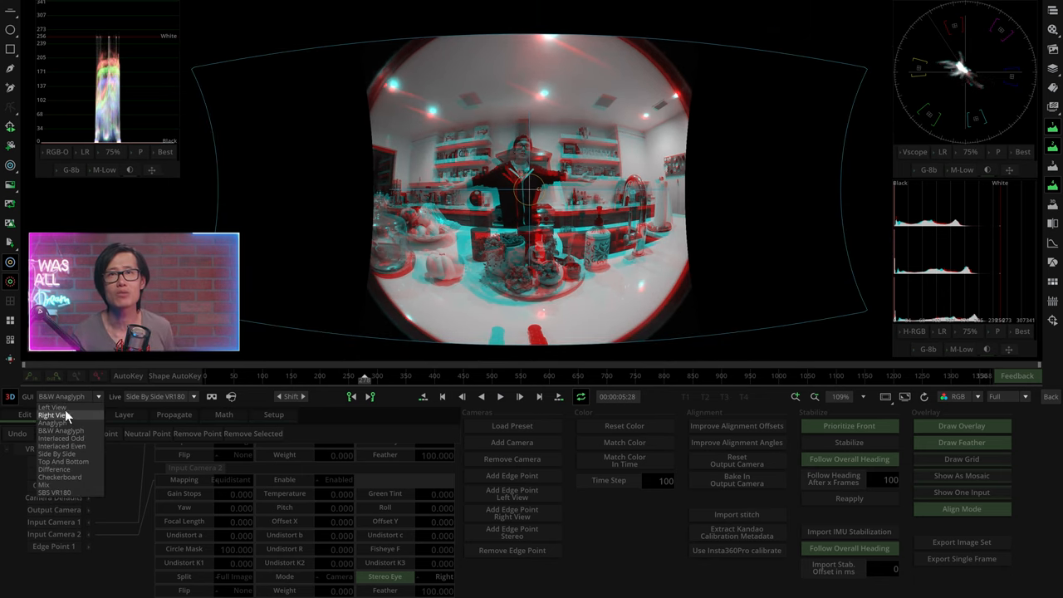
left_click(51, 406)
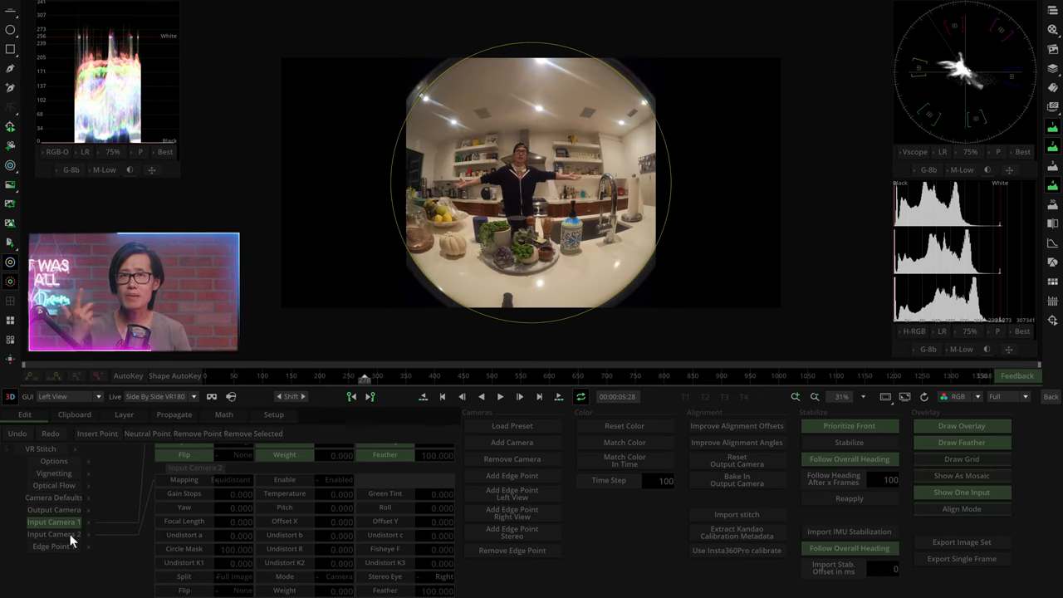
left_click(53, 534)
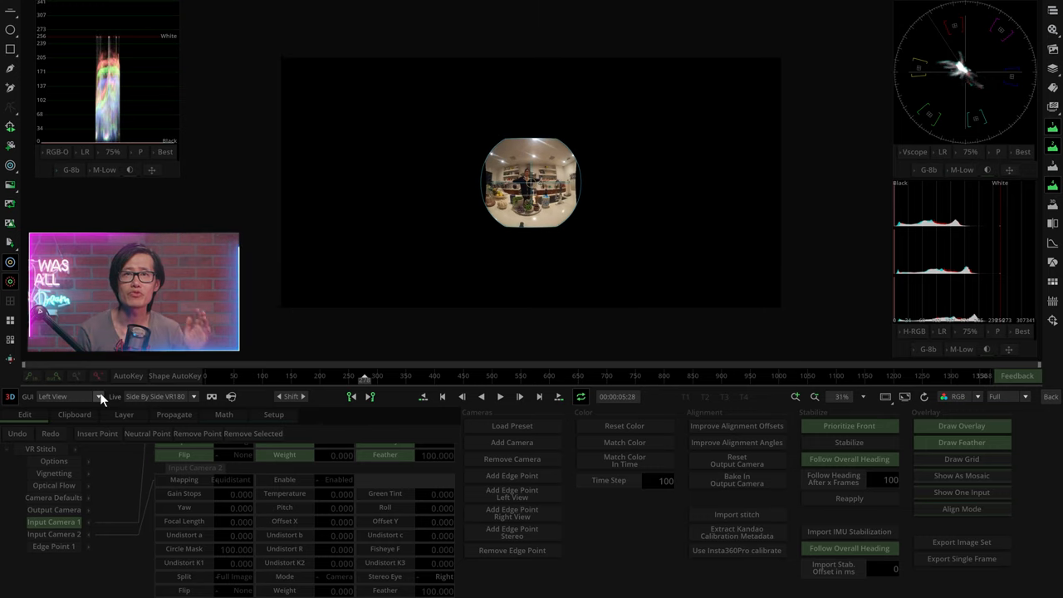
- Switch the preview to SBS VR180 and set the default focal length to 5, then 7
left_click(62, 396)
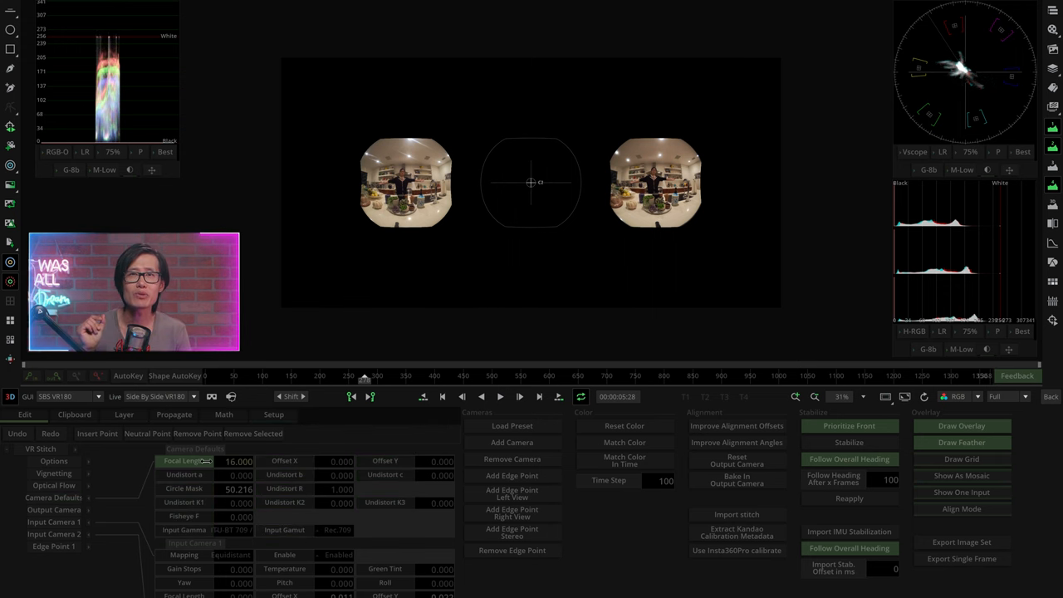
type("5.000")
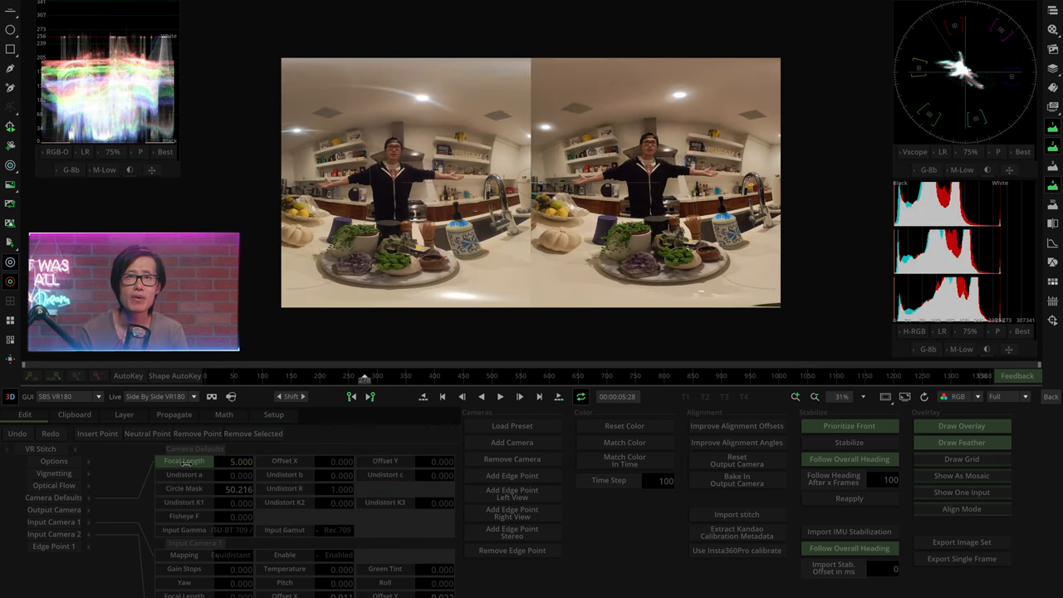
triple_click(224, 460)
type("7.000")
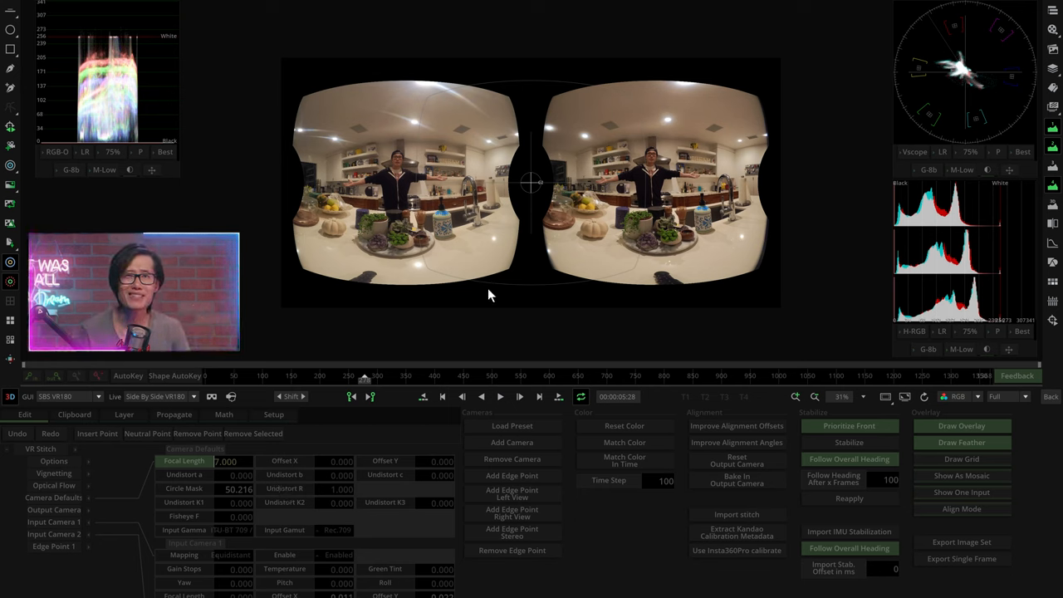
mouse_move(538, 293)
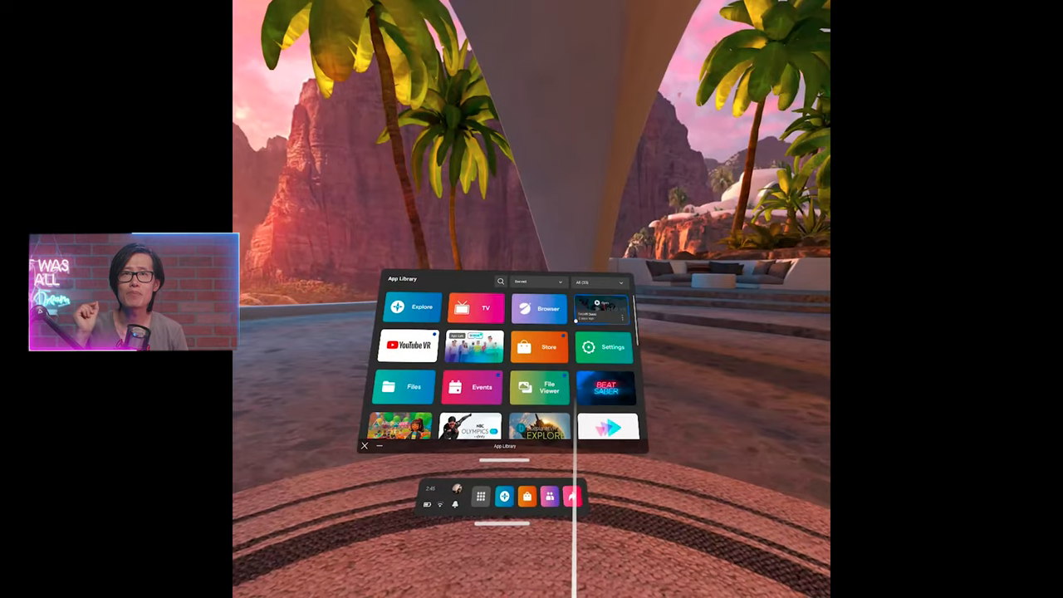
- Enable headset image output, bringing up the DeoVR on Meta Quest notice
left_click(538, 307)
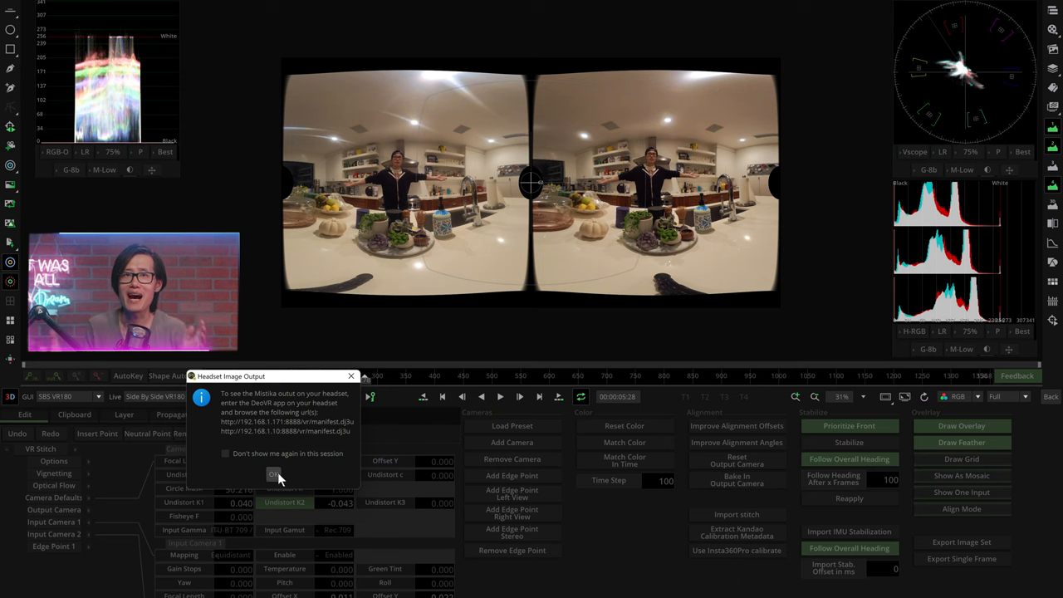
- Dismiss the headset notice, keep Input Camera 2 on the right eye, and open GUI view modes
left_click(278, 474)
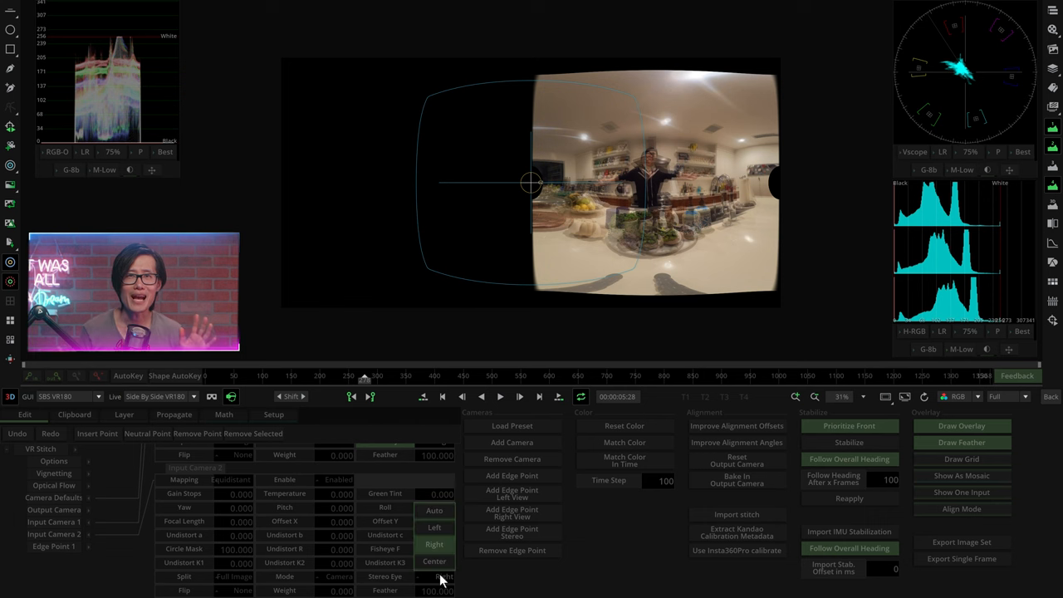
left_click(446, 576)
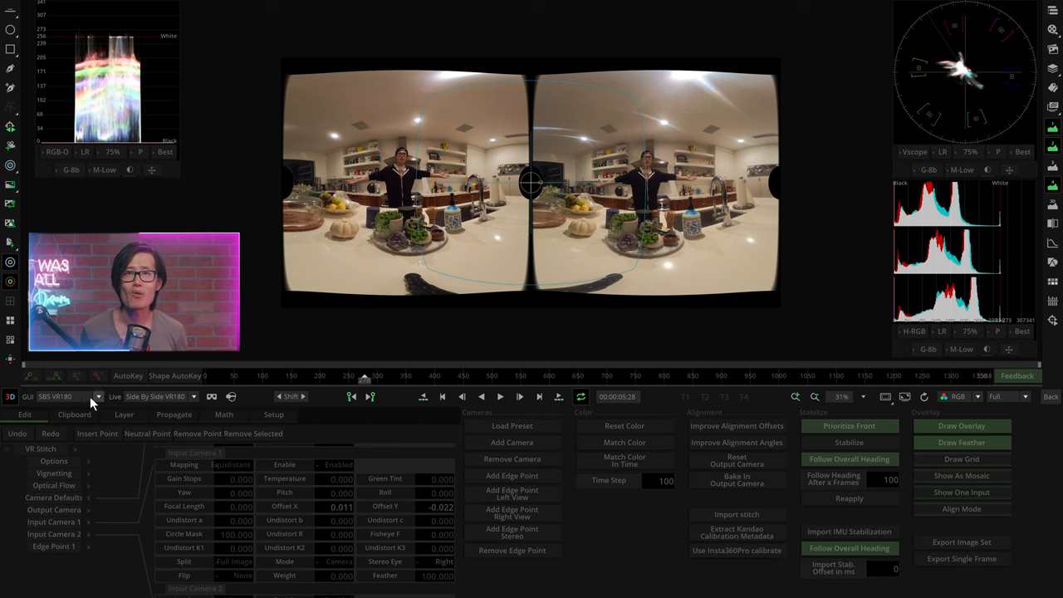
left_click(70, 396)
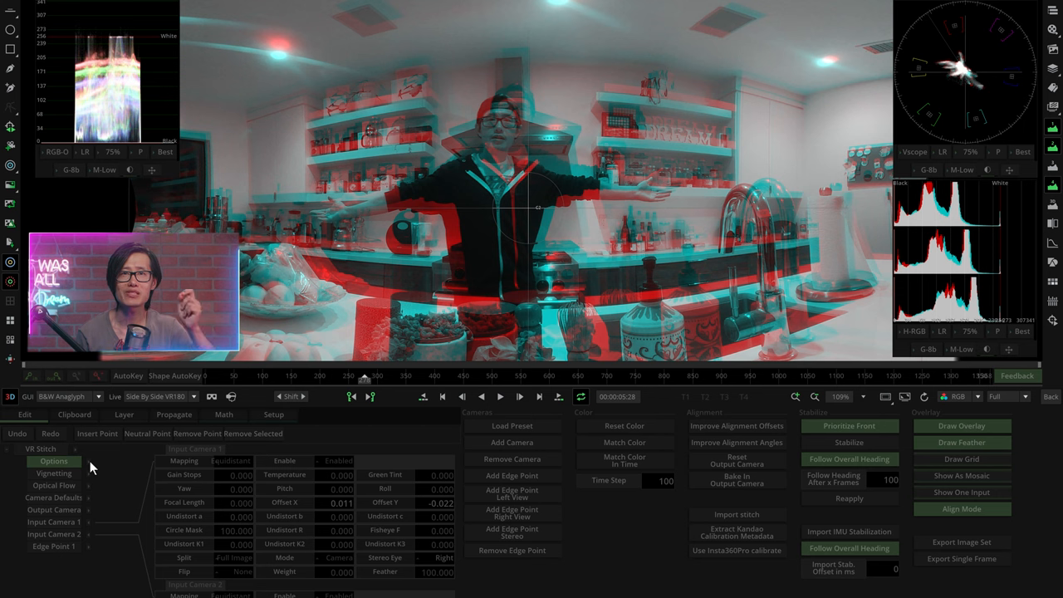
- Show the VR Stitch general options to check horizontal balance for the B&W anaglyph preview
left_click(53, 461)
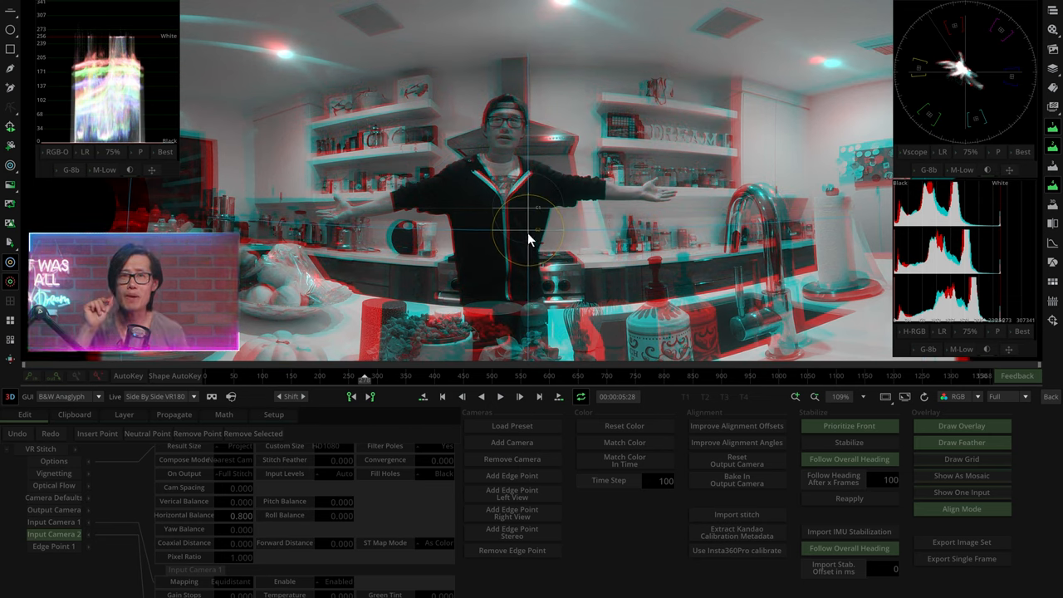
mouse_move(249, 524)
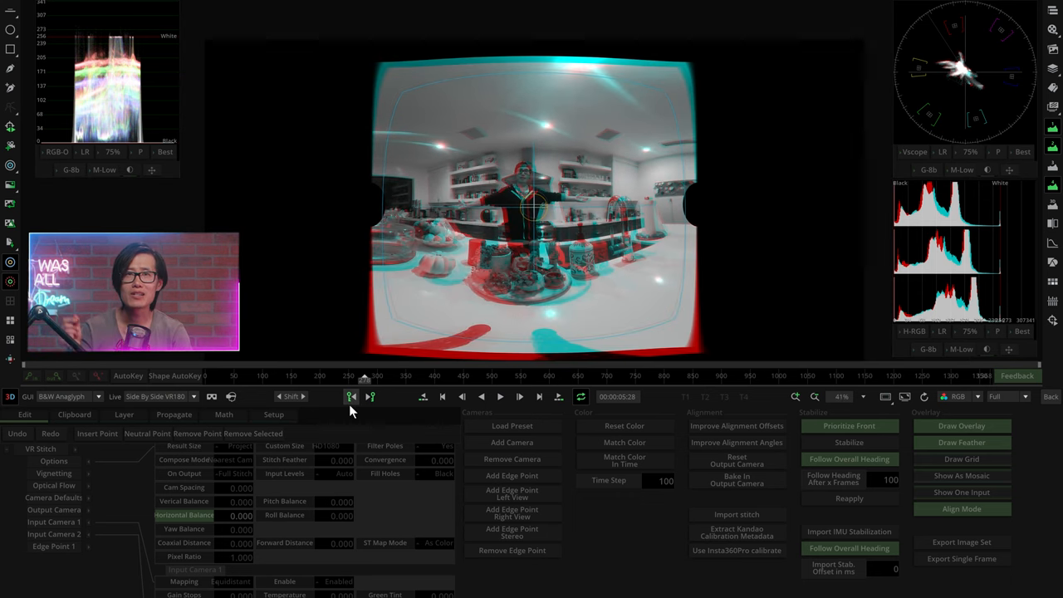
- Stream the stitch to the headset, dismiss its instructions, and return to the timeline
left_click(351, 396)
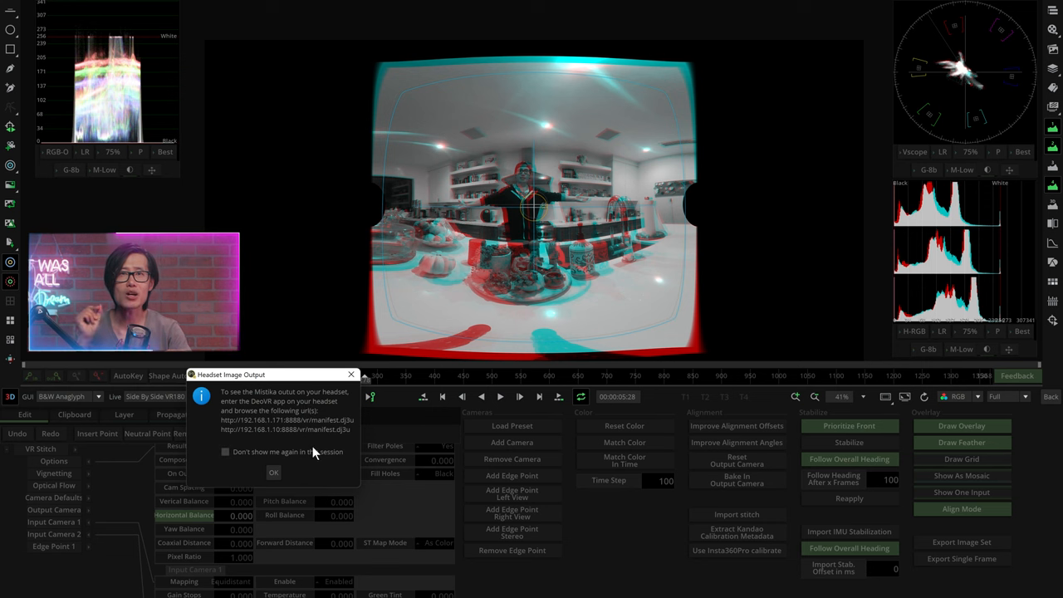
left_click(273, 471)
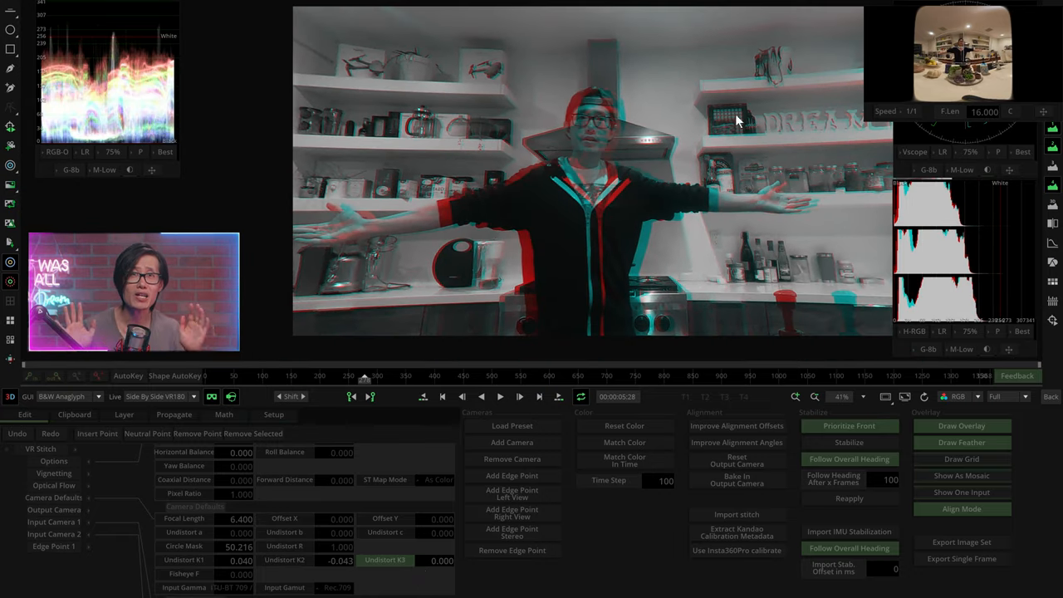
left_click(231, 396)
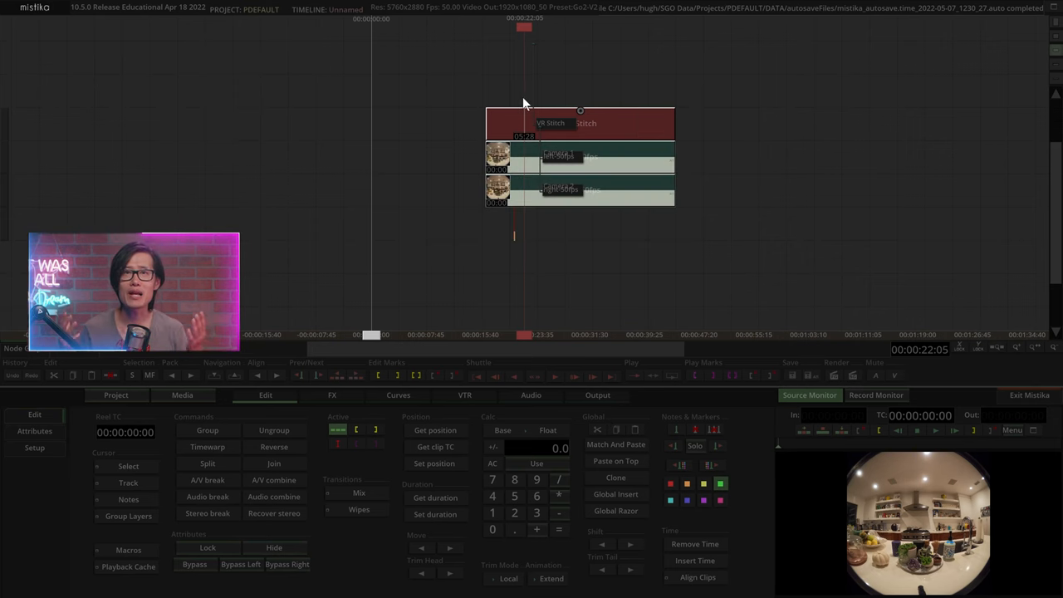
- Mark in and out points around the VR Stitch stack and both 50 fps clips
left_click(876, 394)
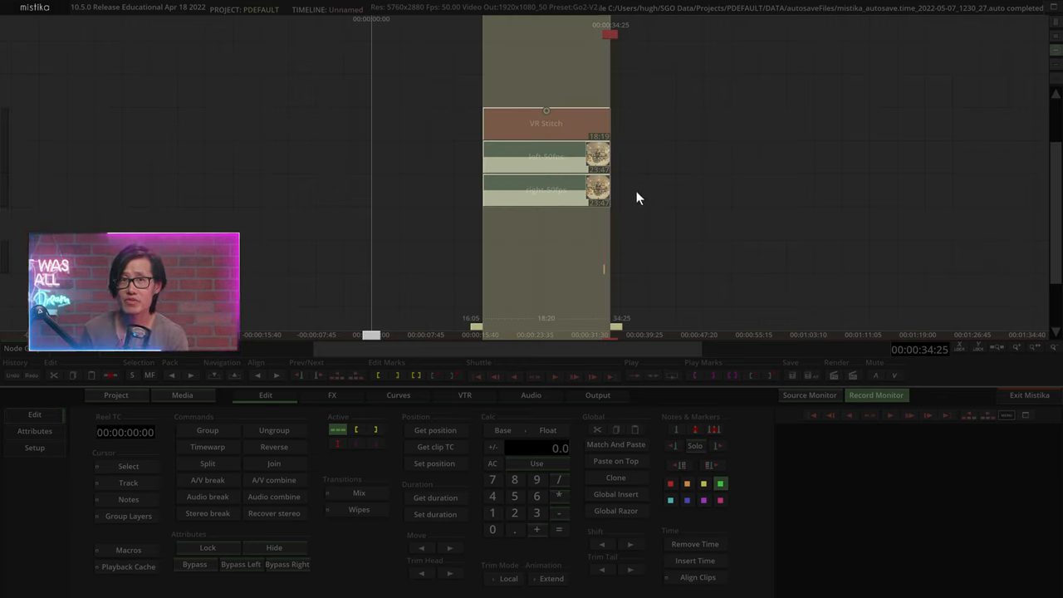
mouse_move(751, 213)
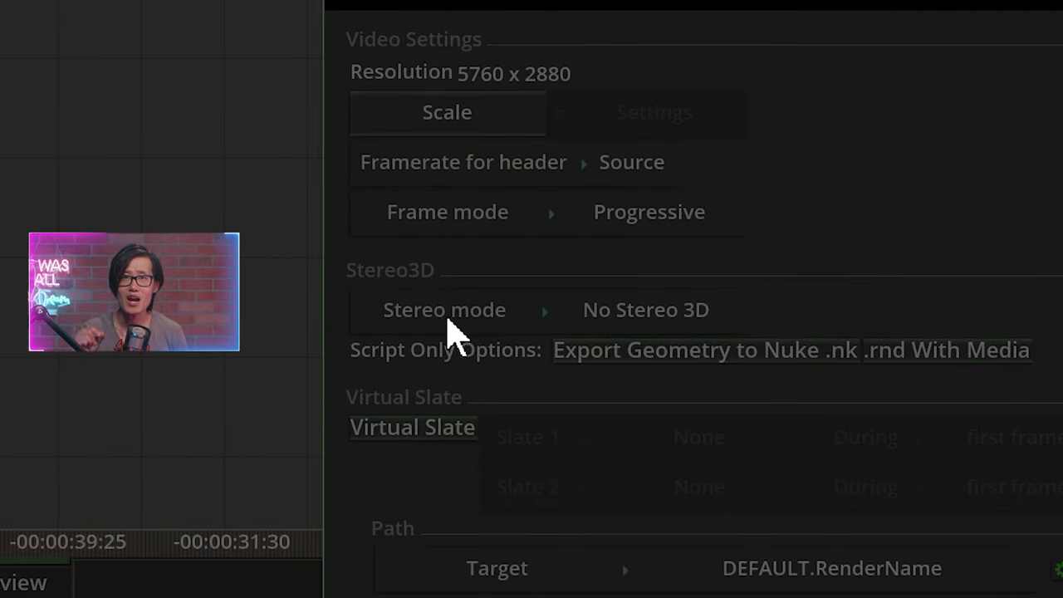
- Render side-by-side VR180 using HEVC 420 8-bit Bitrate codec at 60000 kbps
left_click(444, 309)
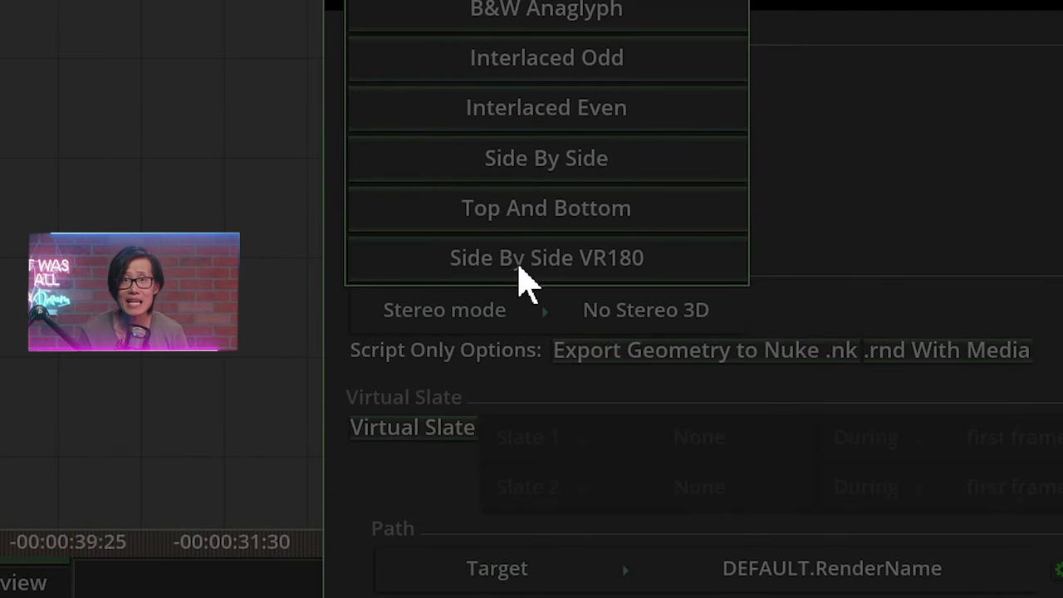
left_click(546, 256)
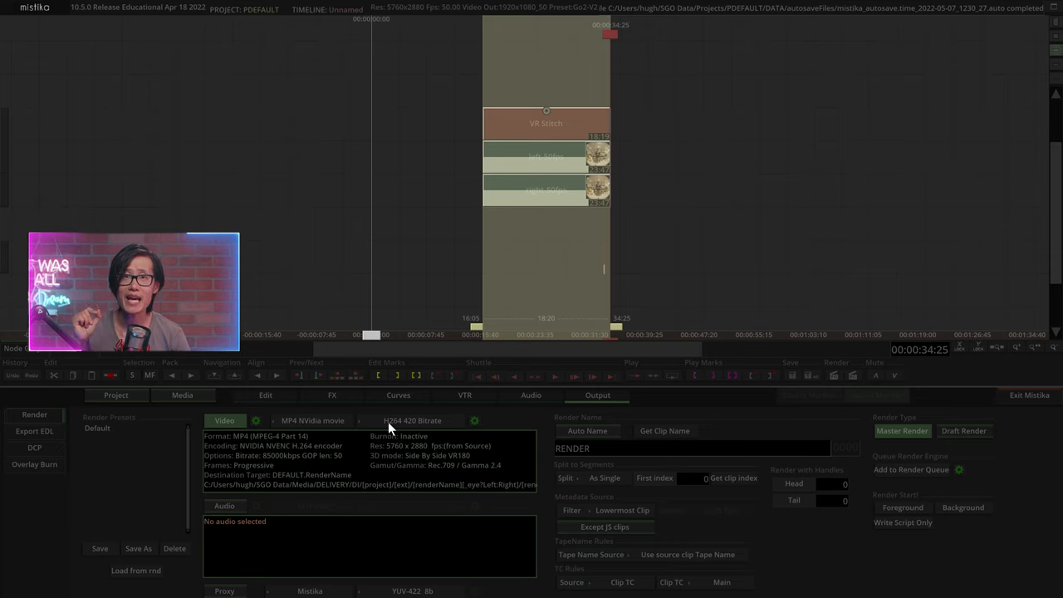
left_click(412, 420)
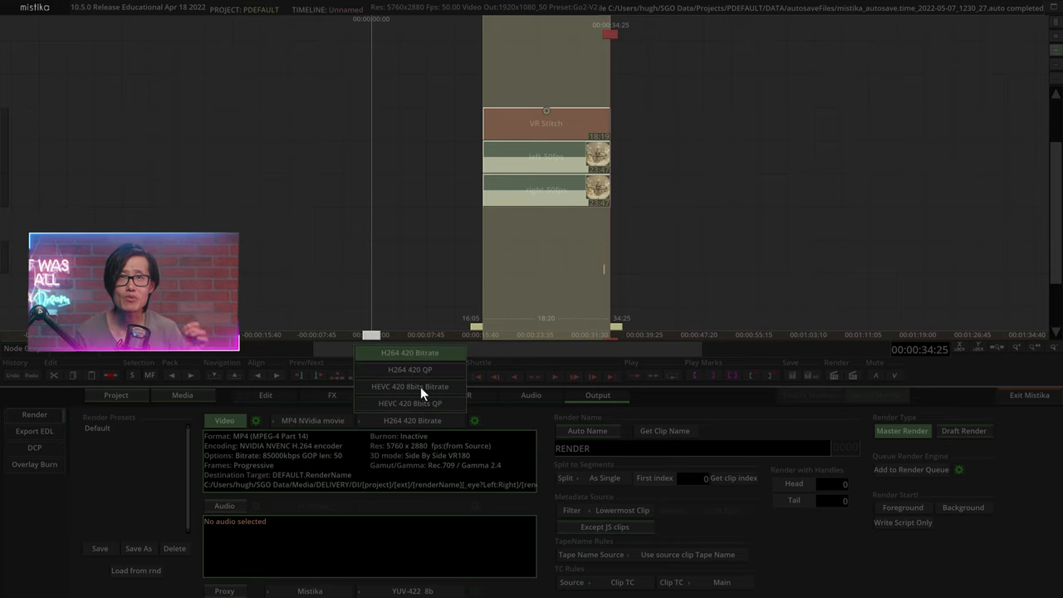
left_click(409, 352)
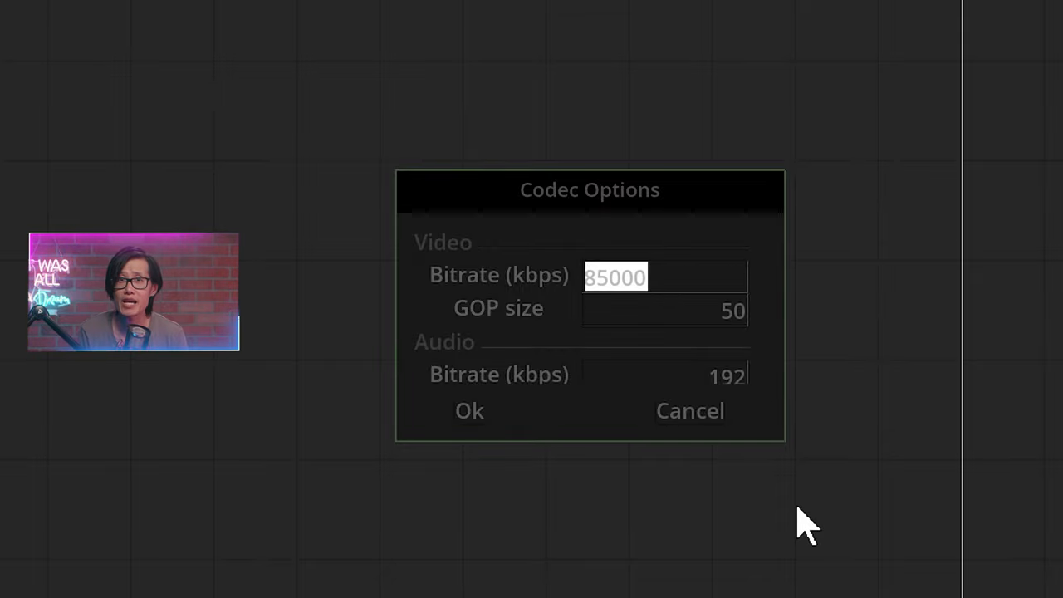
type("6000")
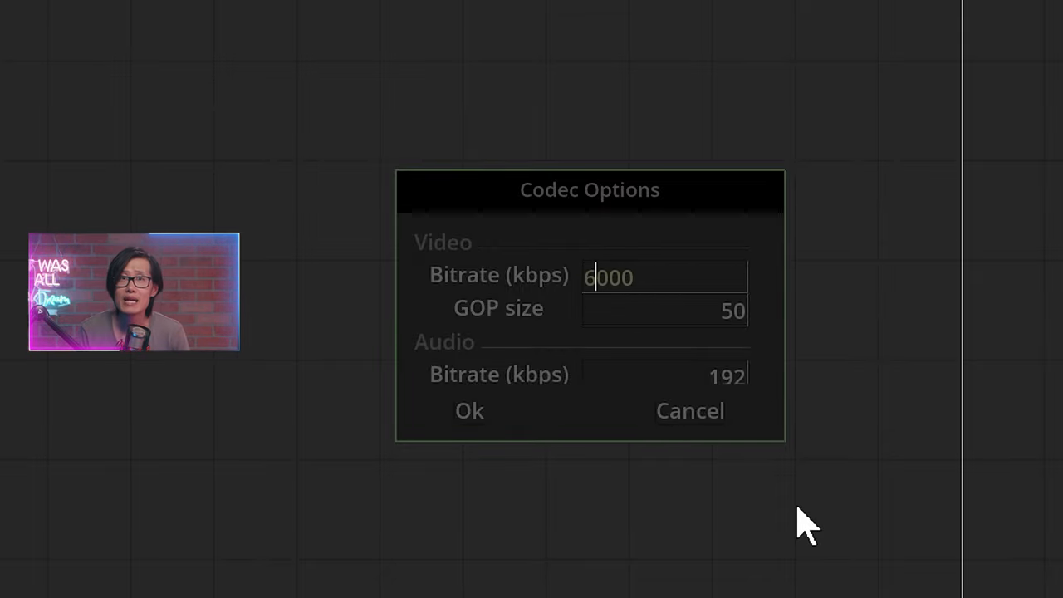
type("0")
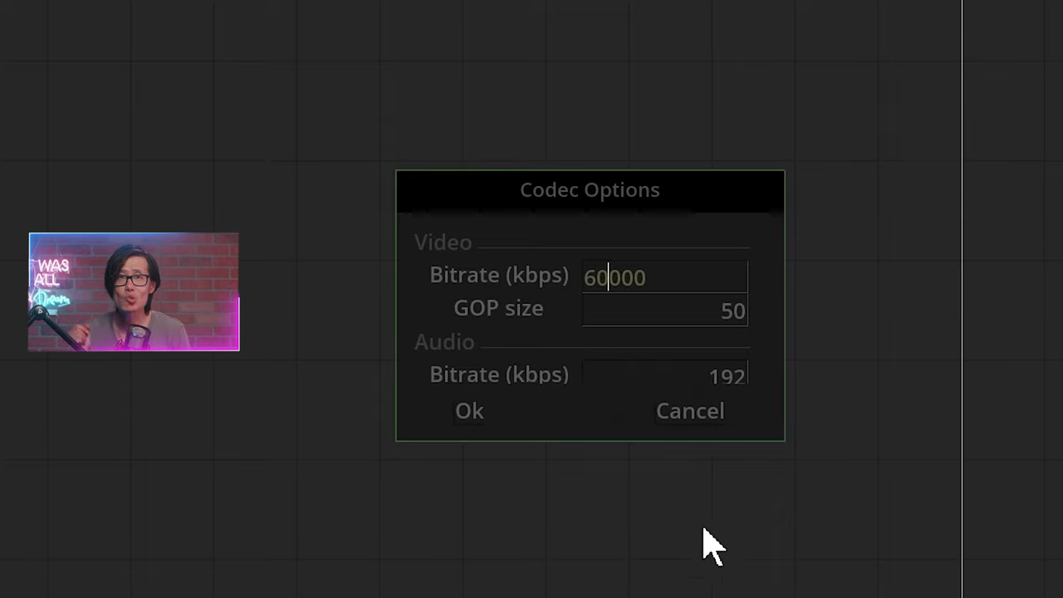
mouse_move(485, 419)
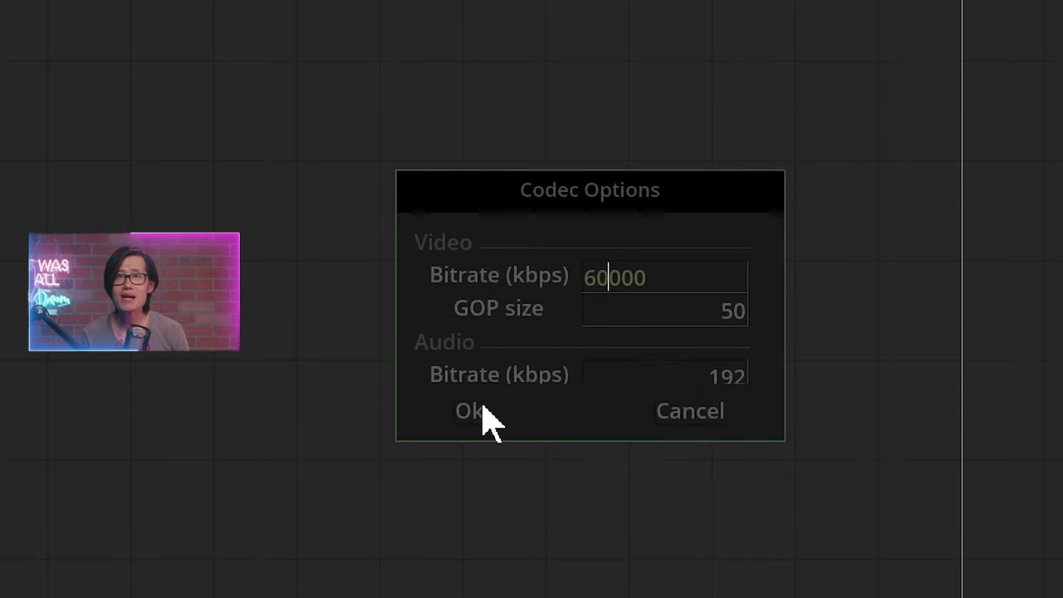
left_click(470, 410)
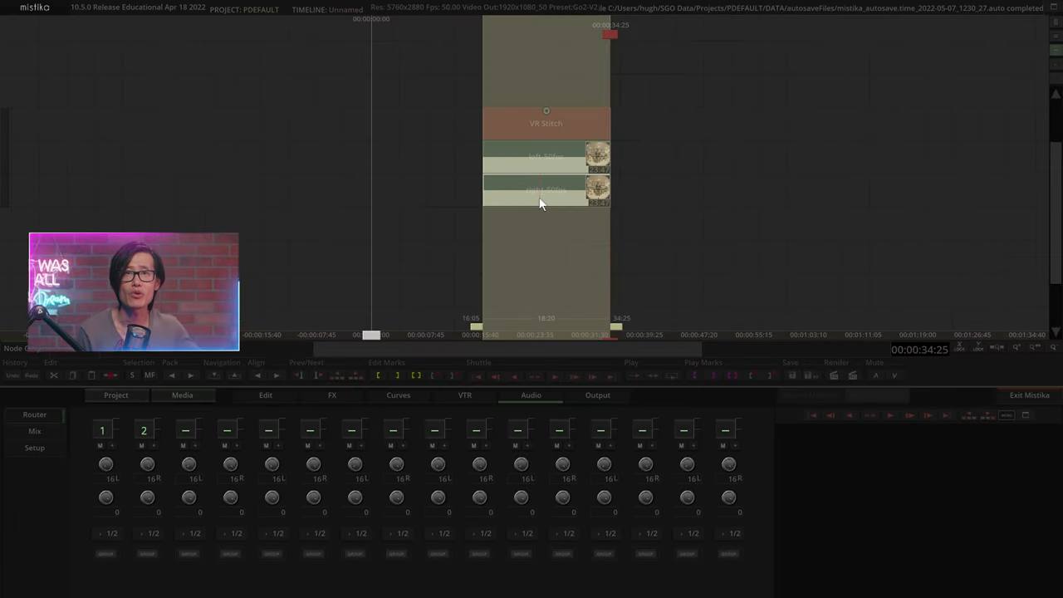
- Set output to MP4 with HEVC 420 8-bit Bitrate codec and start a foreground render
left_click(596, 394)
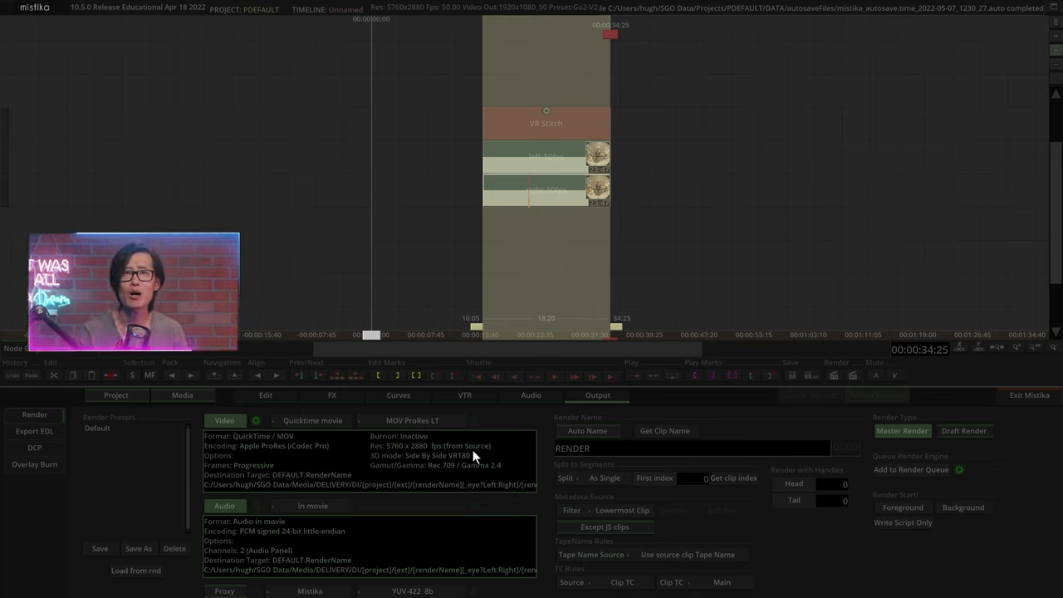
left_click(313, 420)
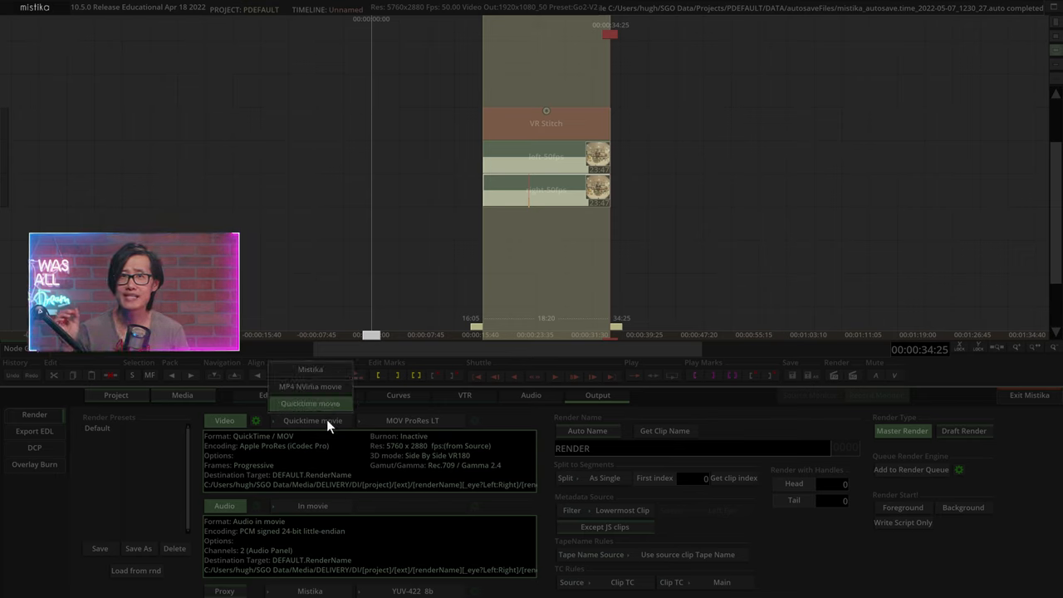
left_click(309, 386)
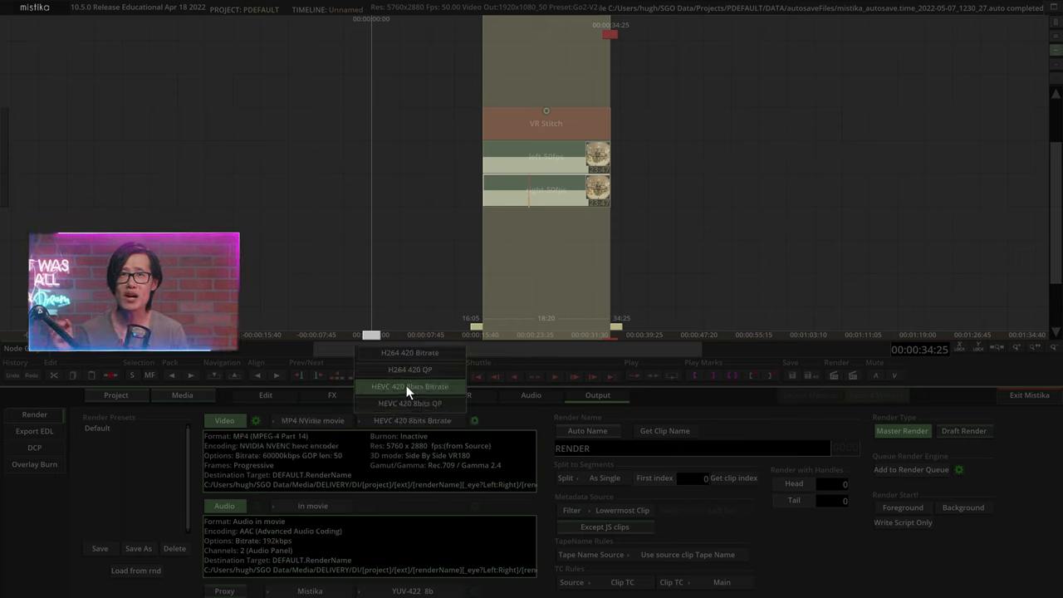
left_click(409, 386)
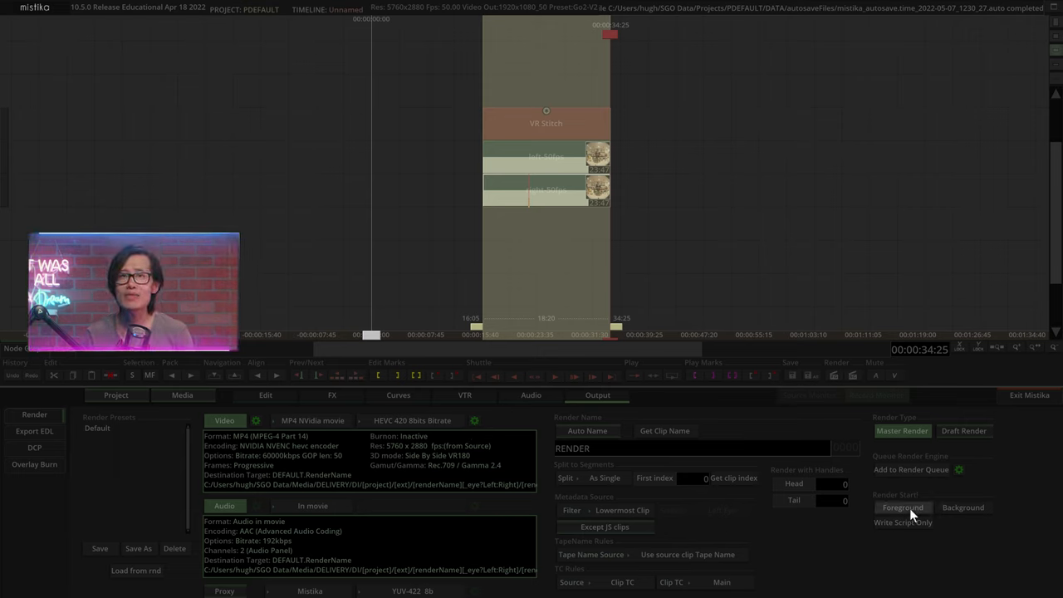
left_click(903, 507)
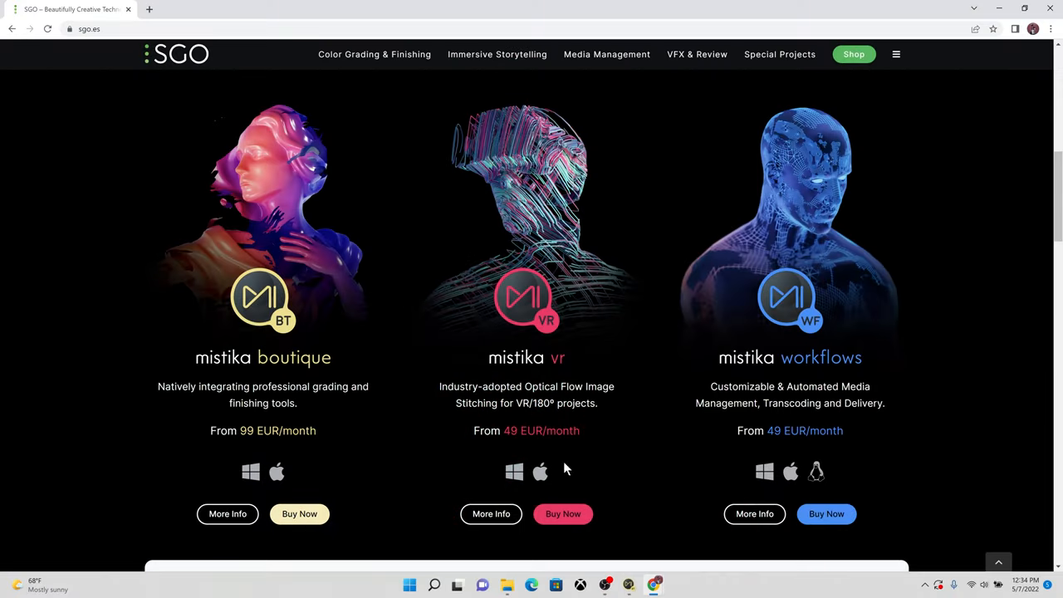
mouse_move(502, 444)
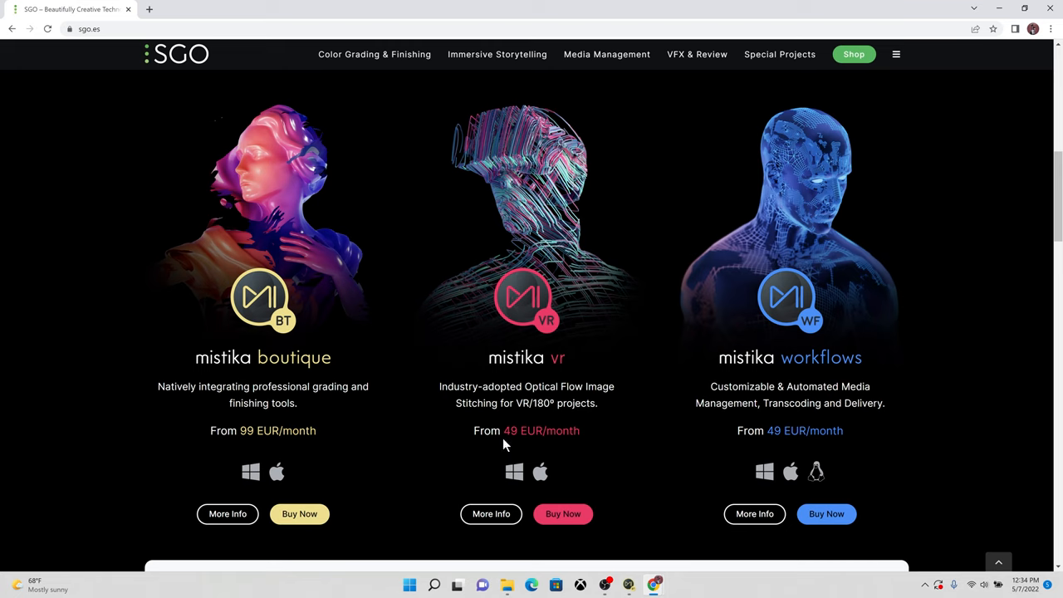
mouse_move(563, 504)
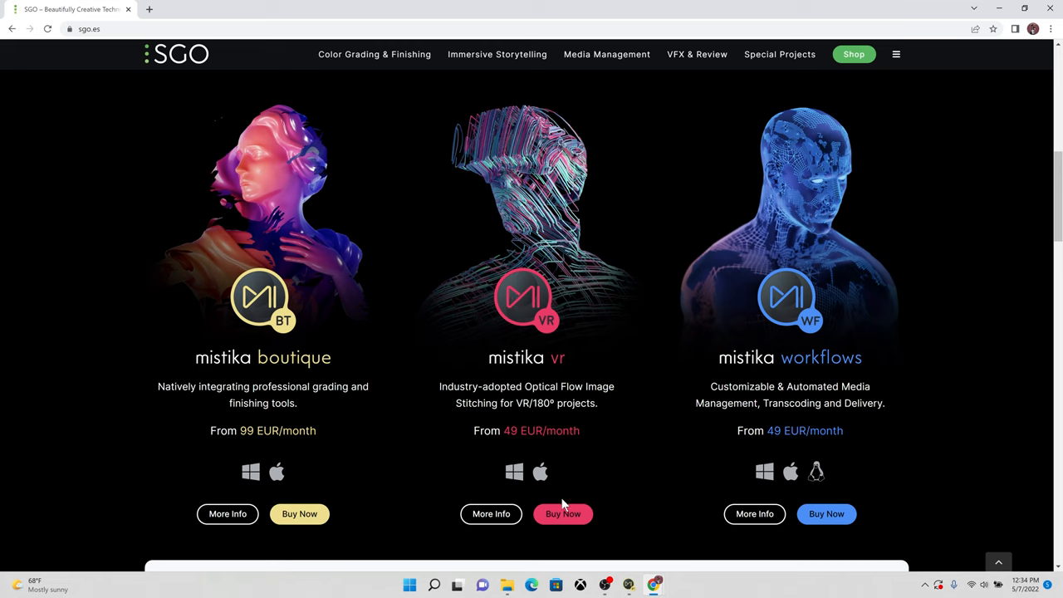
mouse_move(593, 501)
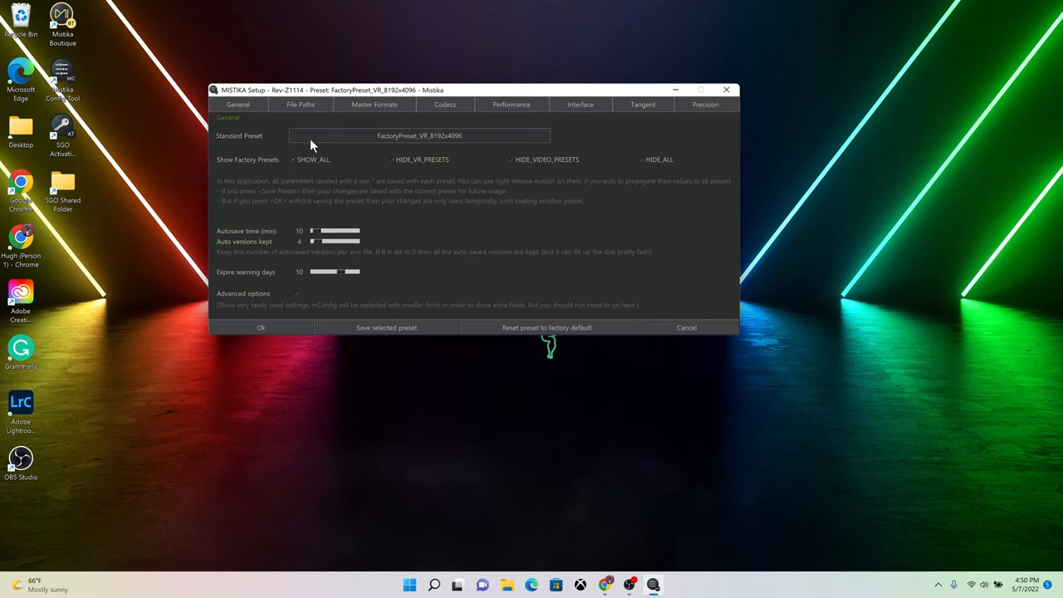
- Select FactoryPreset_VR_8192x4096 and review its 8192×4096, 59.94 fps master formats
left_click(418, 135)
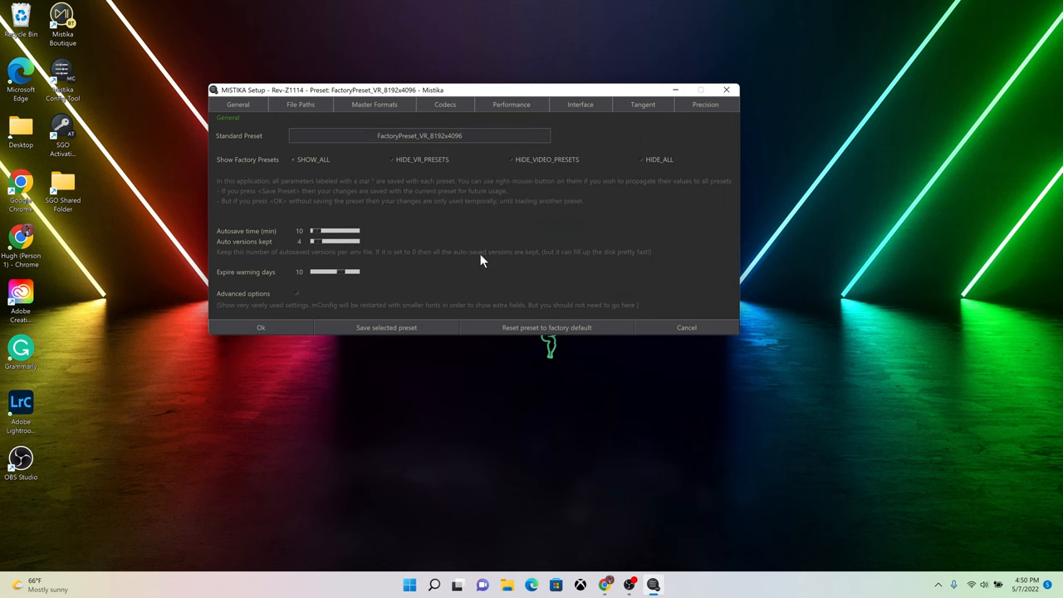
left_click(374, 104)
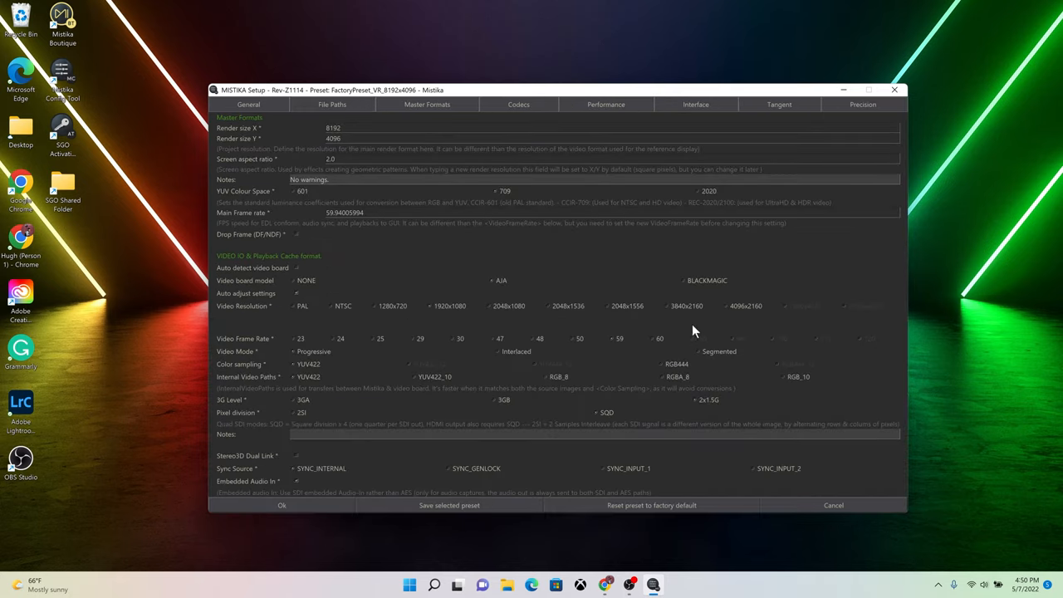
mouse_move(614, 342)
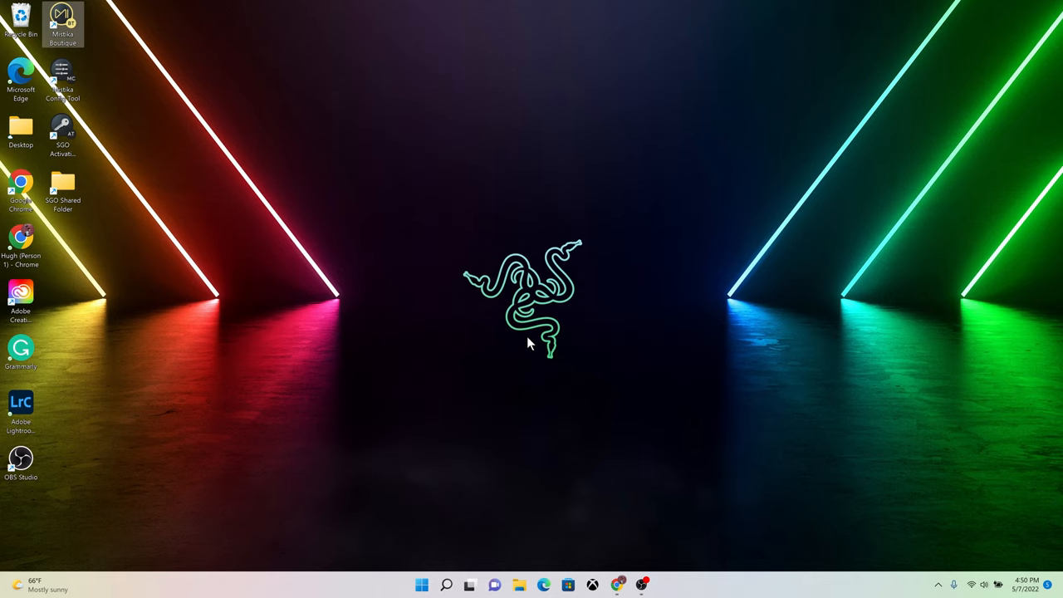
mouse_move(595, 418)
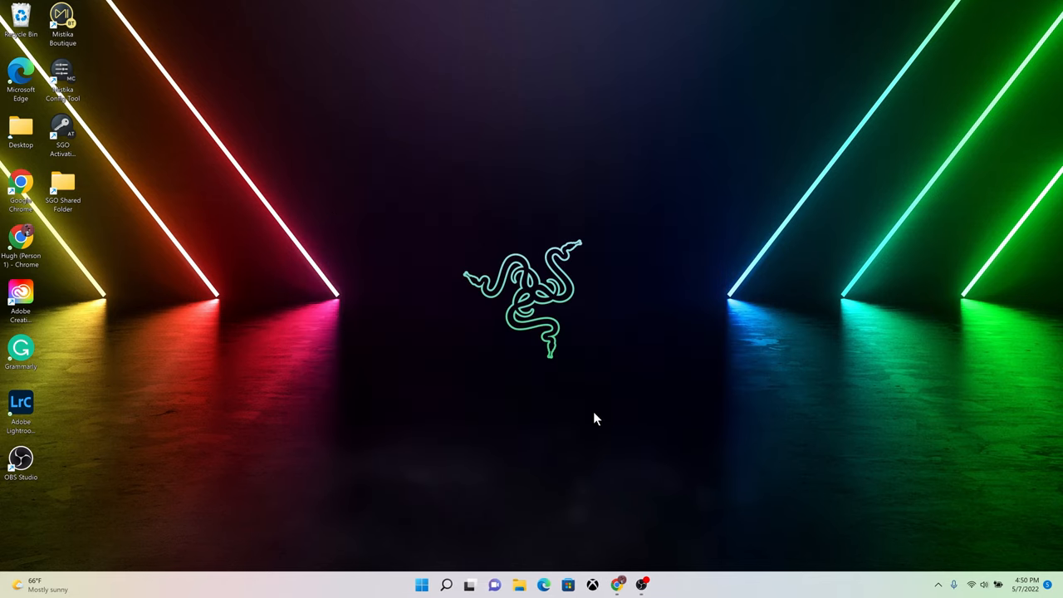
- Launch Mistika Boutique from its desktop shortcut
double_click(62, 21)
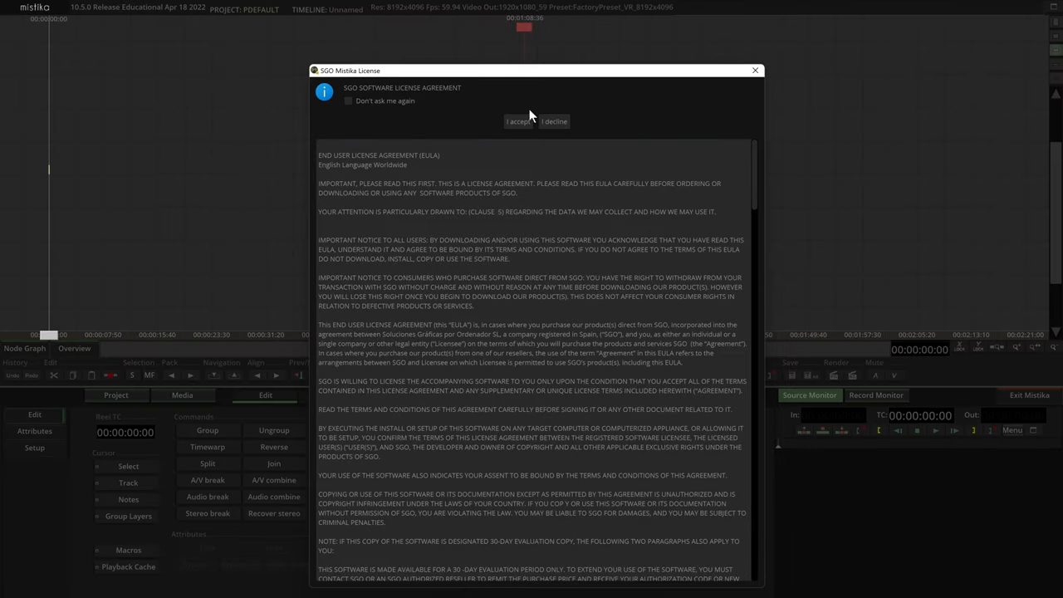
- Accept the license, link Canon clip A003C011_220413N1_CANON, and close Media Manager
left_click(517, 122)
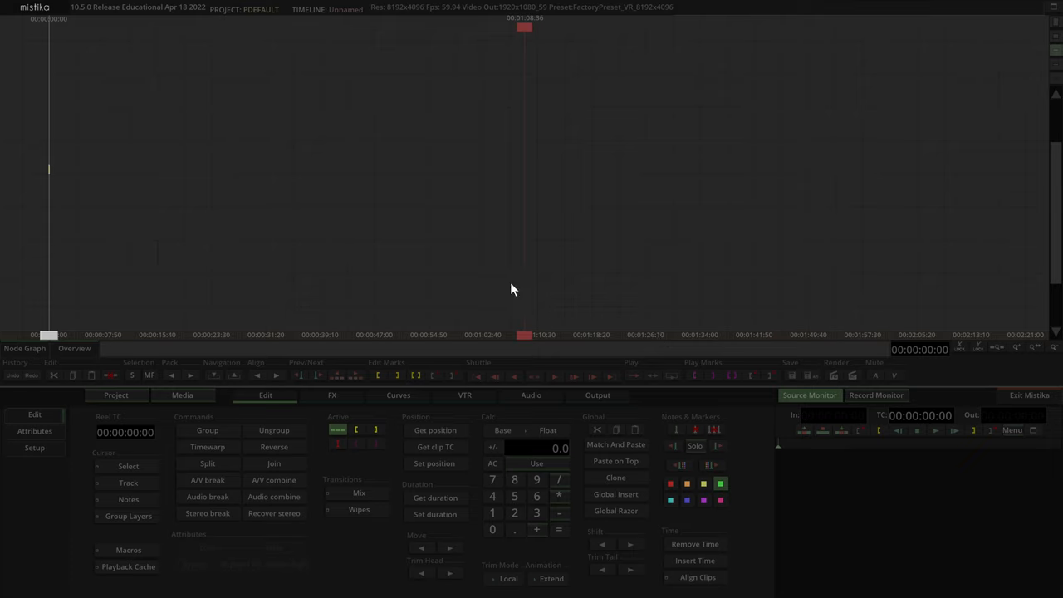
mouse_move(407, 190)
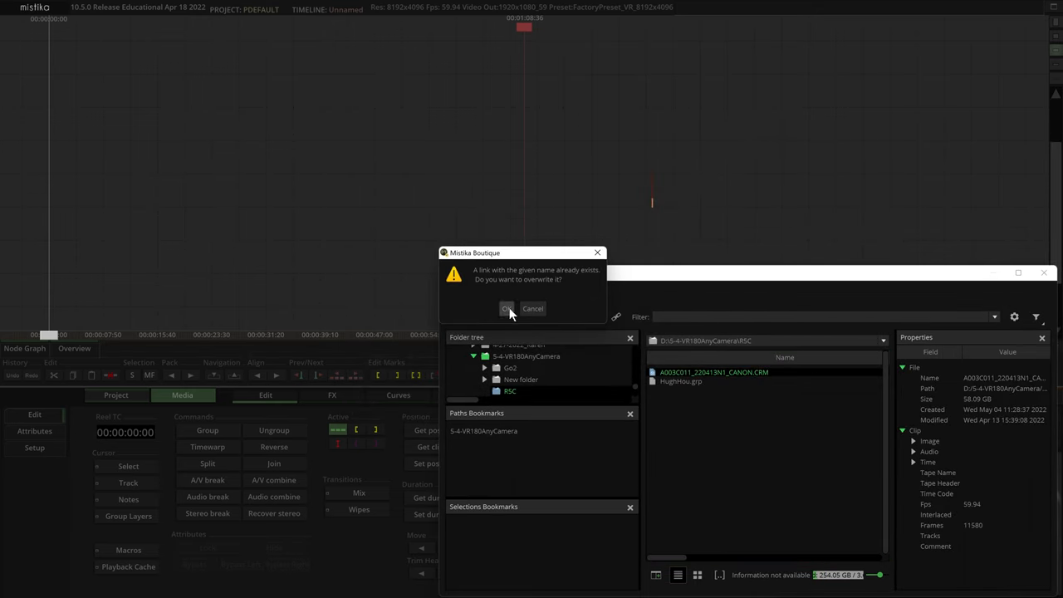
left_click(506, 308)
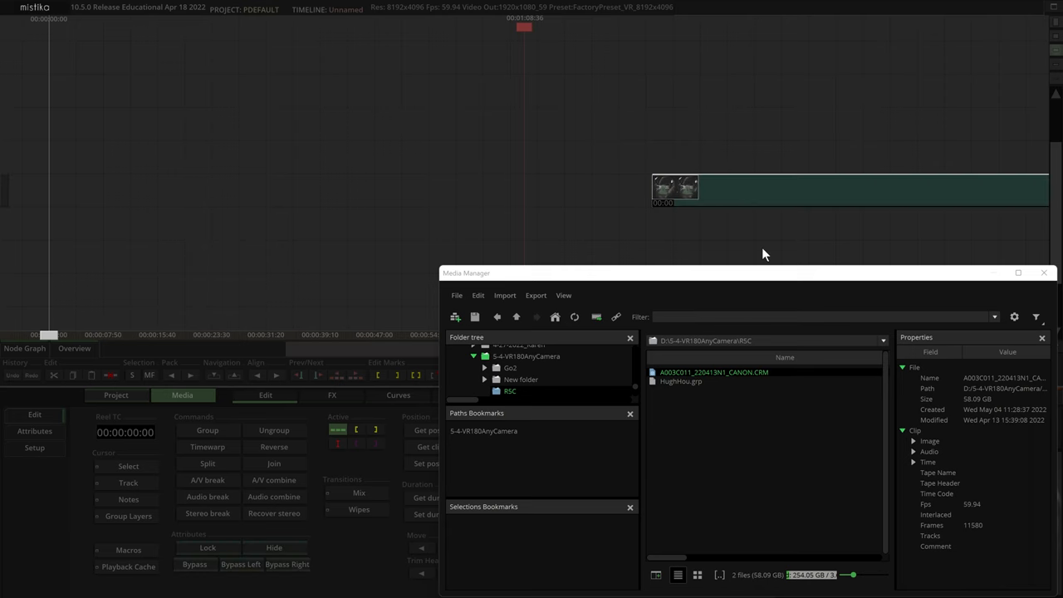
left_click_drag(748, 273, 415, 240)
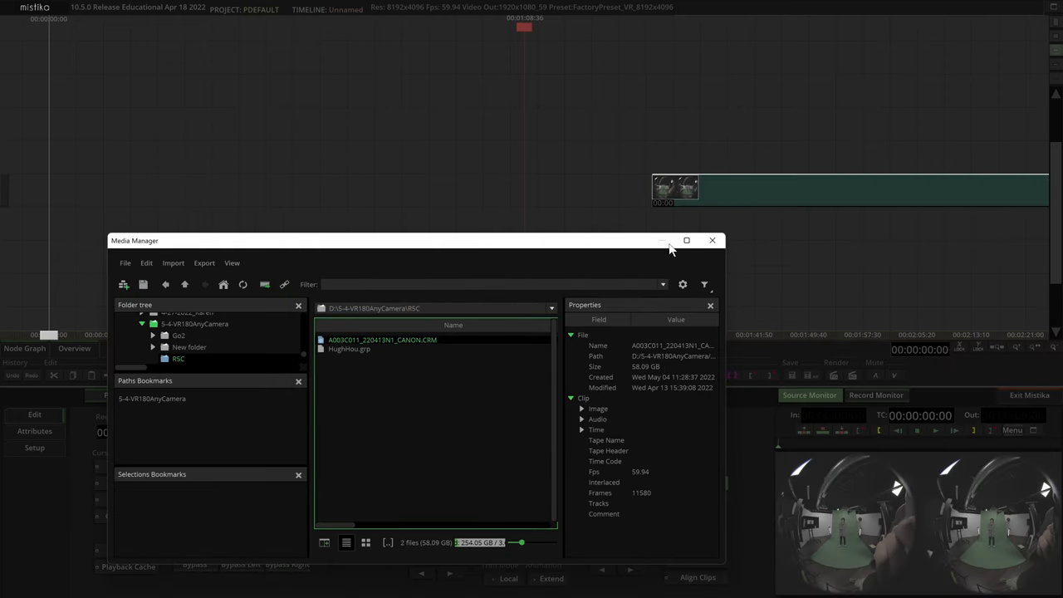
left_click(711, 240)
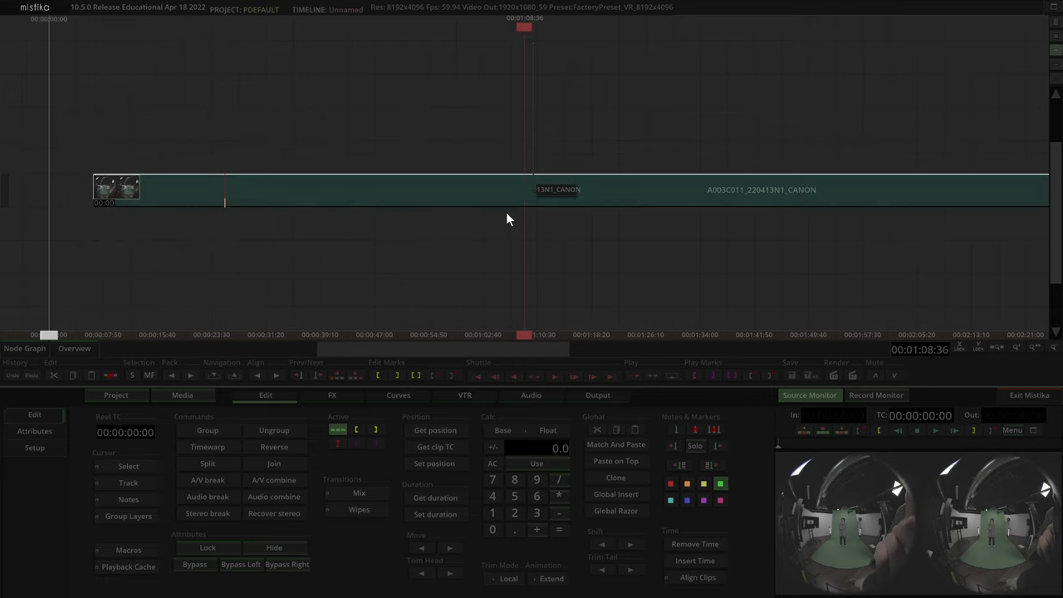
- Add a VR Stitch effect to the Canon clip and load the HughHou_B camera template
left_click(332, 394)
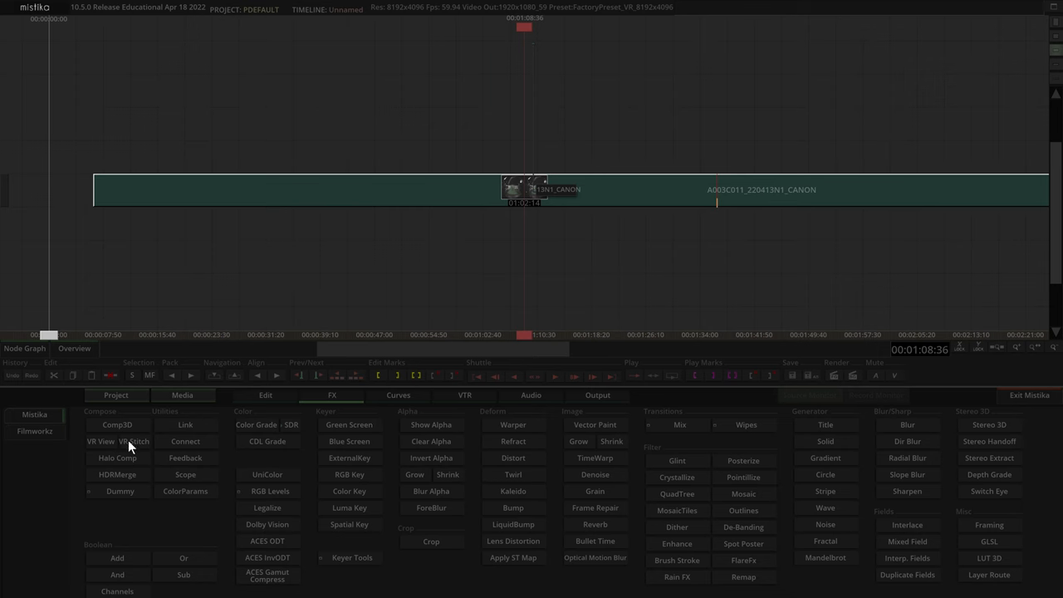
left_click(137, 441)
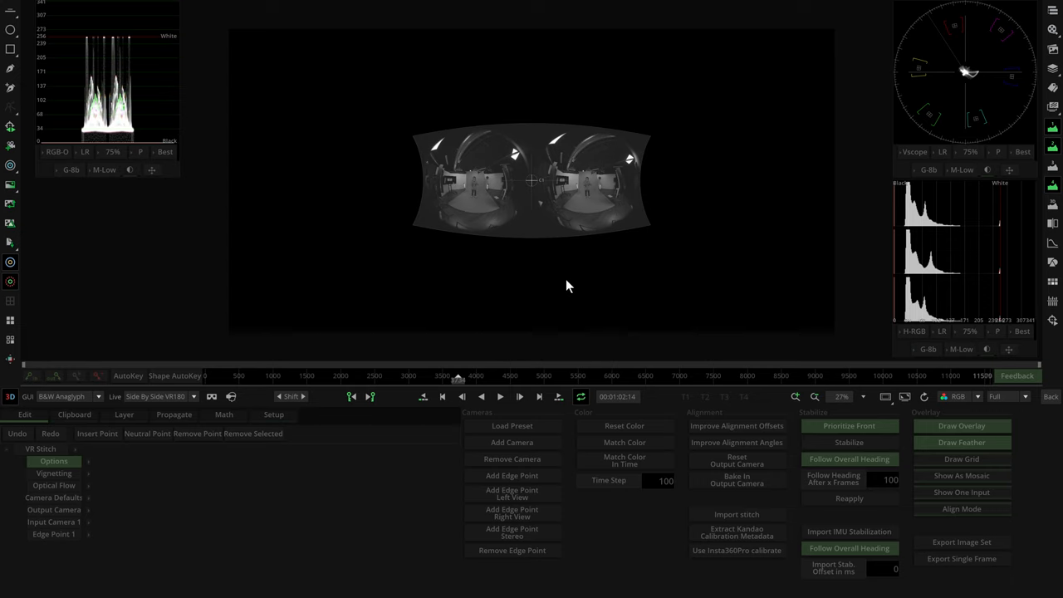
left_click(512, 425)
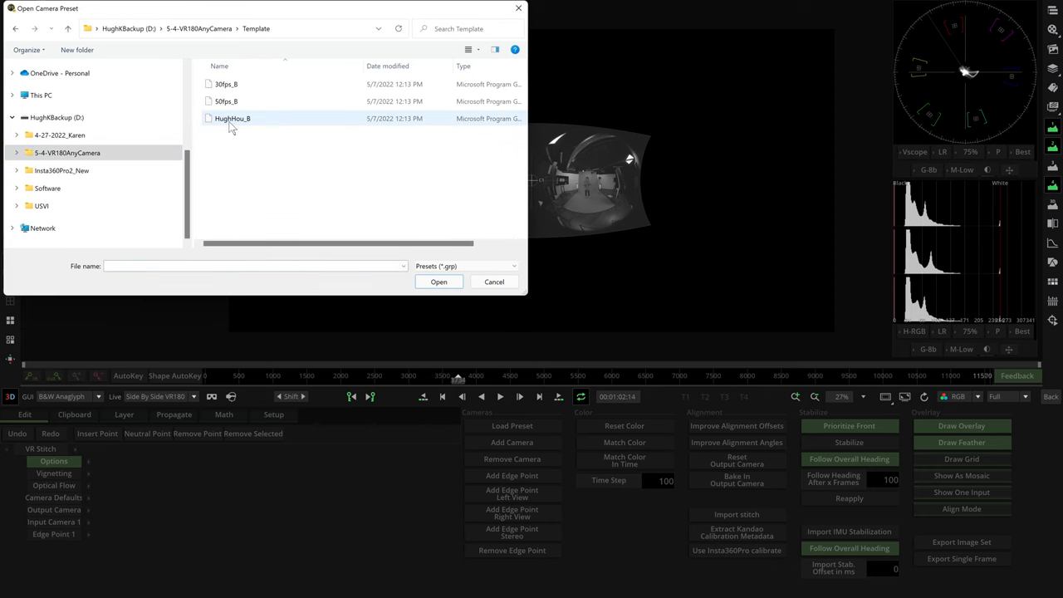
left_click(438, 282)
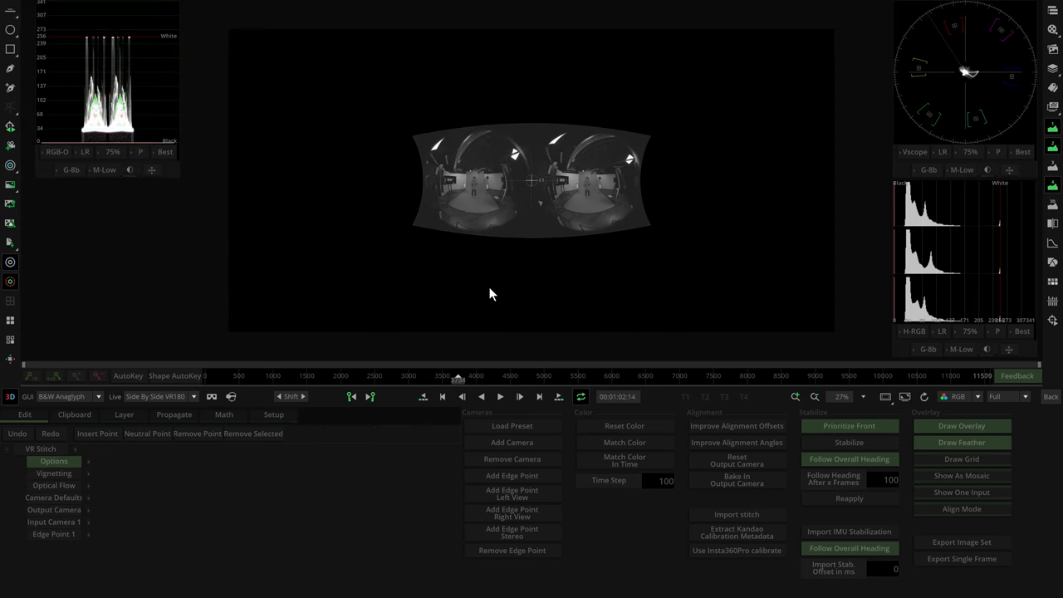
left_click(54, 522)
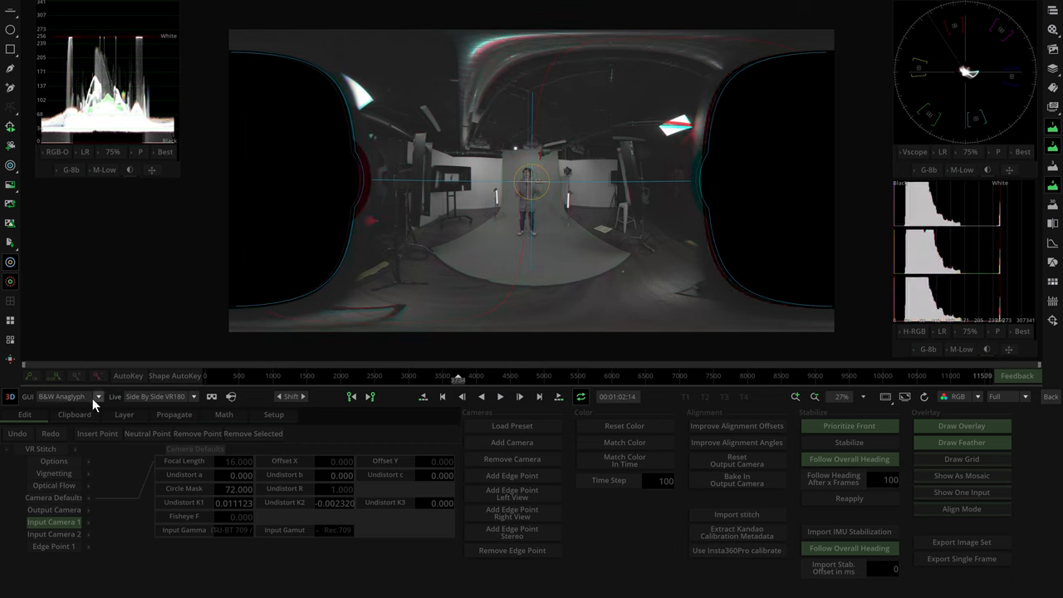
mouse_move(515, 236)
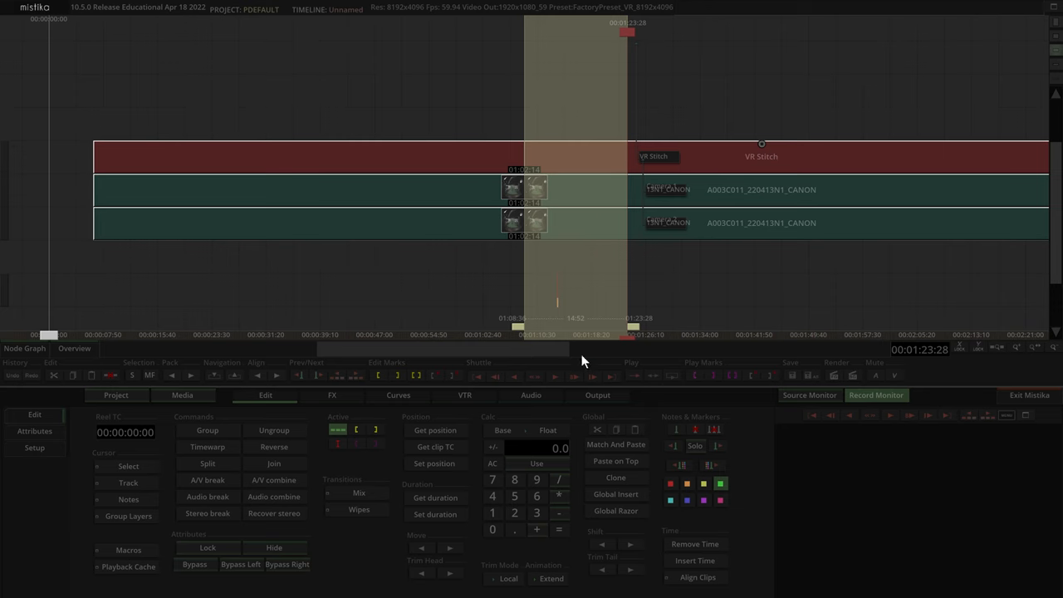
- Review the ProRes LT 8192×4096 side-by-side video setup and browse for a render folder
left_click(596, 395)
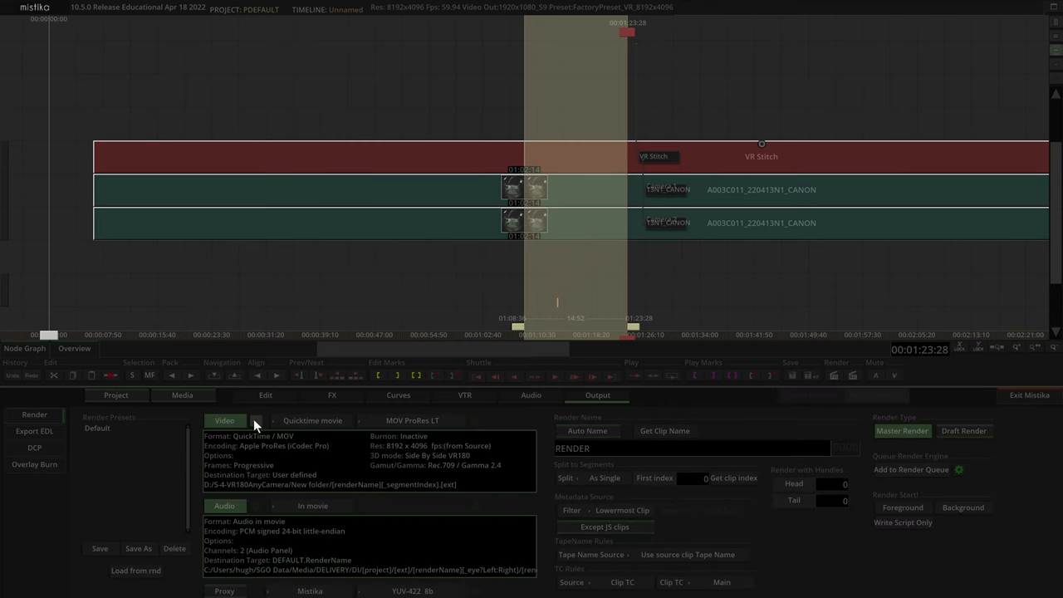
left_click(255, 421)
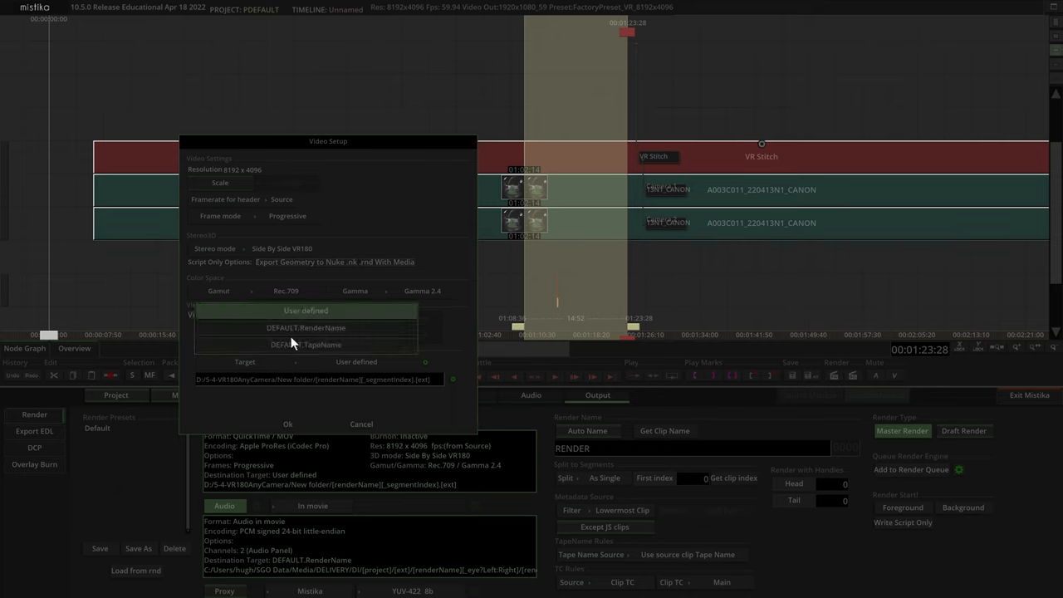
left_click(453, 379)
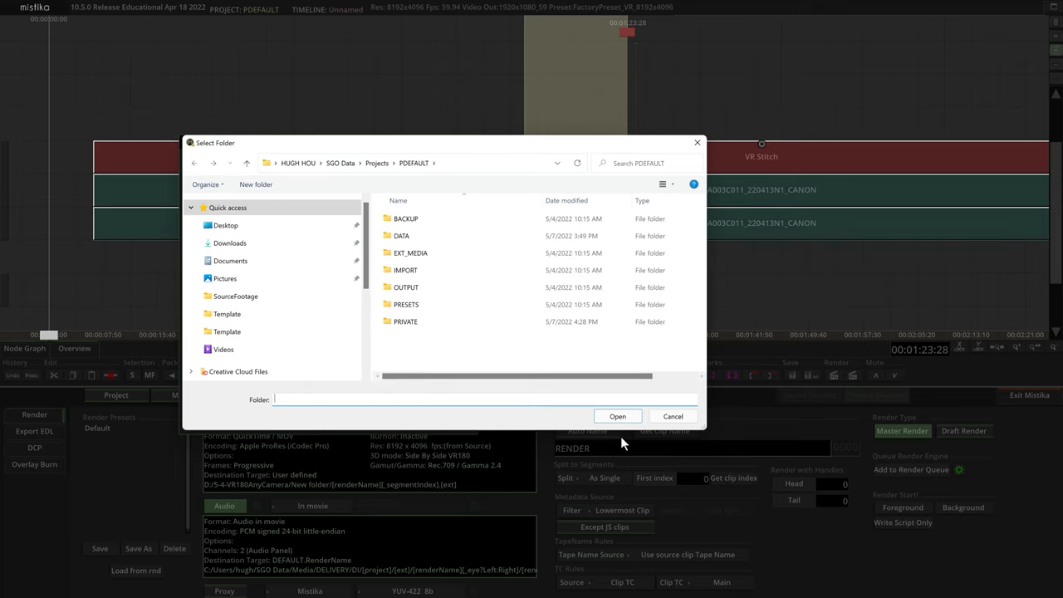
left_click(672, 416)
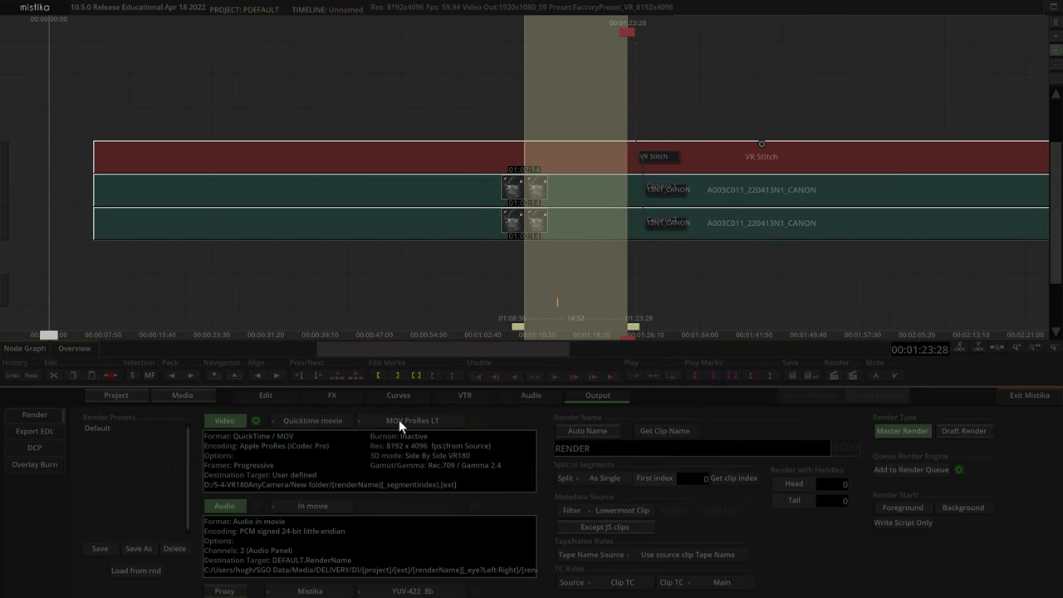
mouse_move(429, 440)
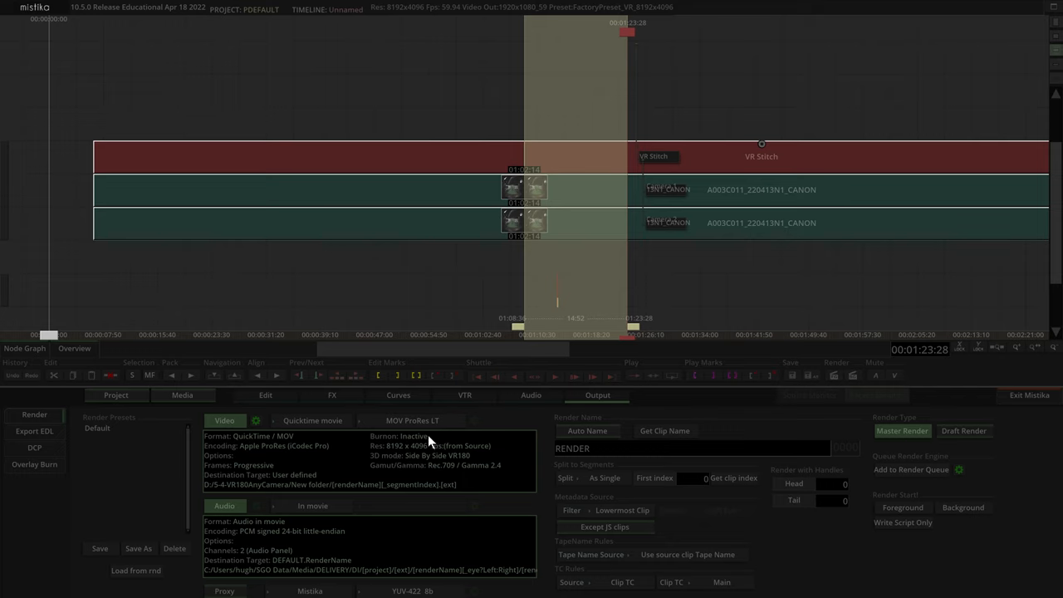
mouse_move(493, 465)
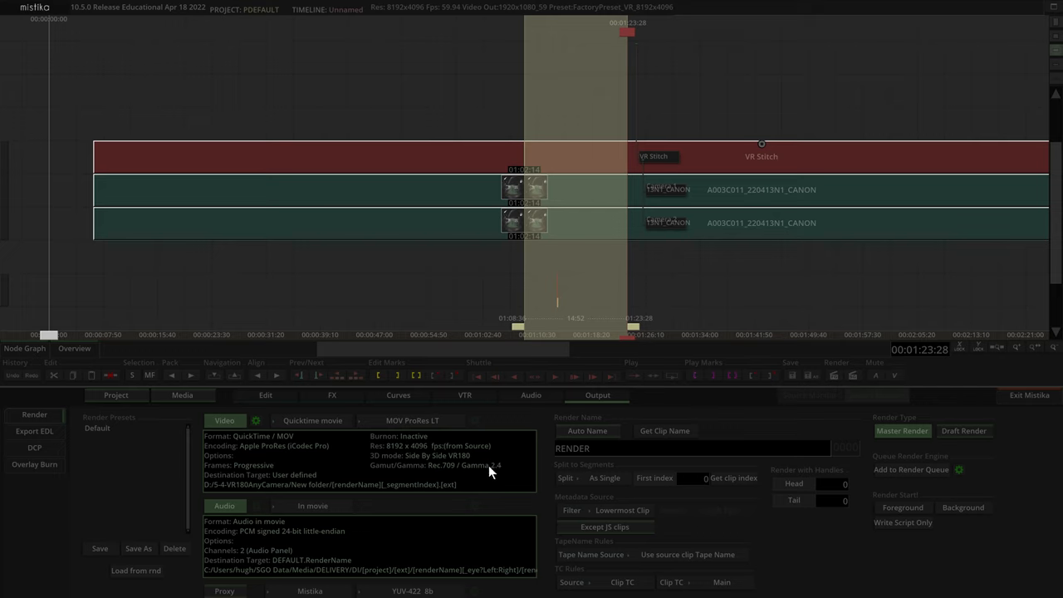
mouse_move(477, 484)
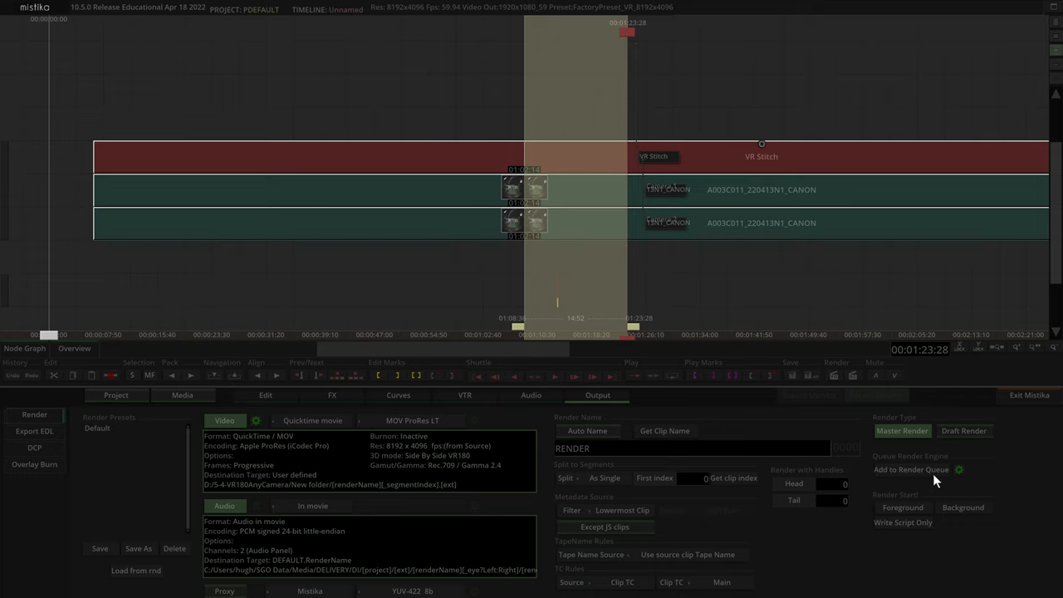
- Start a foreground render of the stitched Canon R5C clip
left_click(910, 469)
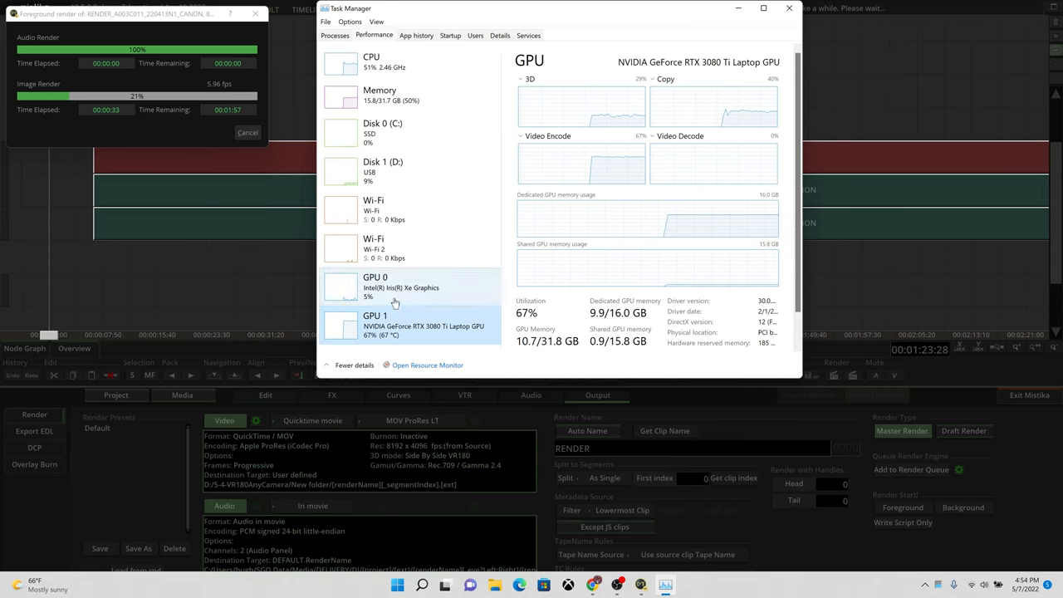
mouse_move(422, 325)
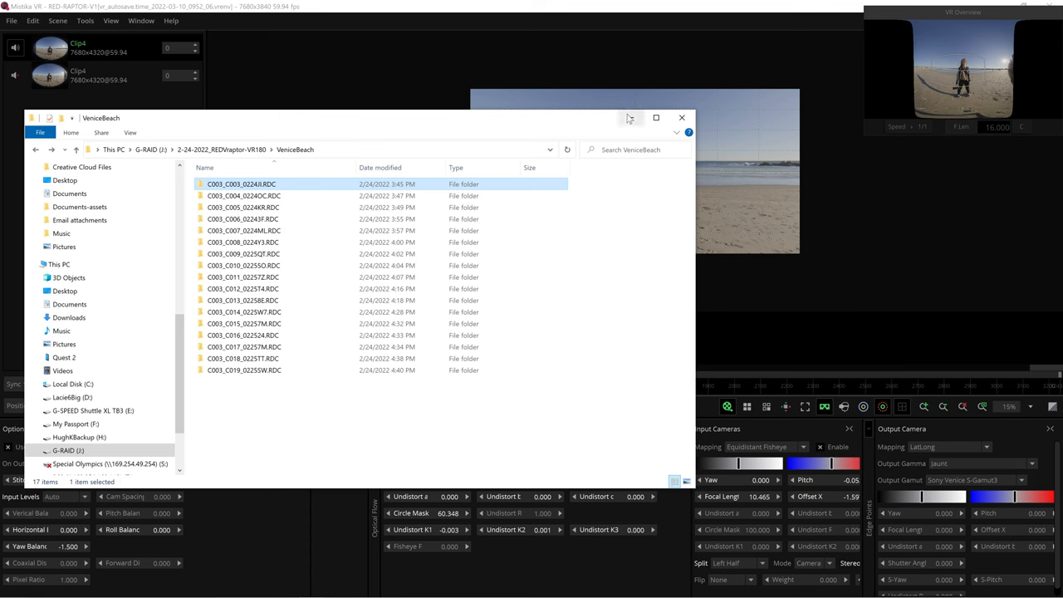
- Import RED clip C003_C003_0224JI and apply the VeniceSkatePark.grp camera preset
double_click(240, 184)
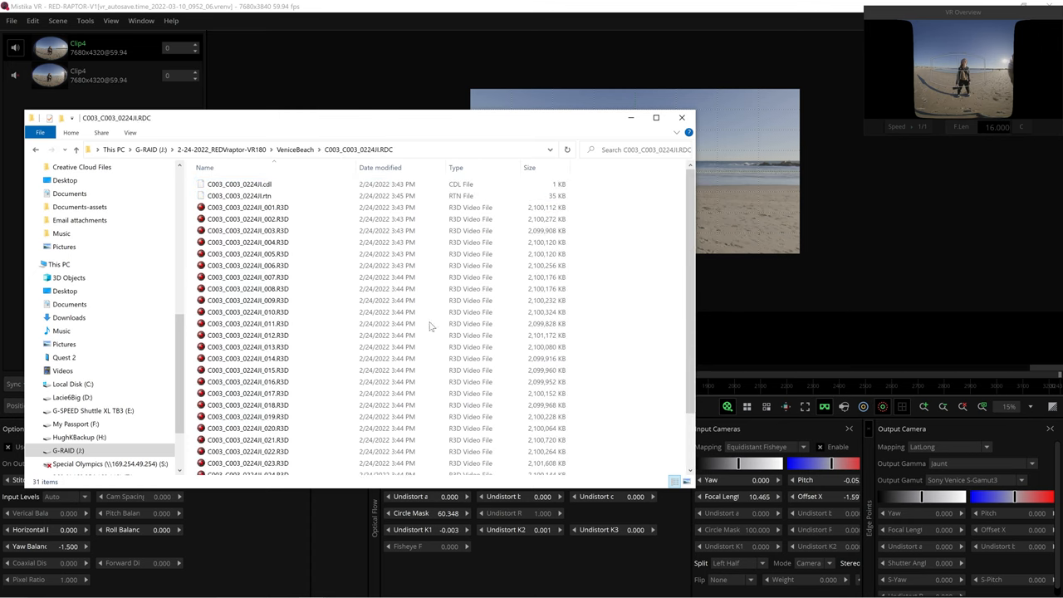
scroll("down", 3)
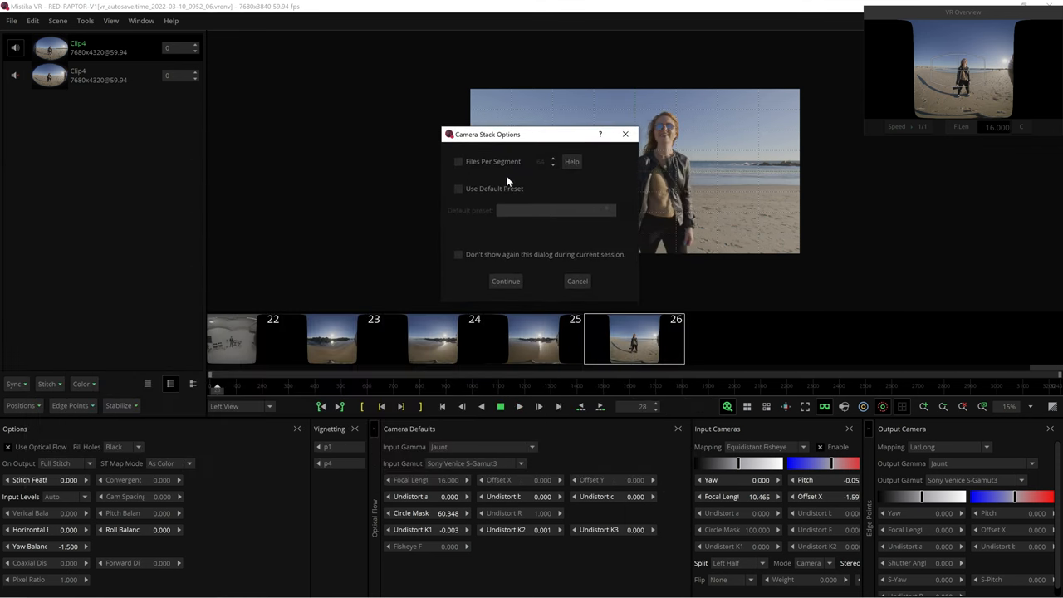
left_click(506, 281)
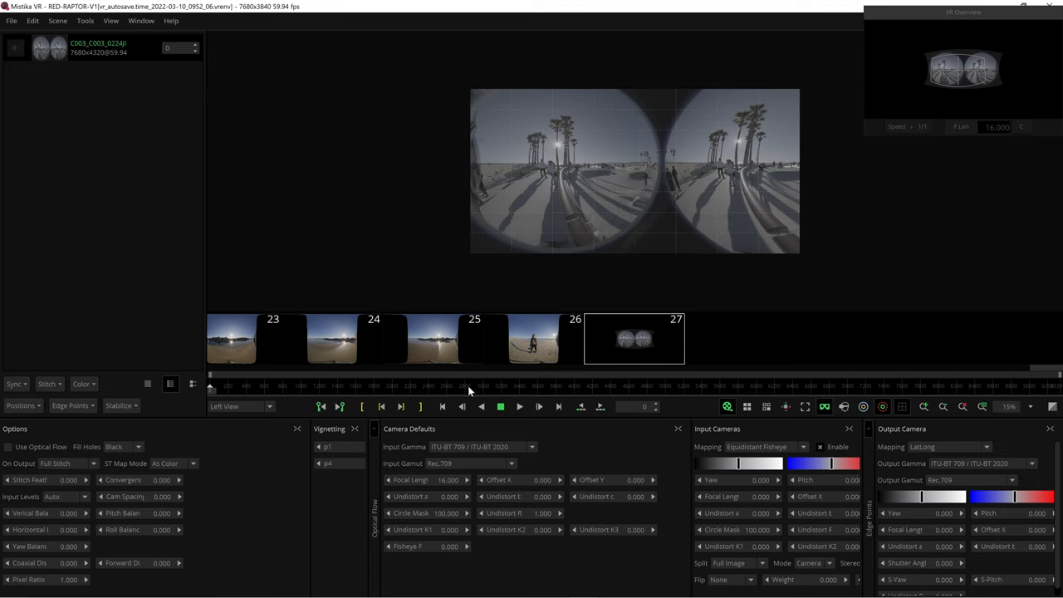
mouse_move(116, 71)
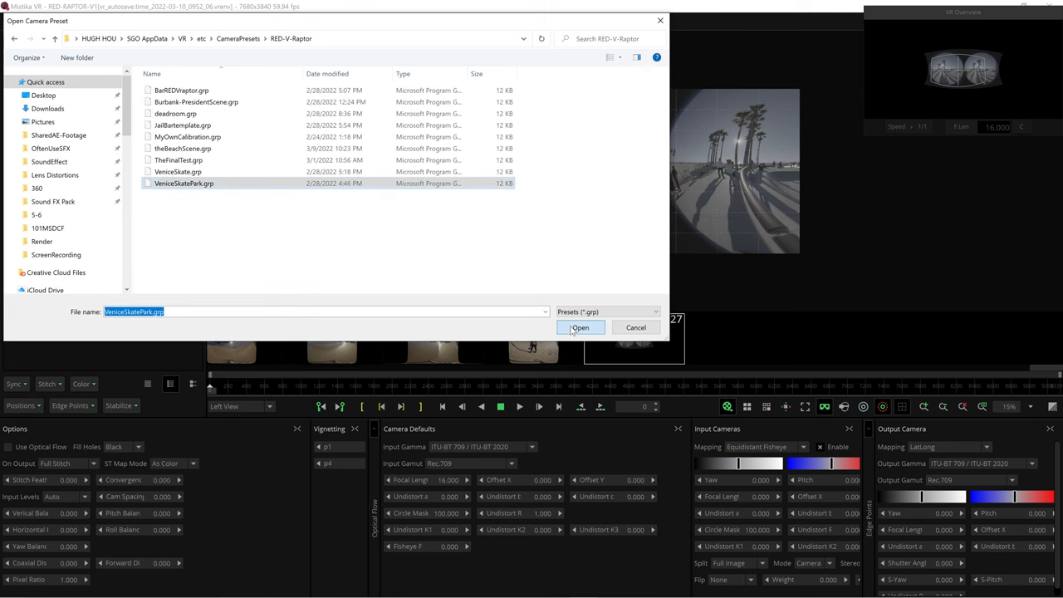
left_click(579, 327)
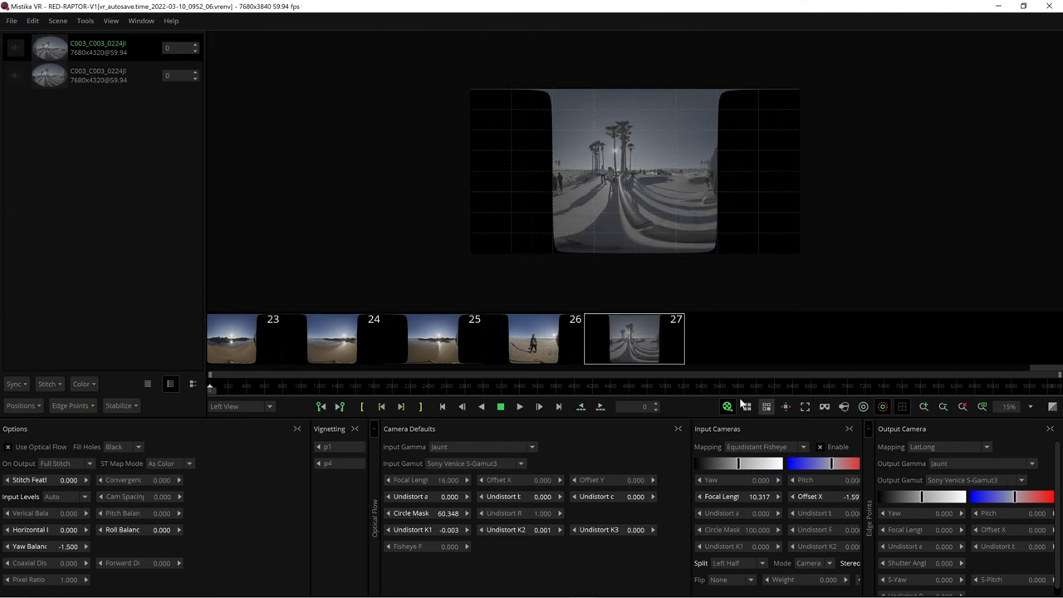
- Set input to RED Log3G10/REDWideGamutRGB with optical flow, and output gamut to Rec.709
left_click(240, 406)
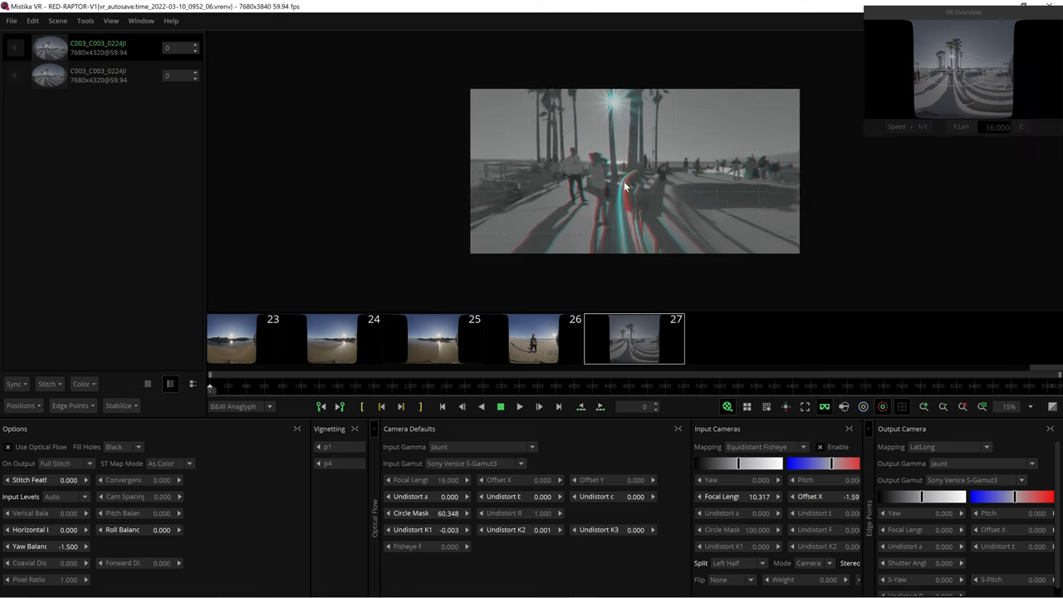
left_click(531, 446)
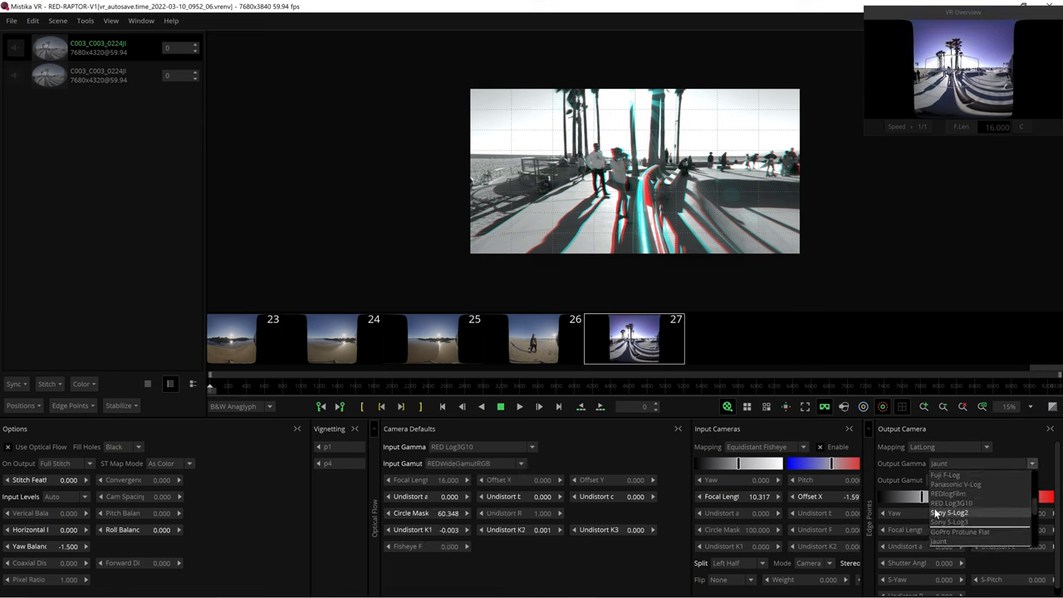
left_click(962, 522)
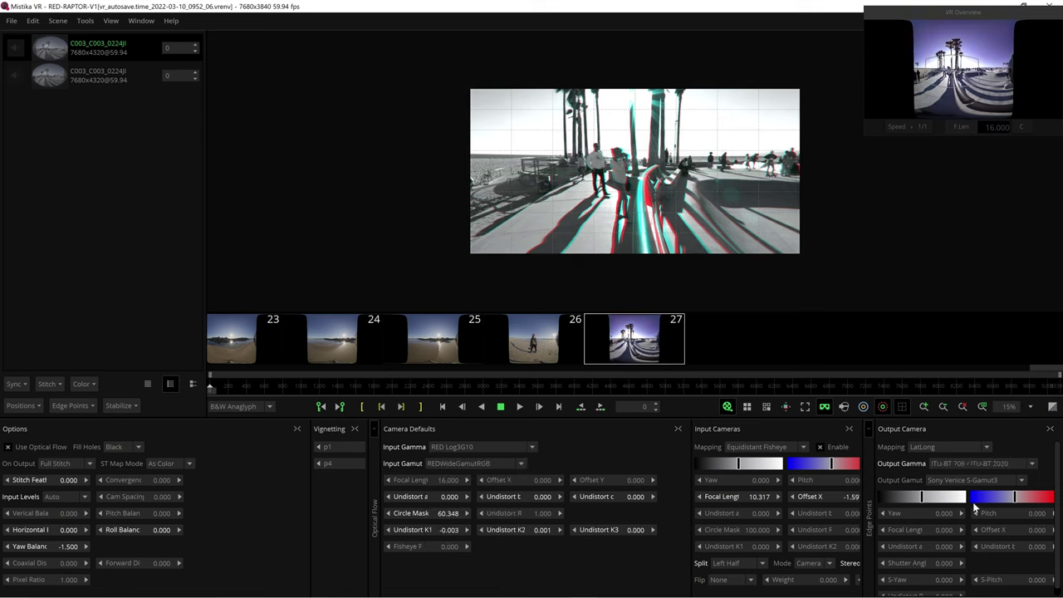
left_click(963, 480)
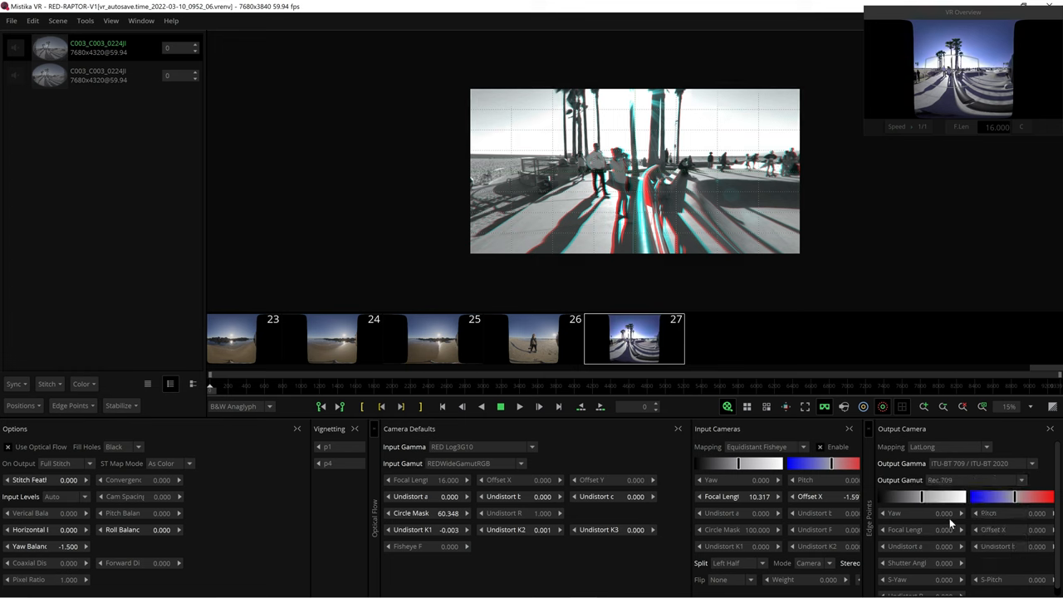
- Preview only the left eye and set output gamma to RED Log3G10
left_click(240, 405)
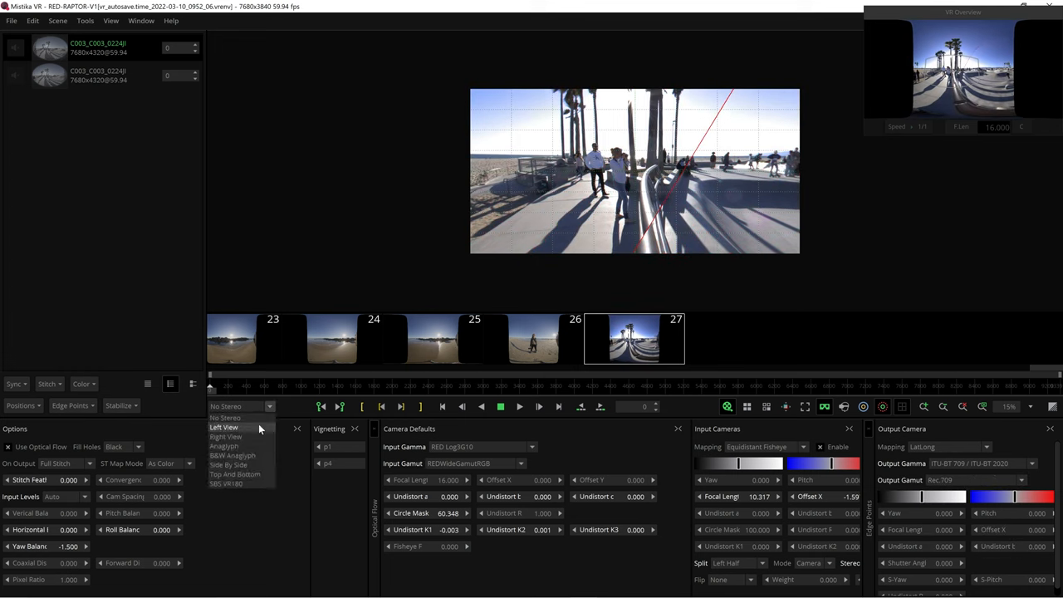
left_click(224, 426)
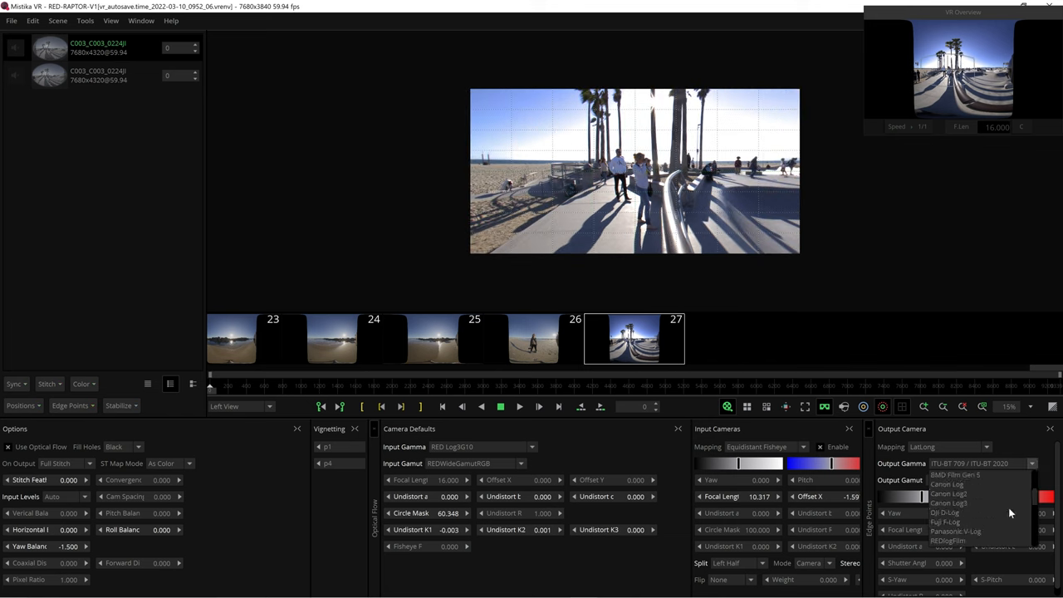
left_click(938, 484)
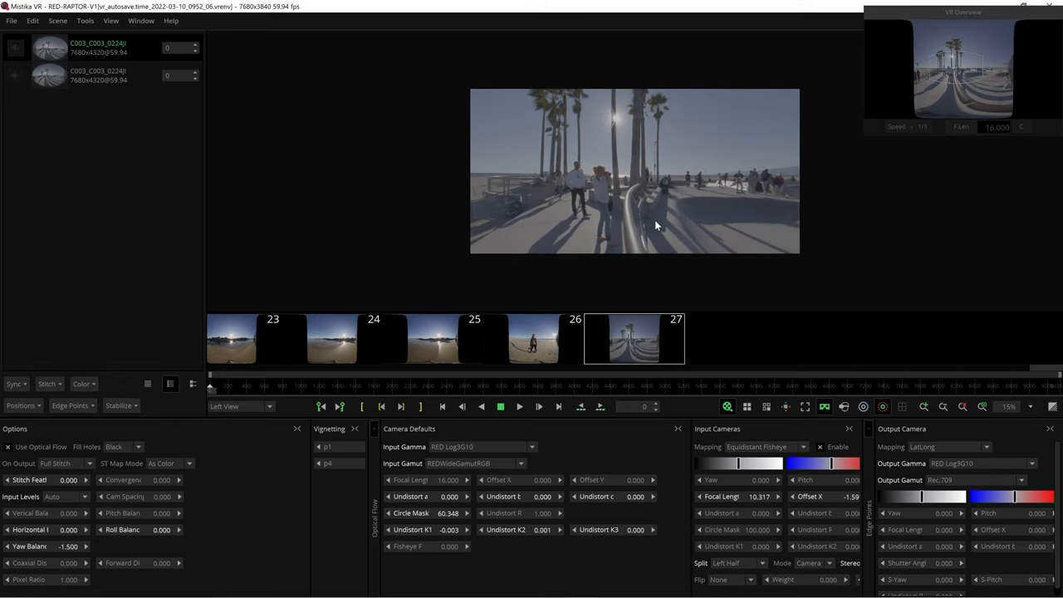
- Queue the shot as a ProRes 4444 Left/Right VR180 export named RED-RAPTOR-V1
left_click(543, 197)
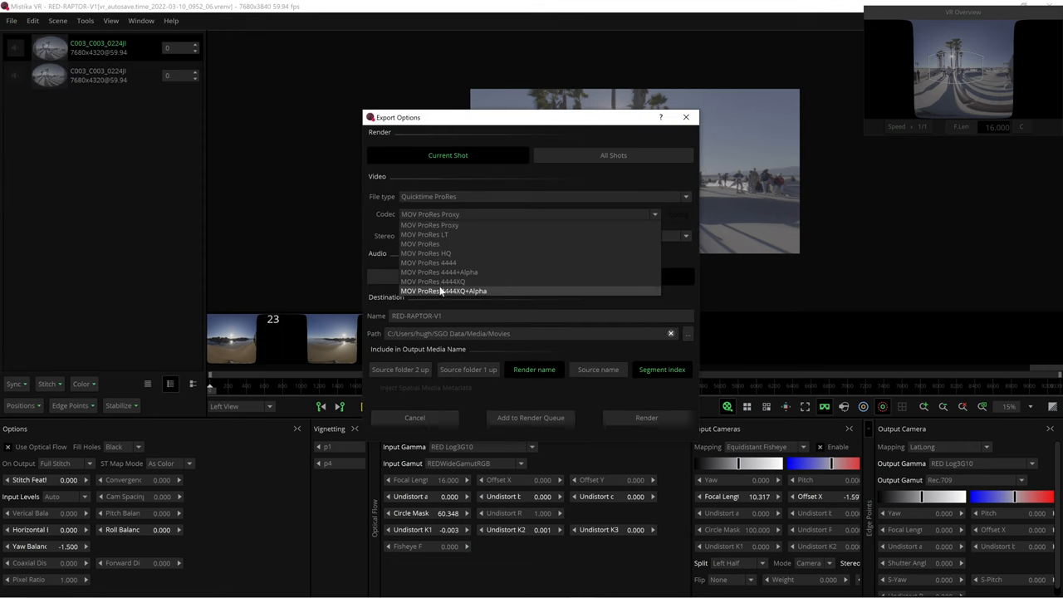
left_click(427, 262)
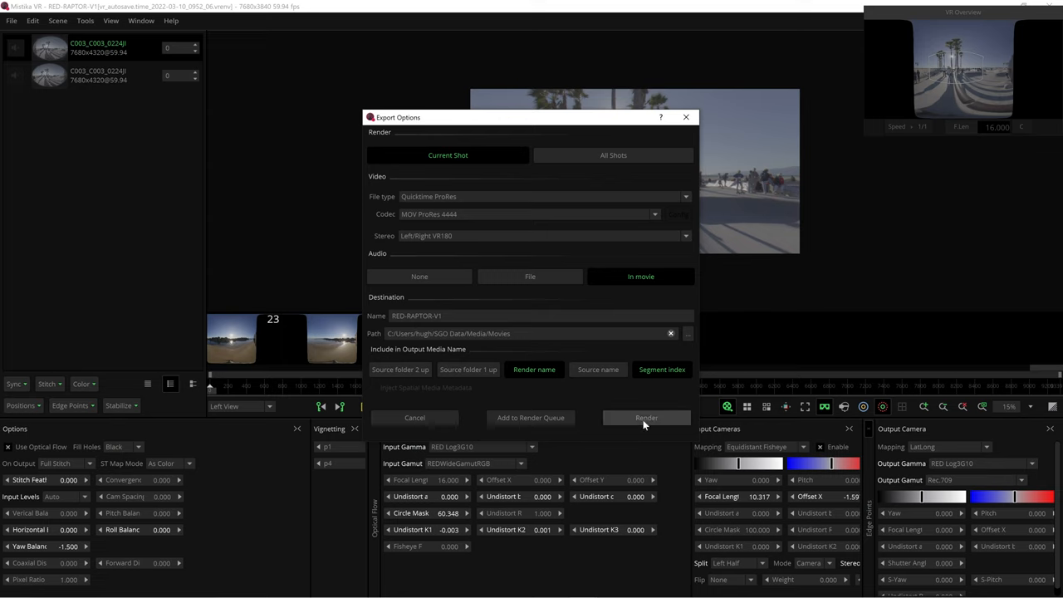
mouse_move(531, 418)
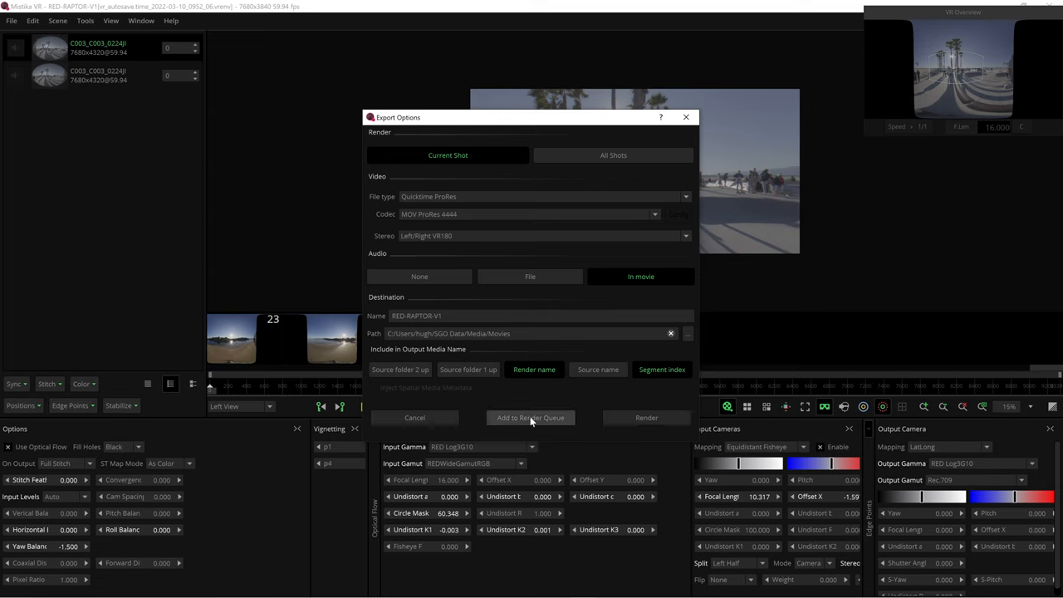
left_click(414, 418)
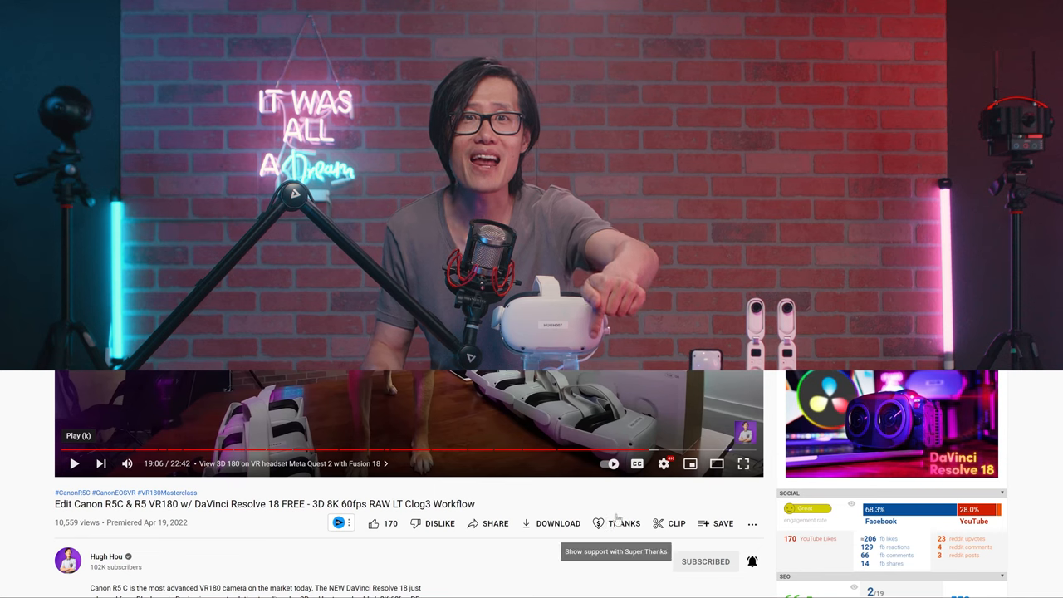
- Open Hugh Hou's Super Thanks panel and choose the $50.00 tip amount
left_click(623, 523)
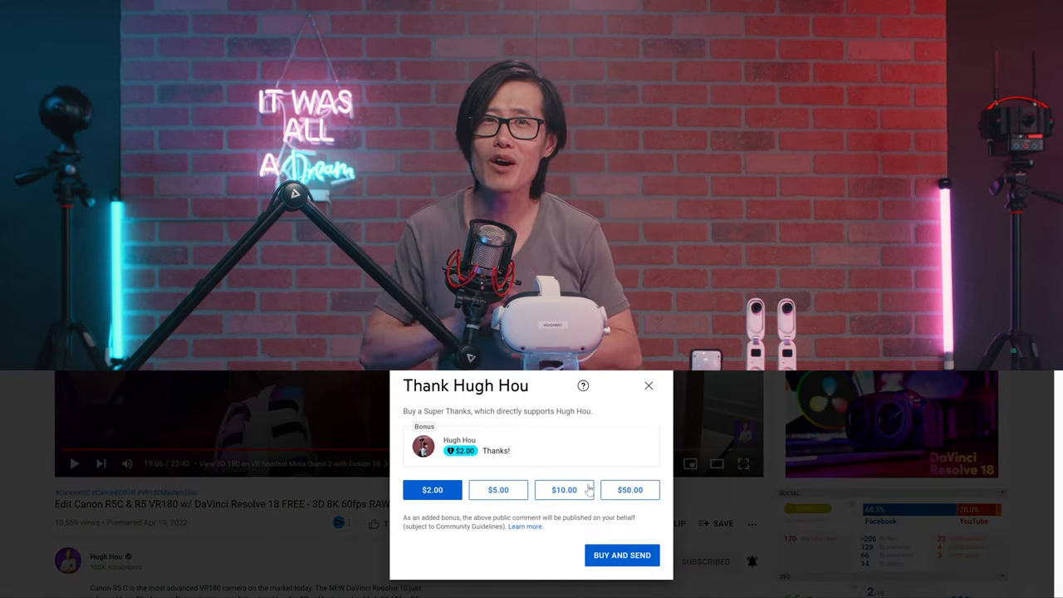
left_click(628, 489)
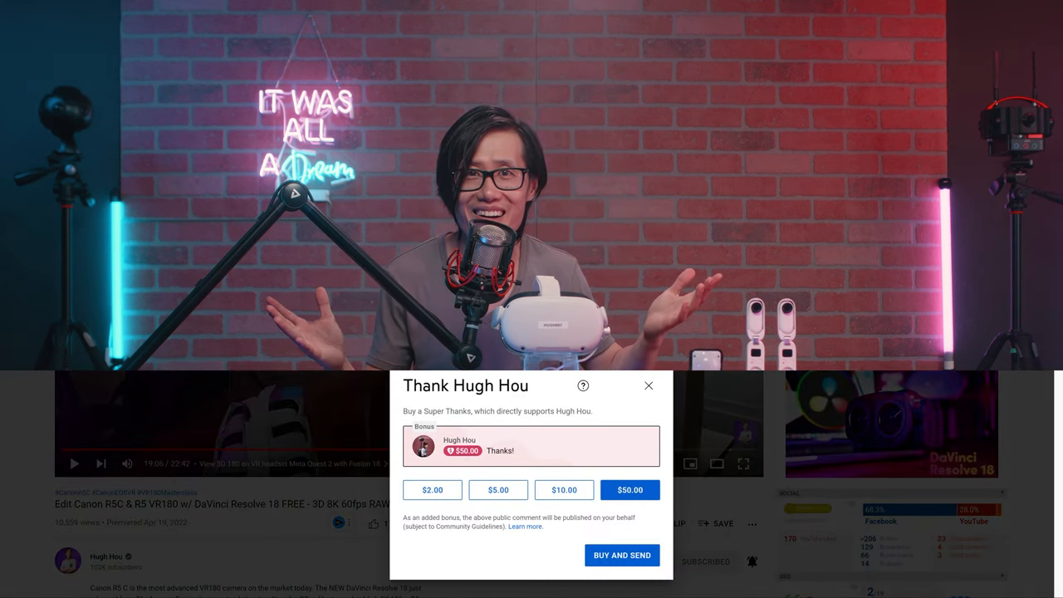